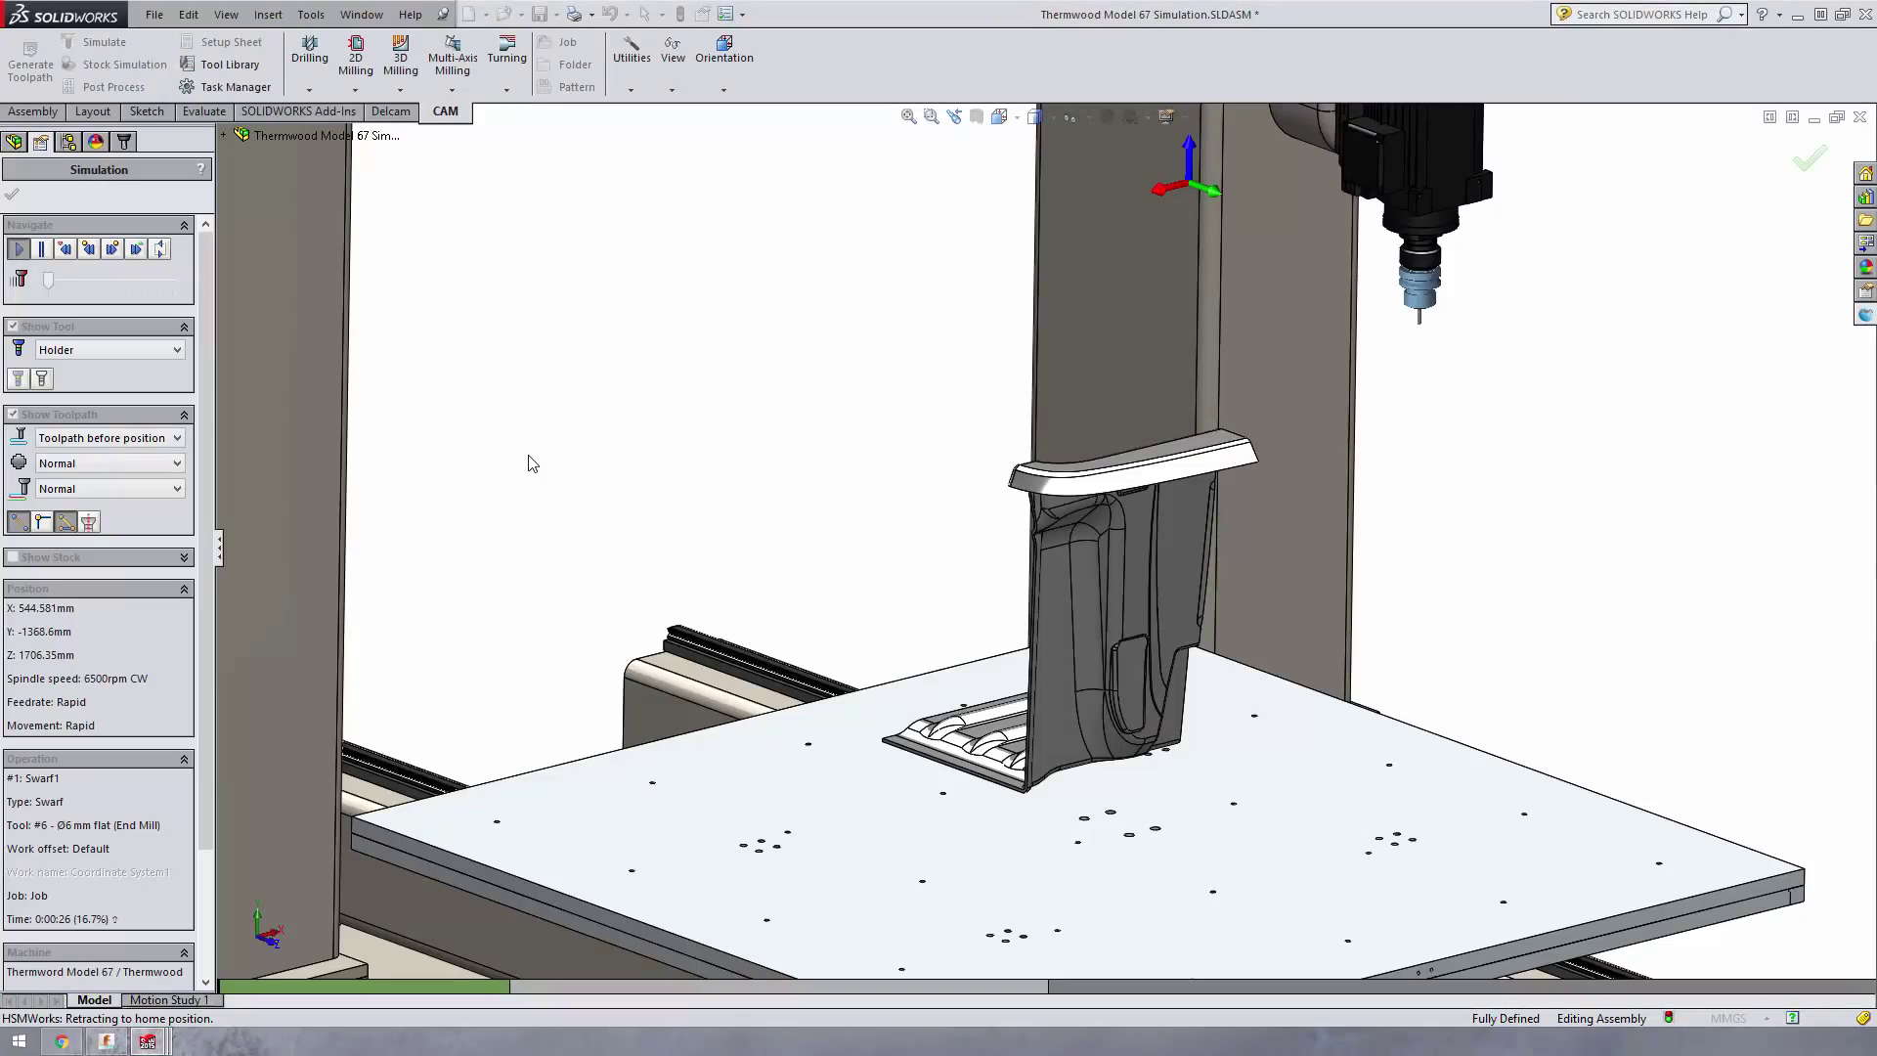
mouse_move(545, 452)
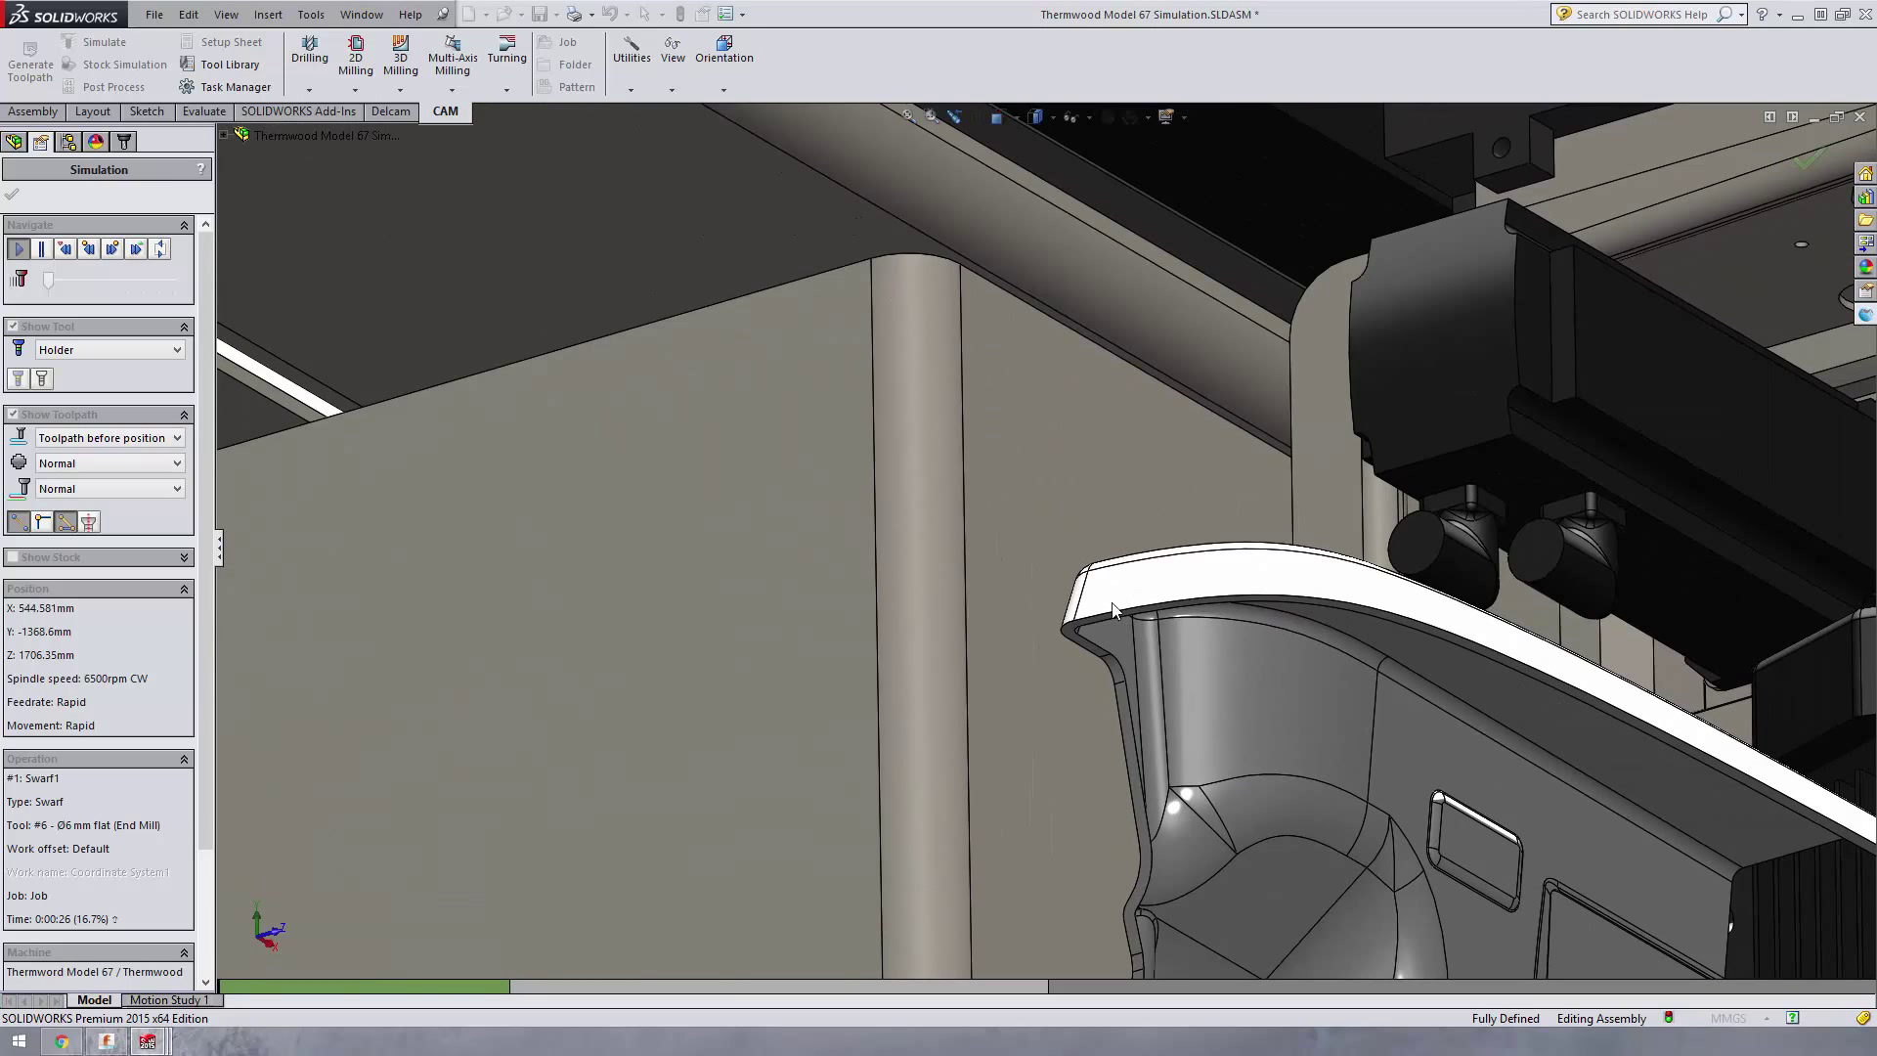
Orbit around the part and resume the simulation into 2D Contour1 and its slot-tool change
drag(1114, 610, 1047, 459)
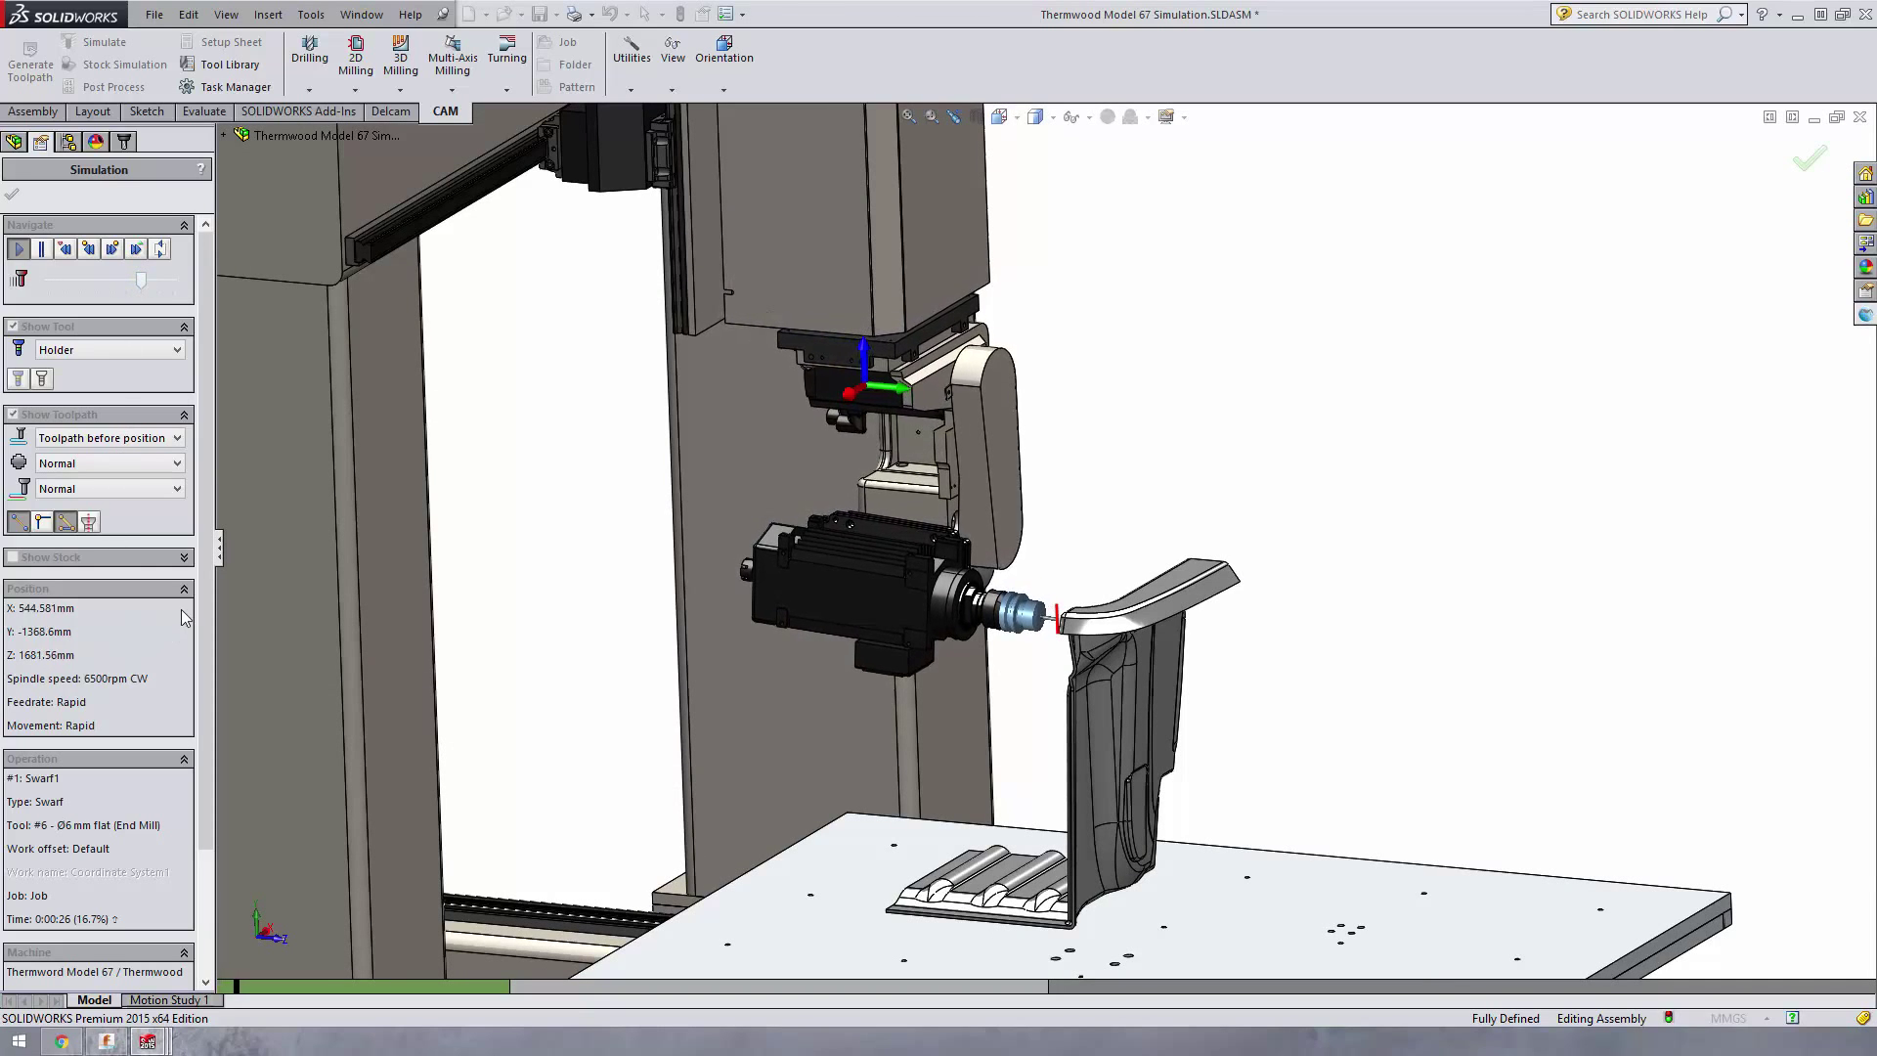
click(17, 249)
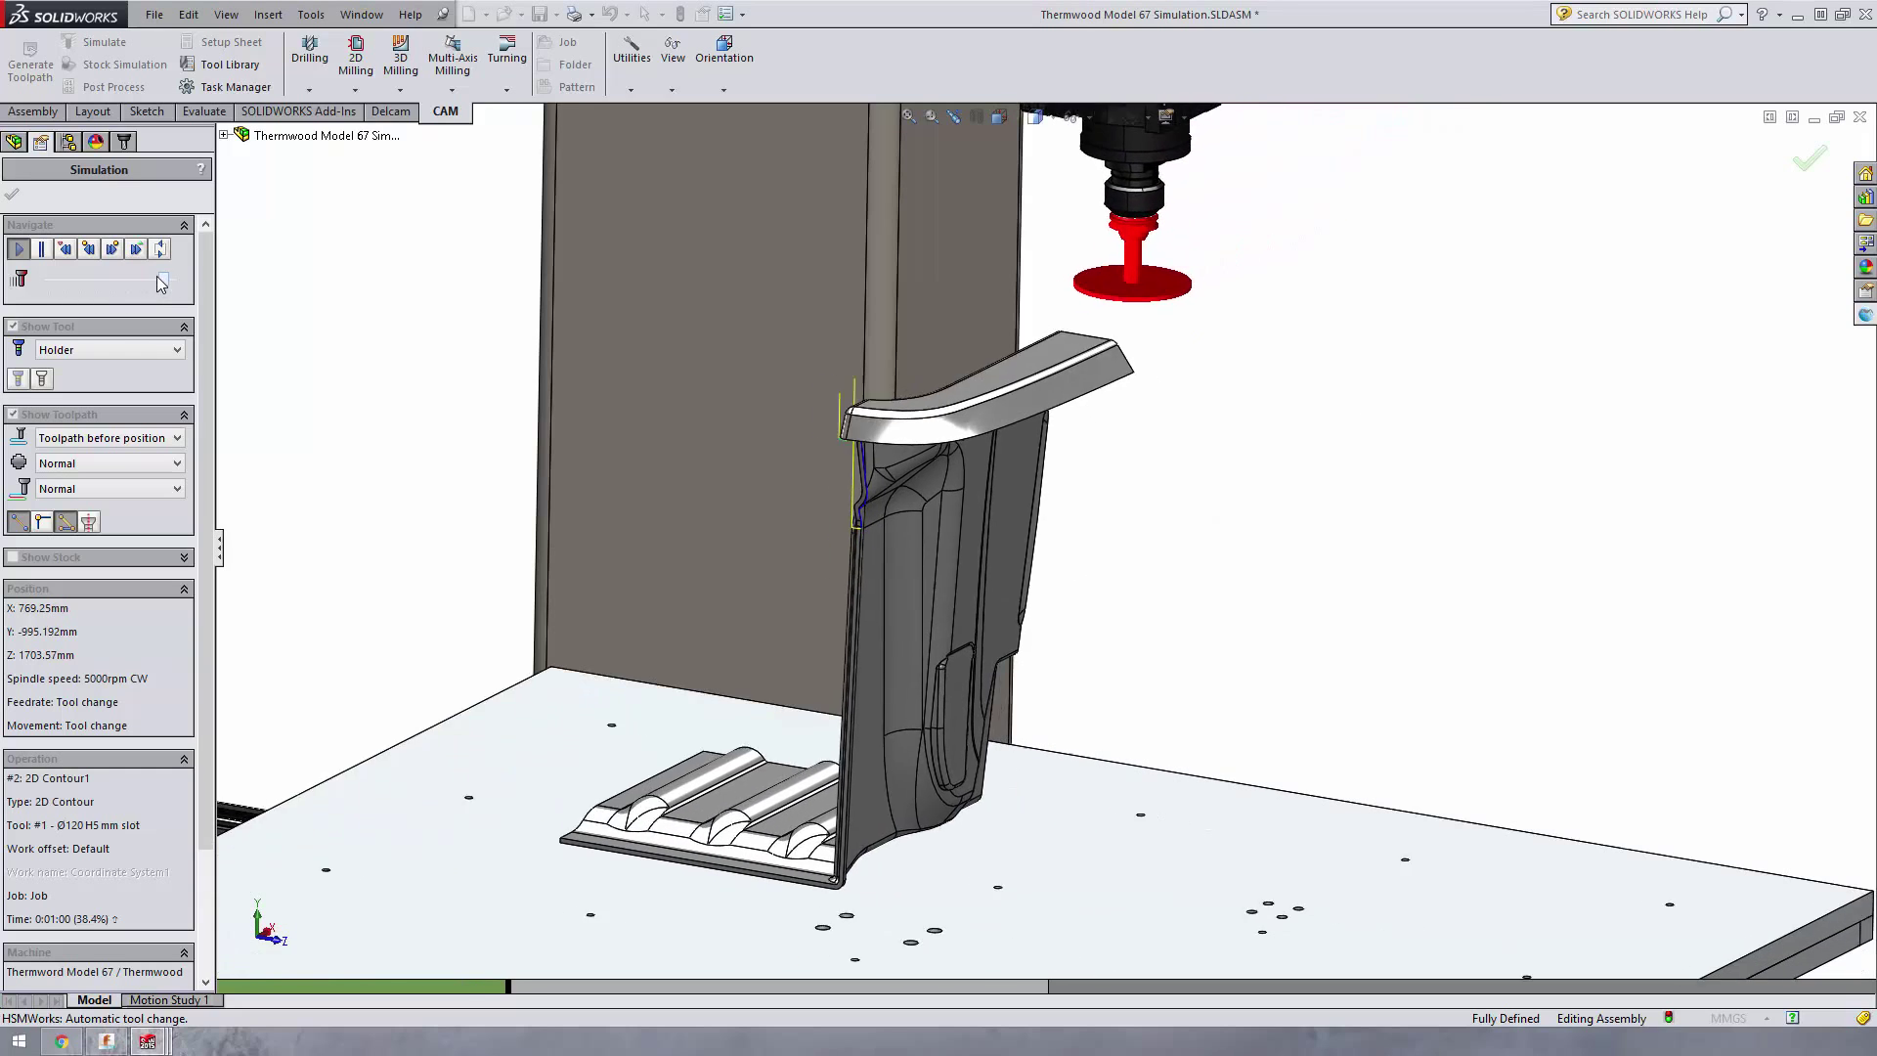
Resume the simulation through the 2D Contour2 finishing cut, then stop playback
click(17, 249)
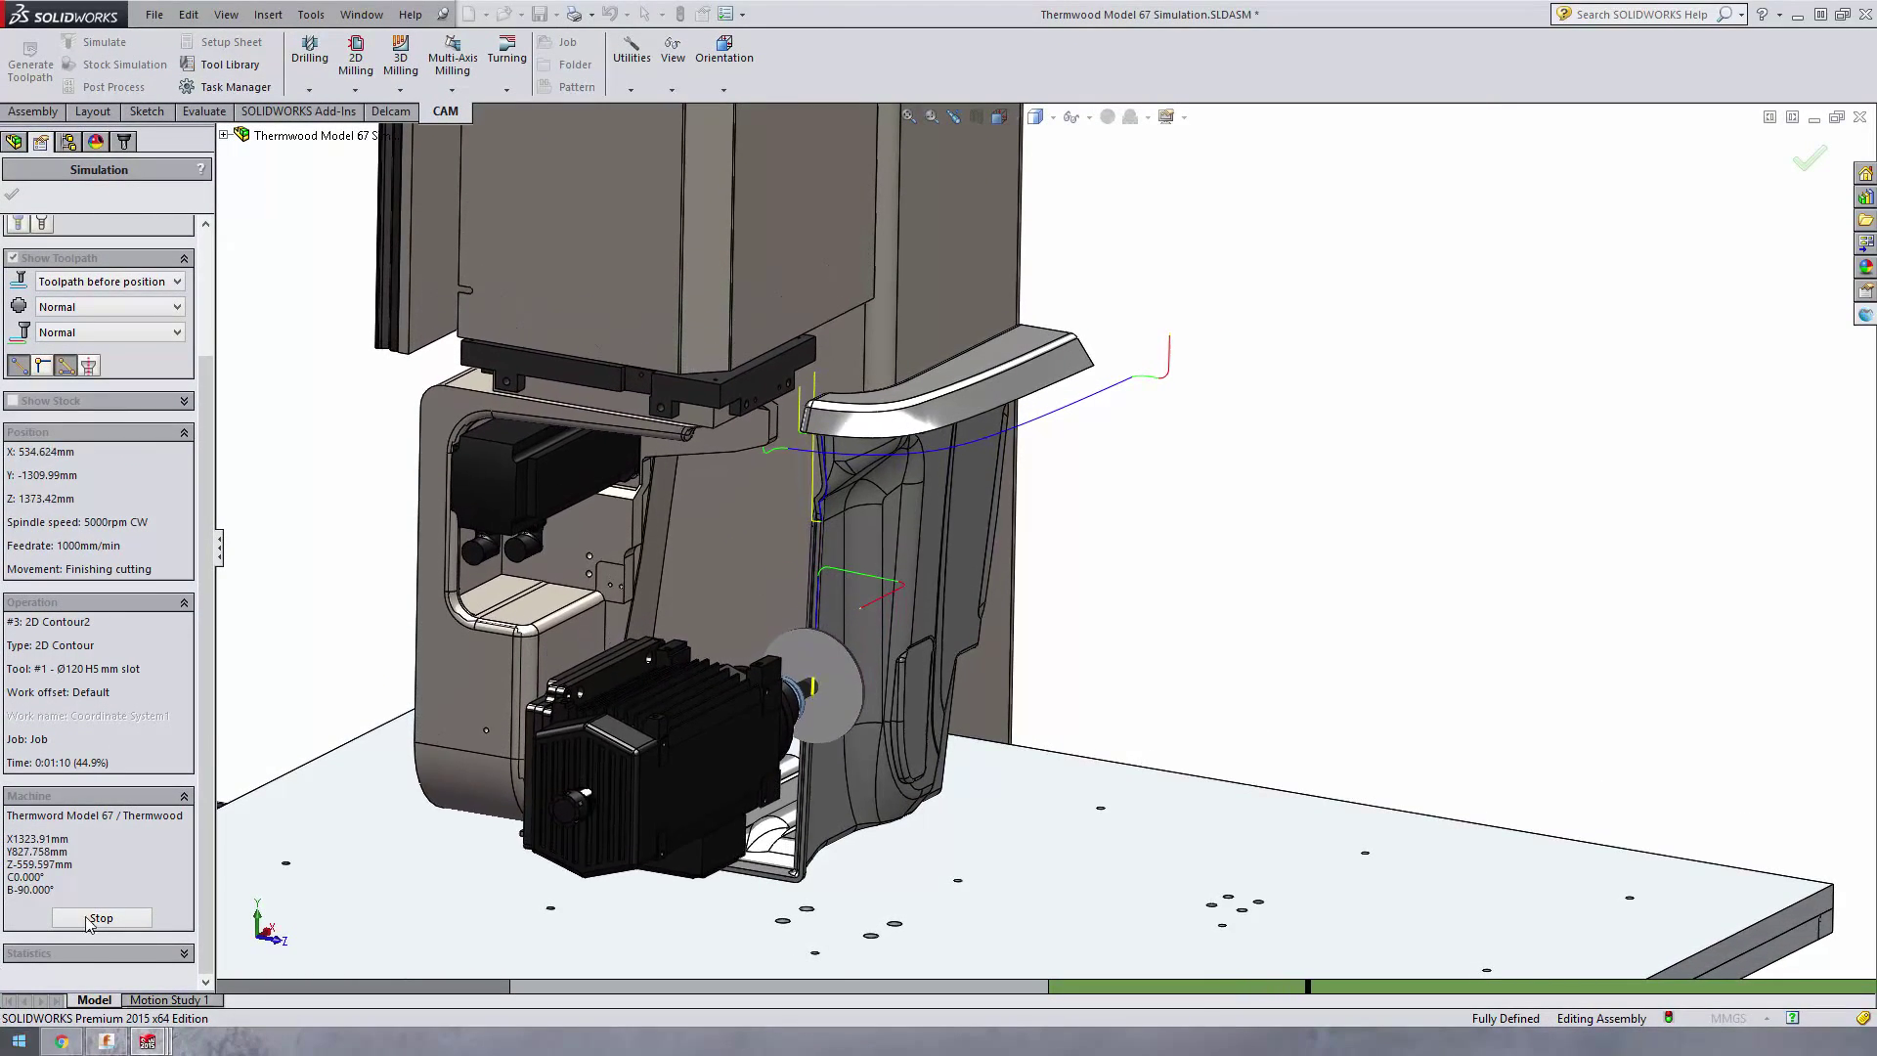
click(101, 917)
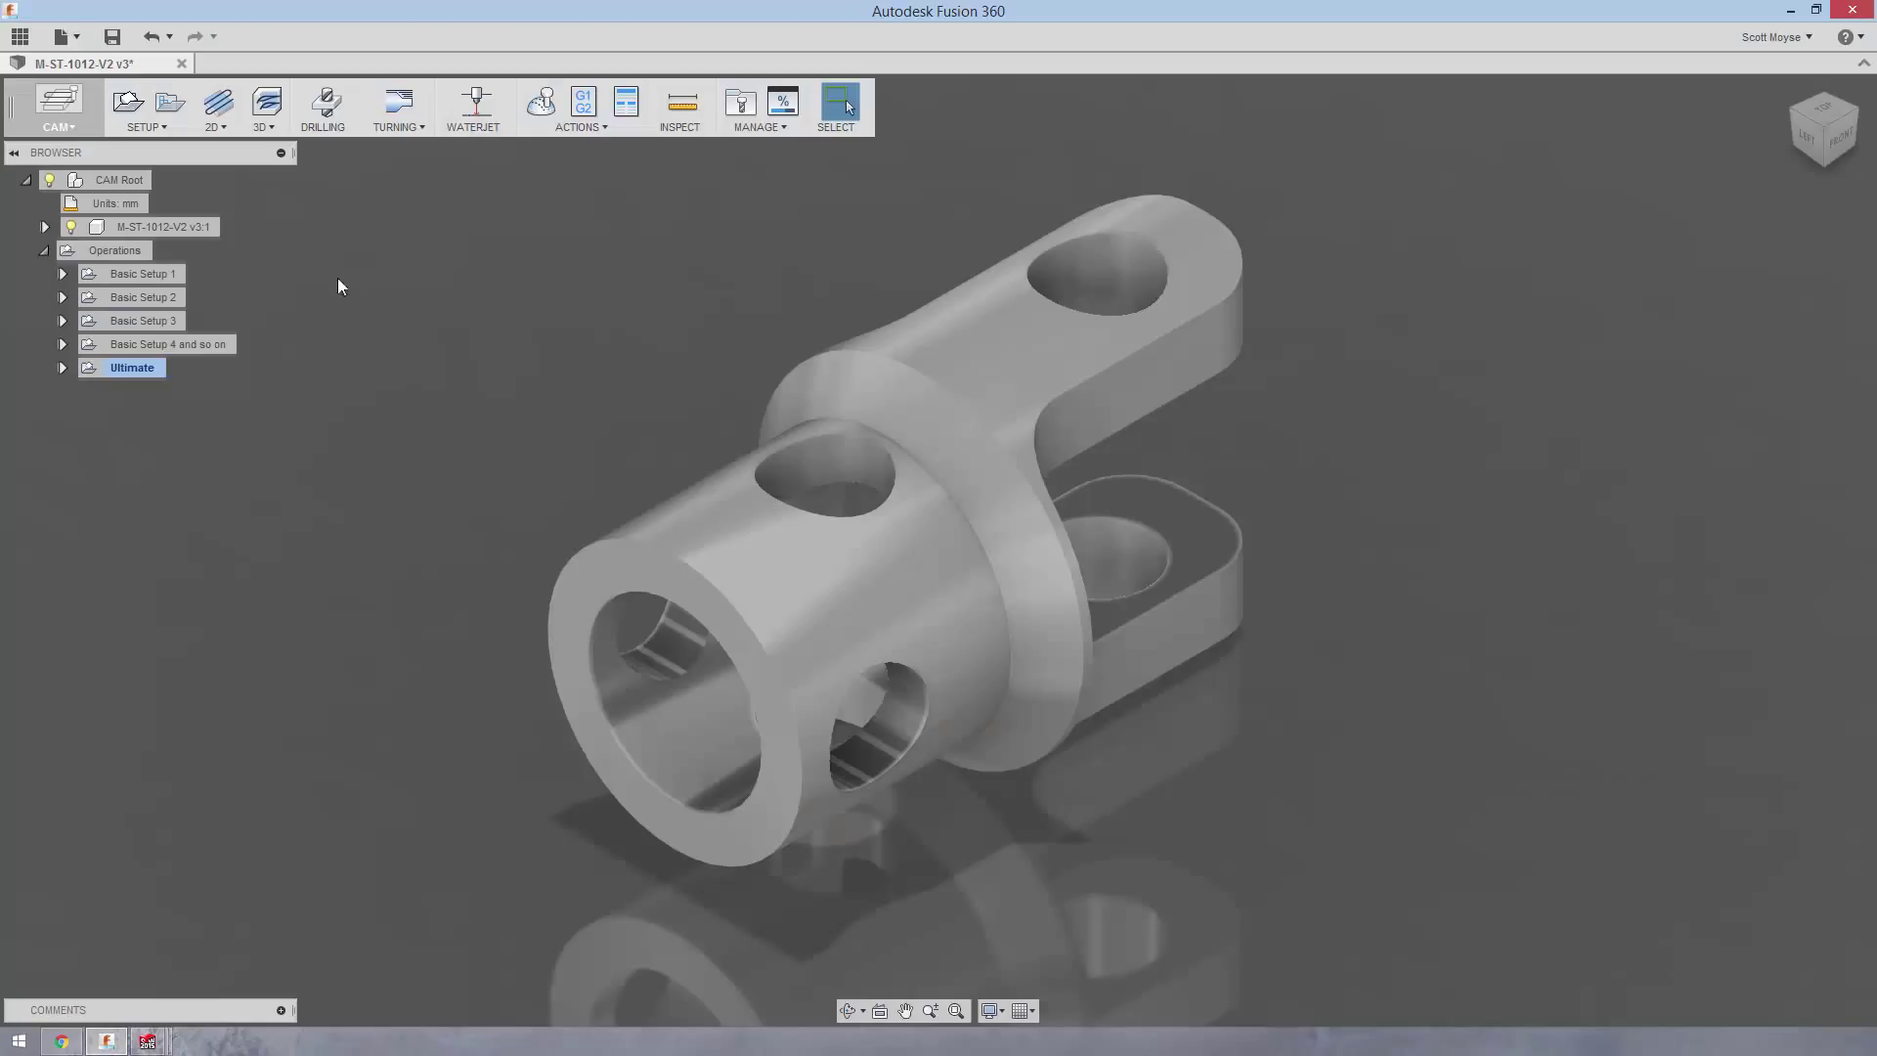
mouse_move(321, 293)
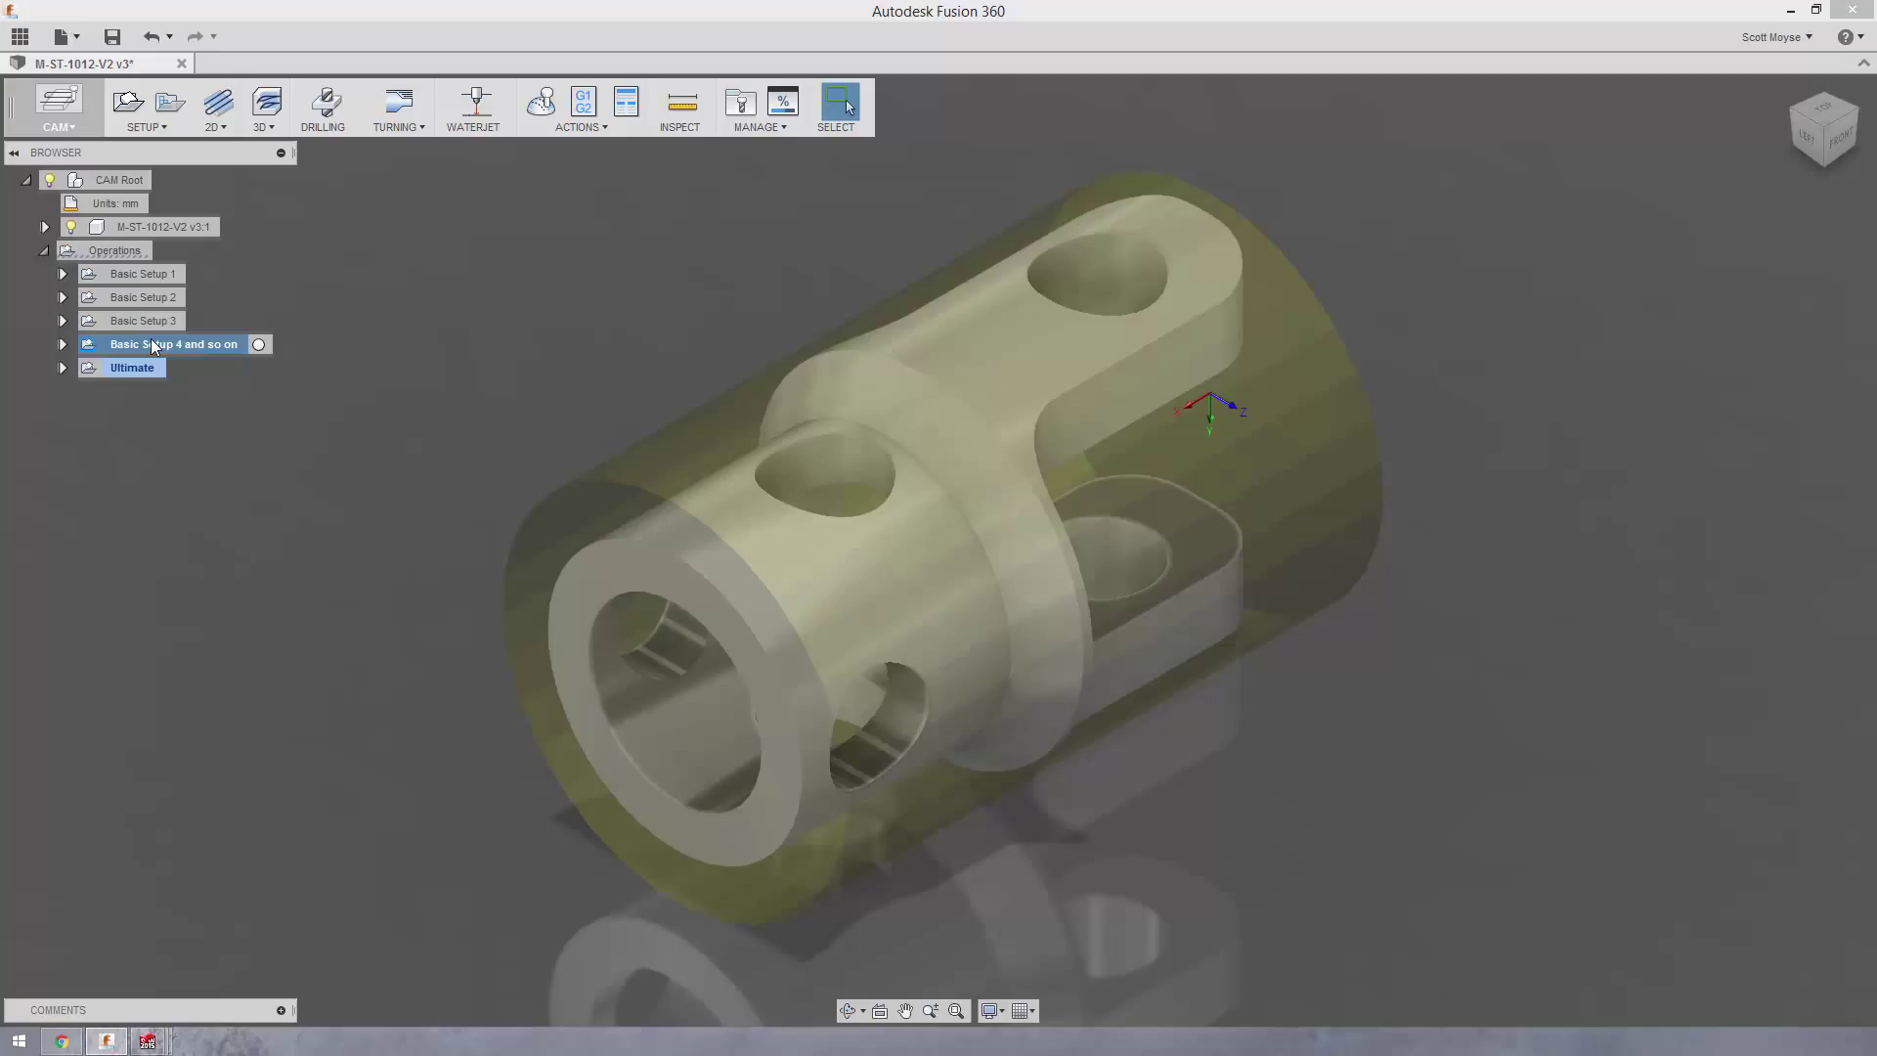
Expand the setups in the CAM browser and preview the drill operation and its tool
click(63, 343)
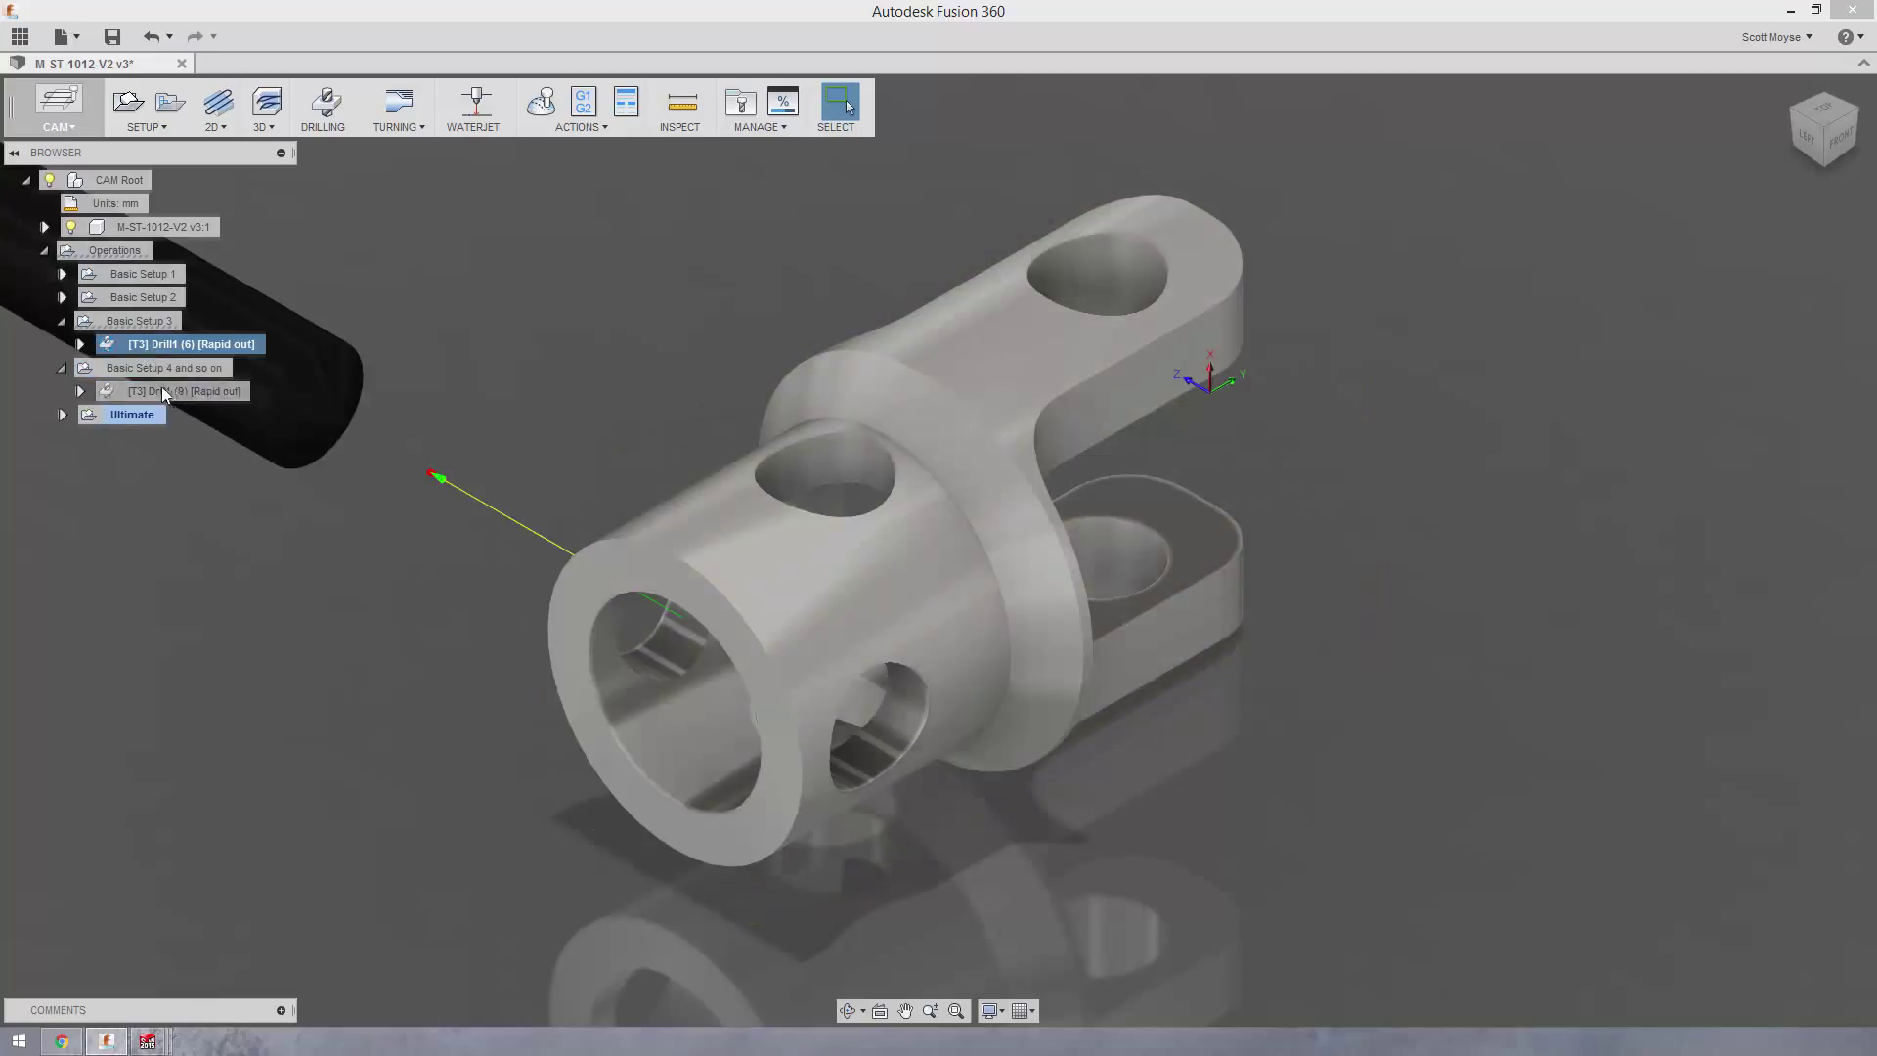
click(182, 390)
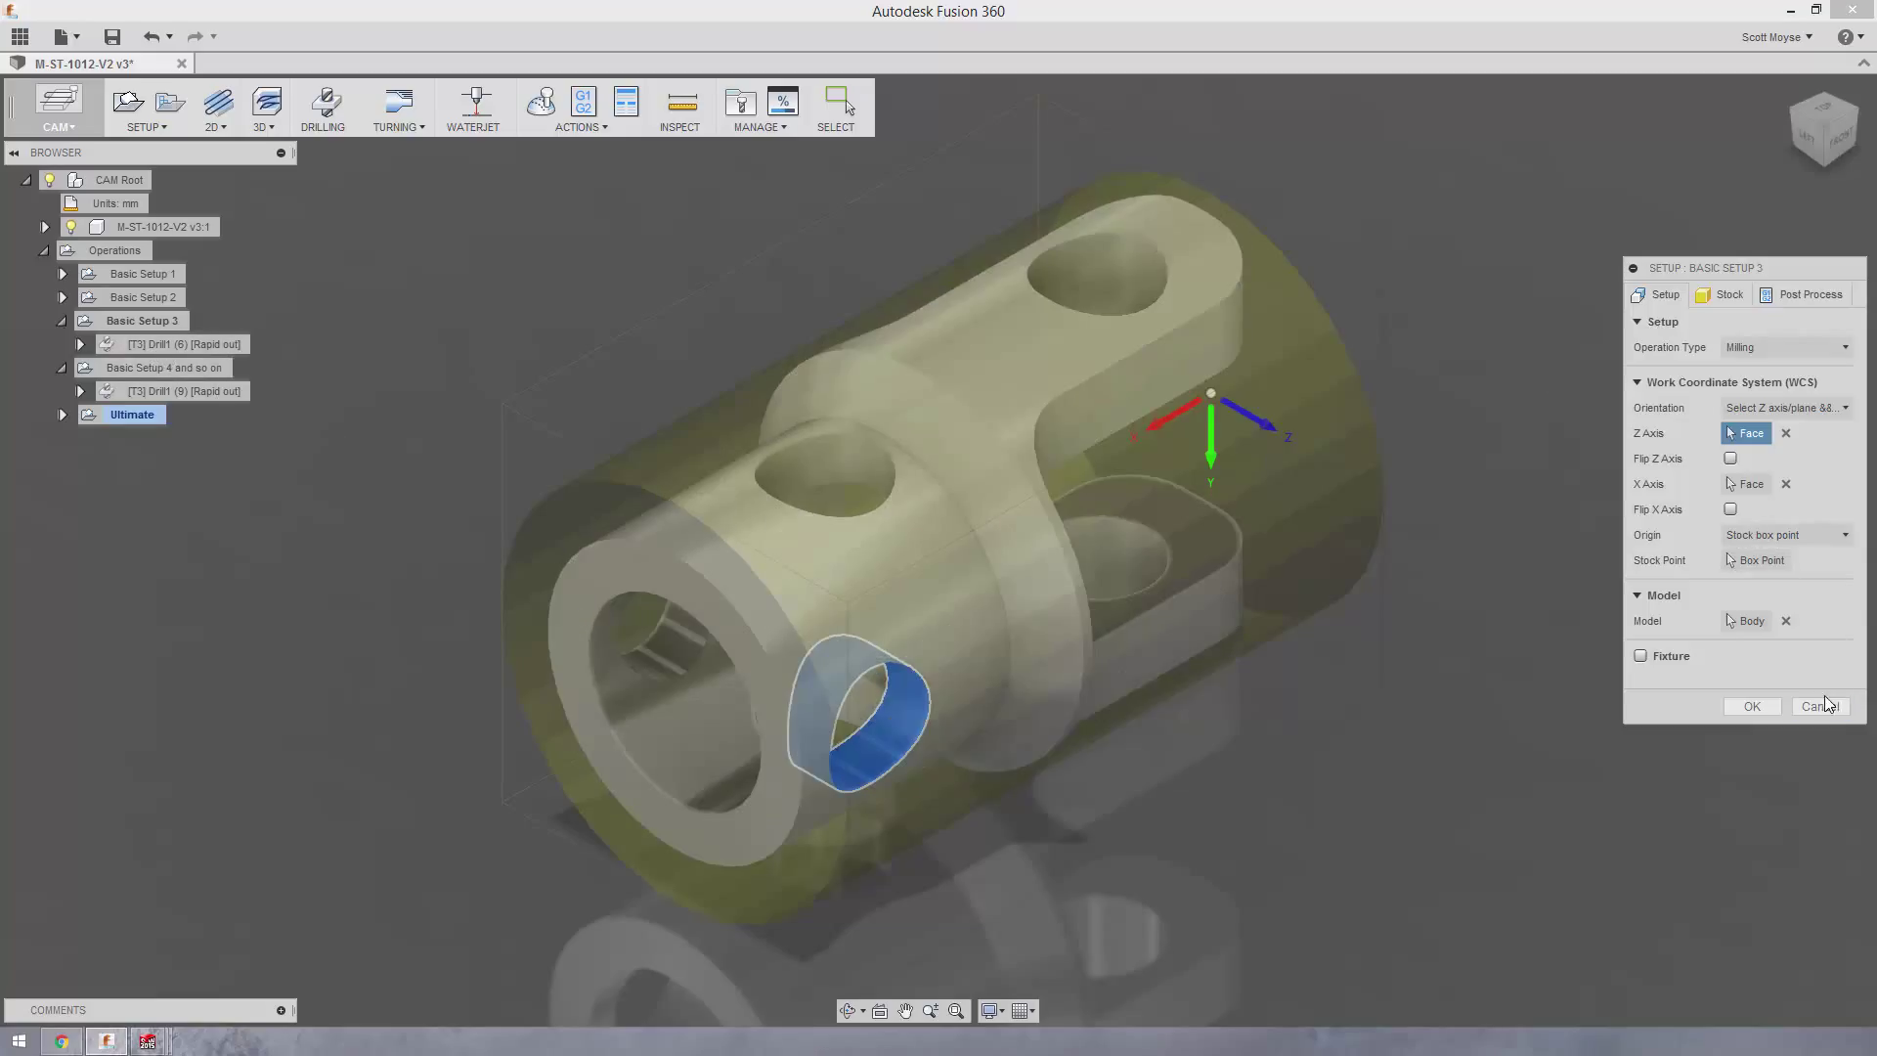
Cancel the setup dialog, inspect Drill1's Geometry tab, and dismiss the Invalid Value warning
click(1819, 705)
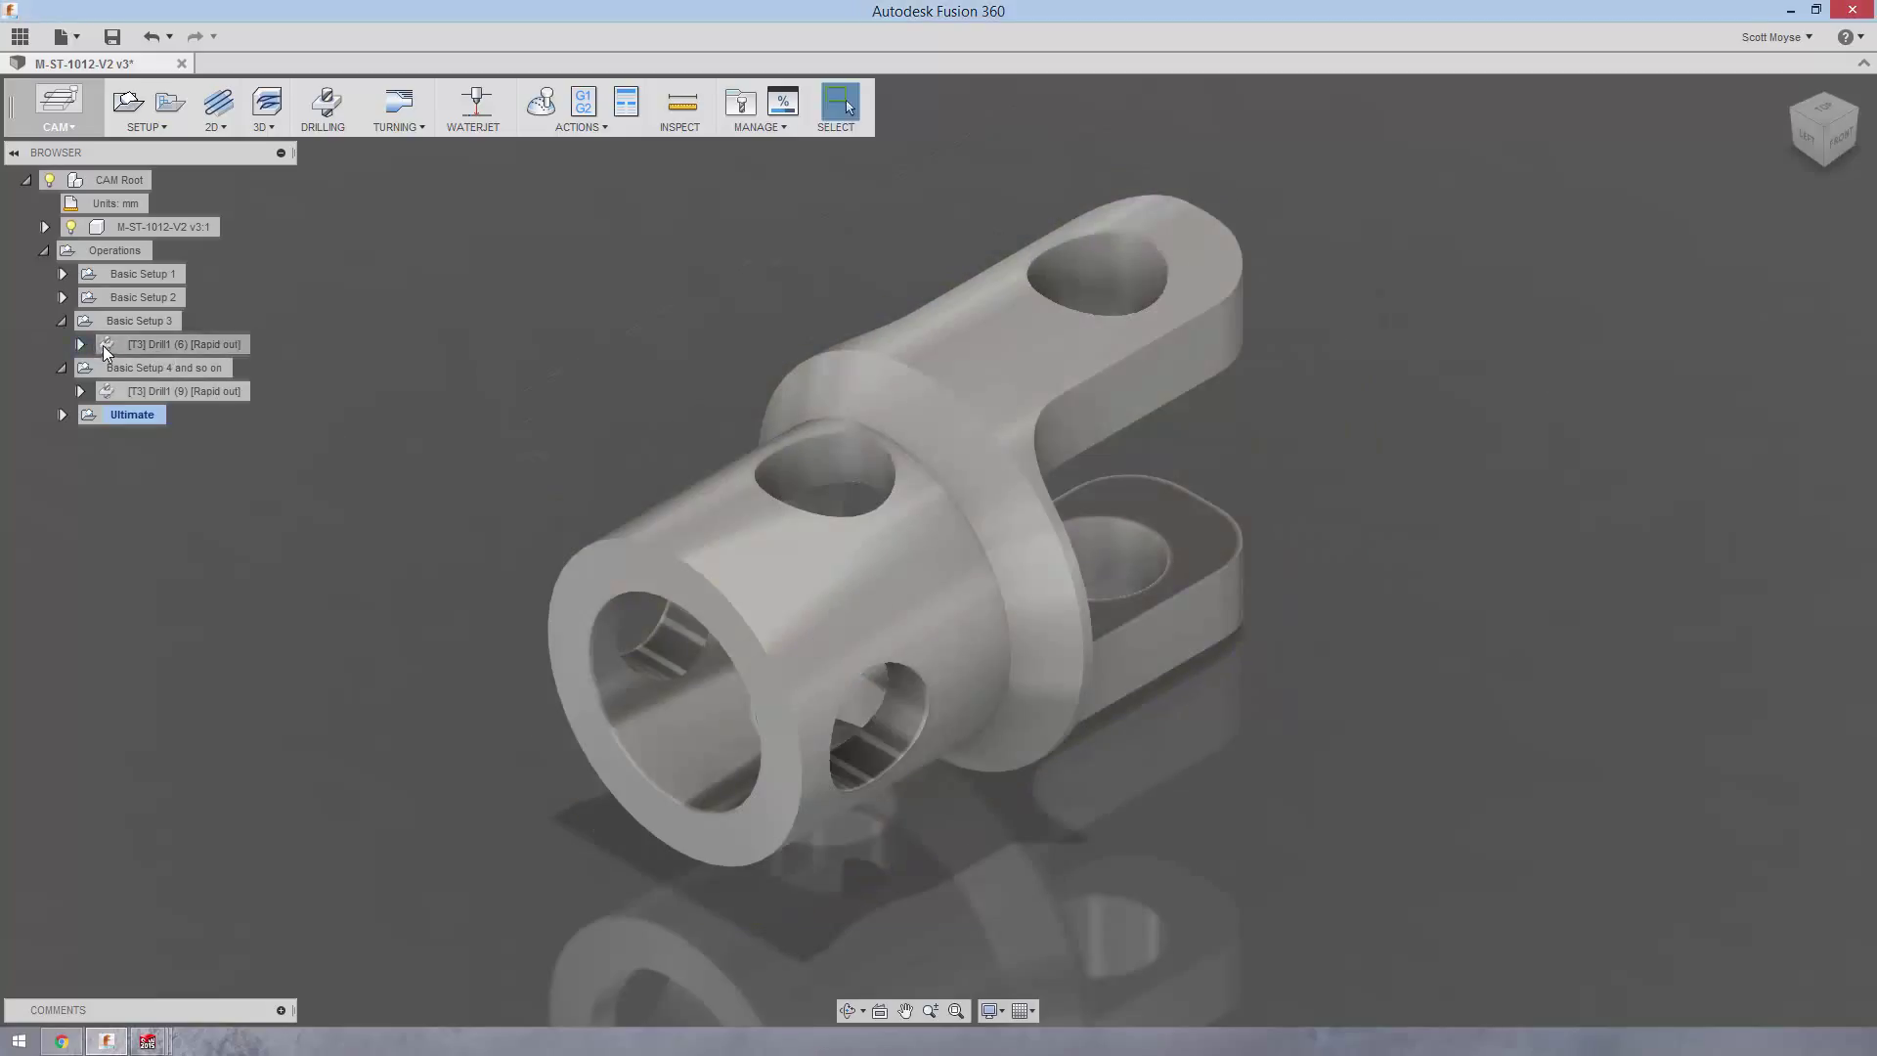
double_click(184, 343)
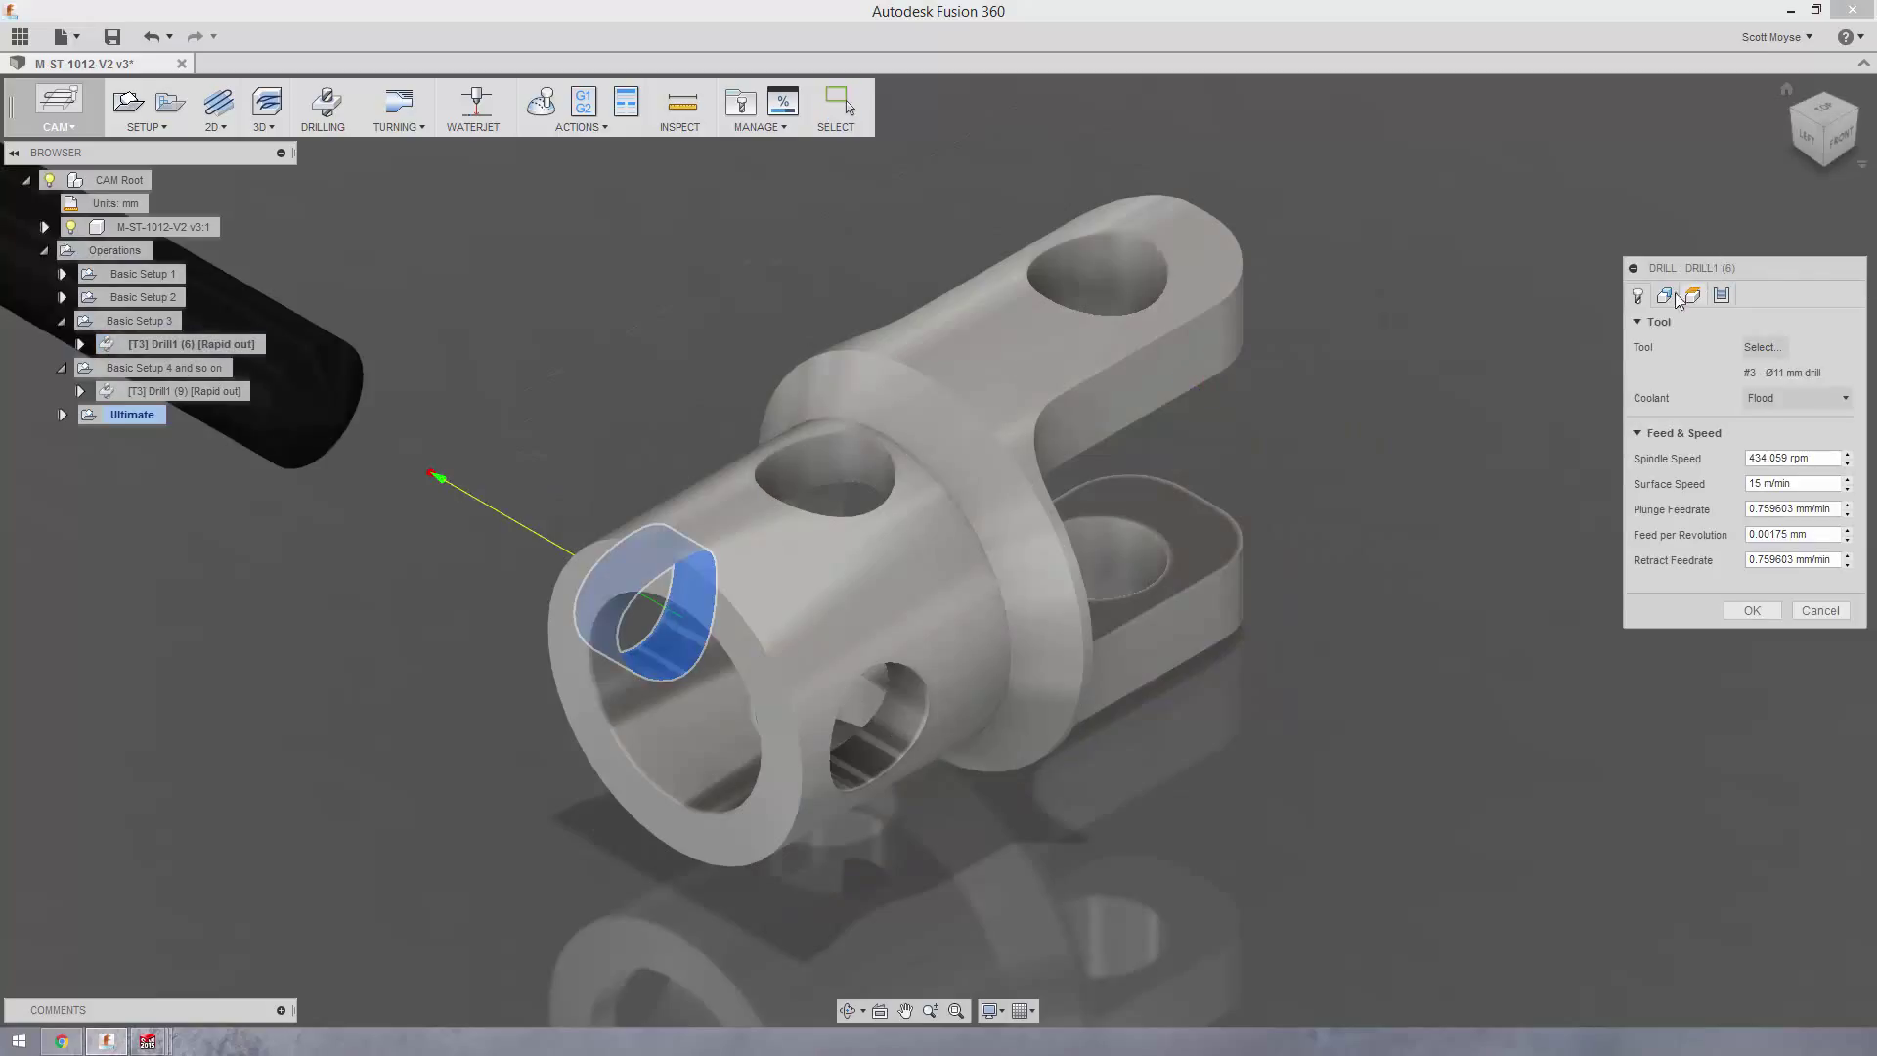
click(1664, 294)
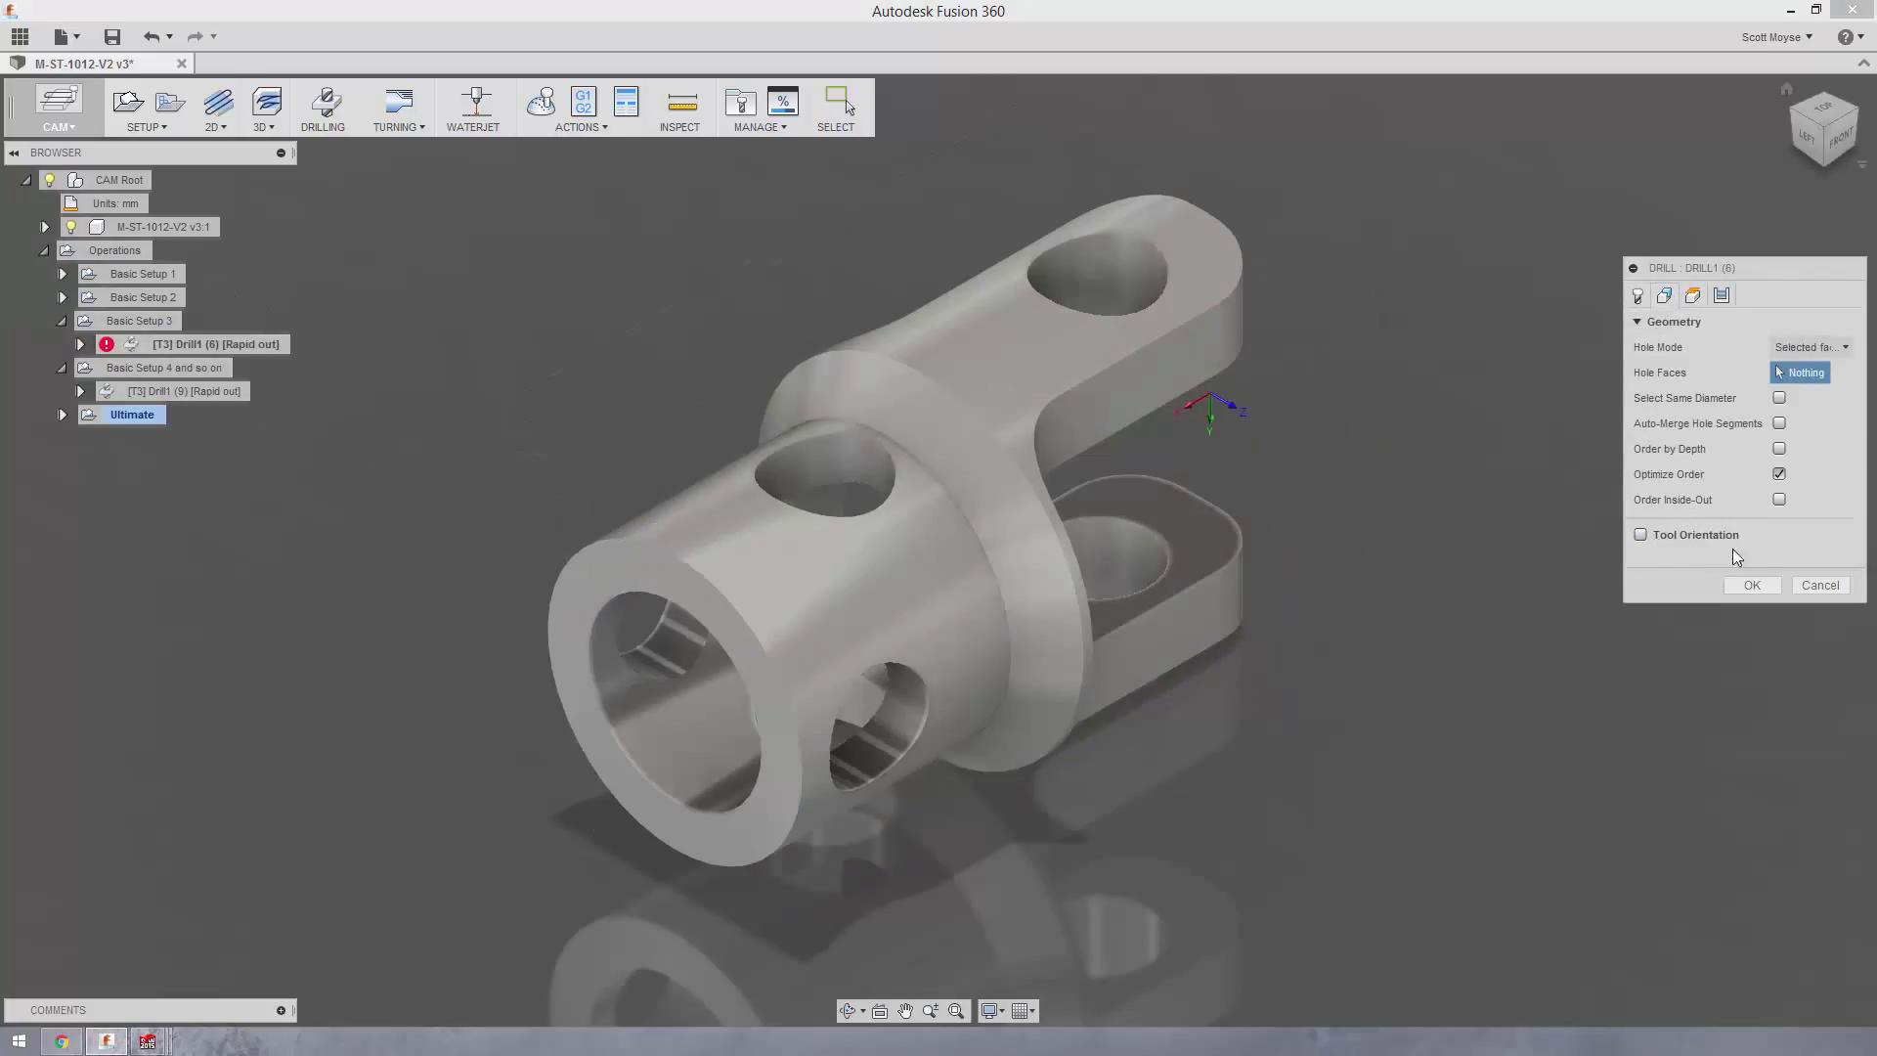
click(1750, 584)
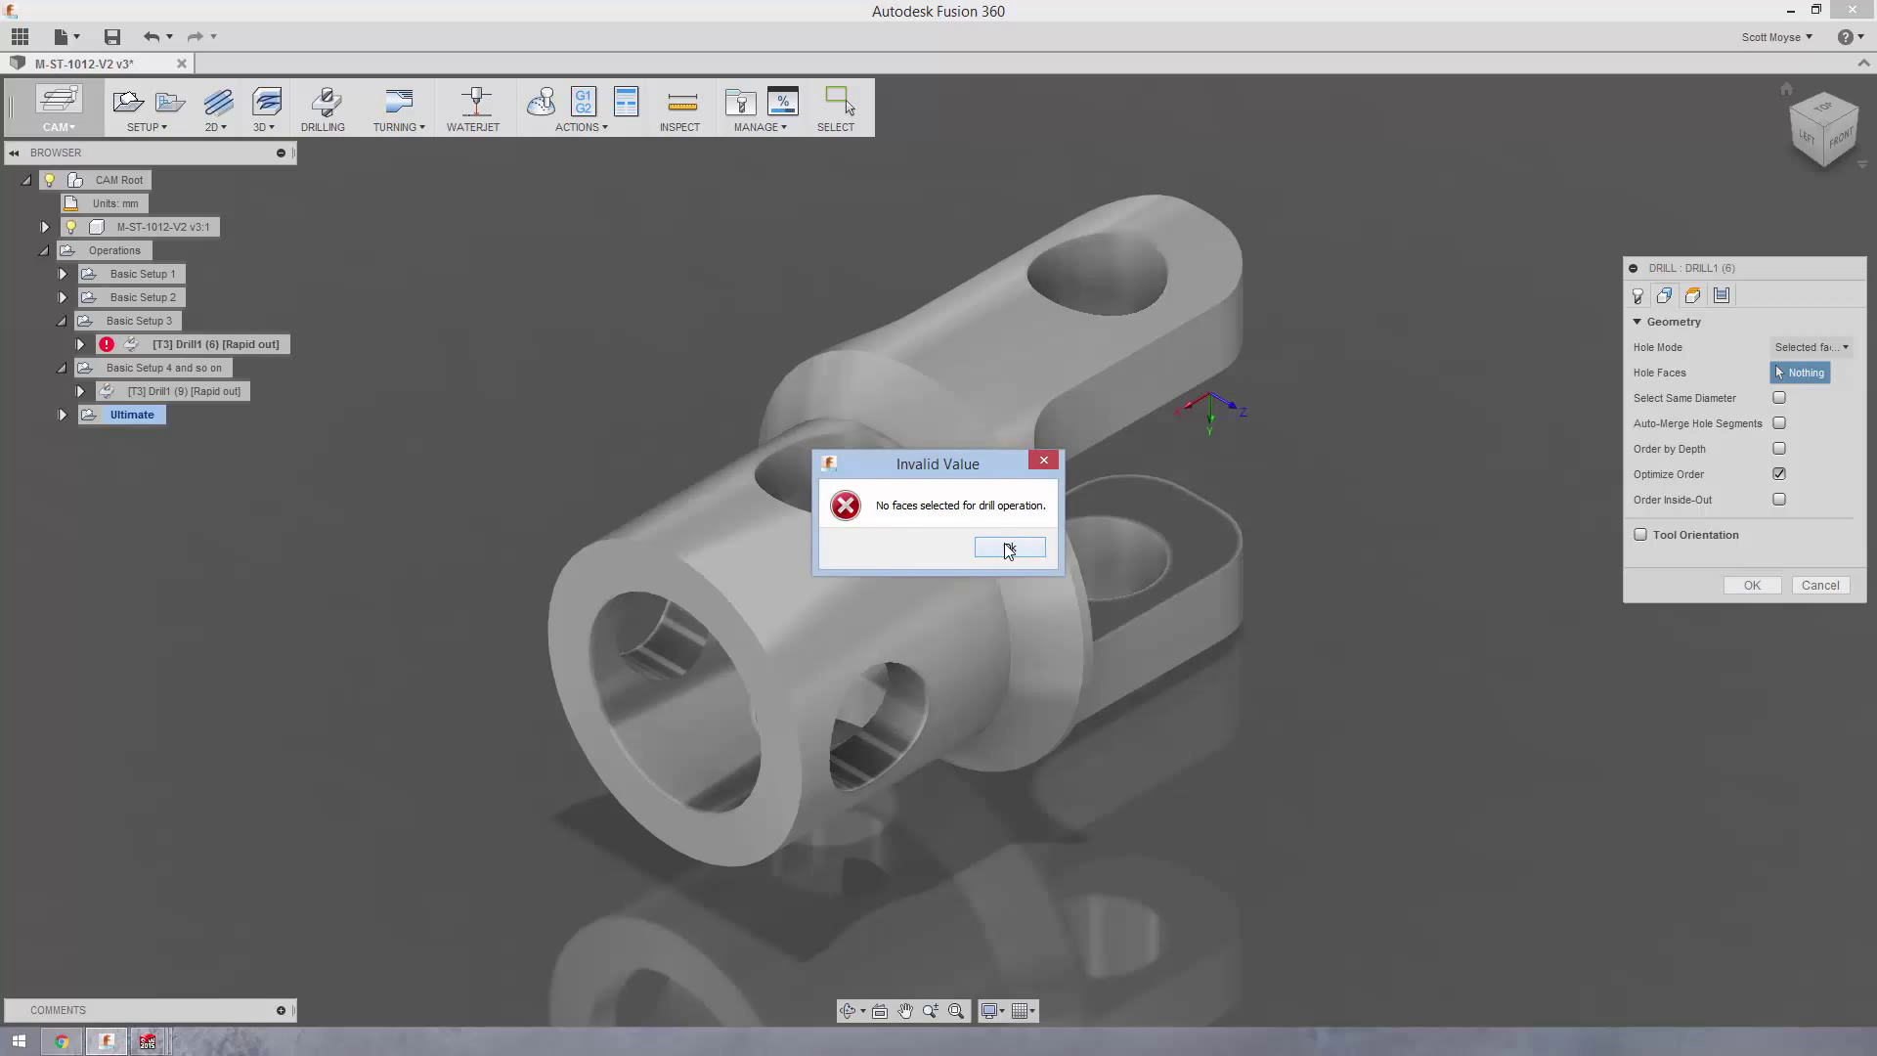
click(1008, 547)
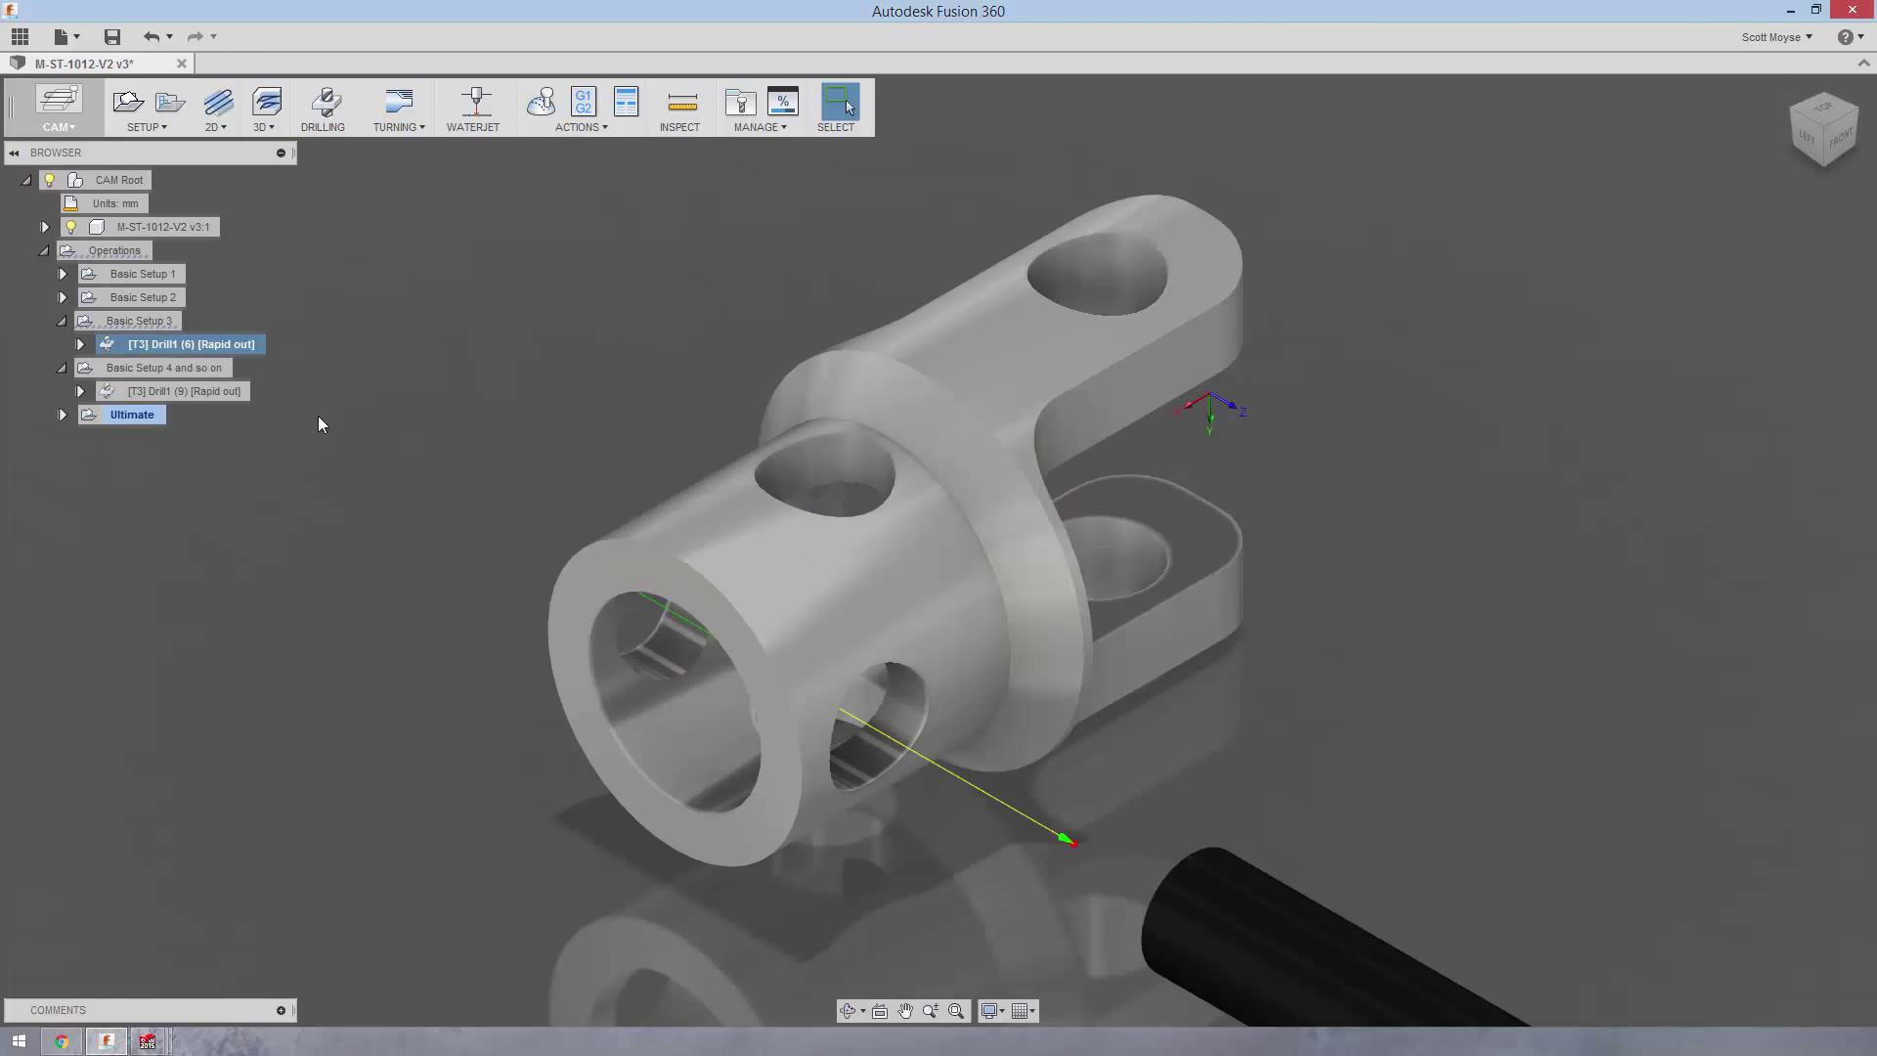
Scroll the browser and expand the setups so both setups' drill operations are listed
scroll(down, 3)
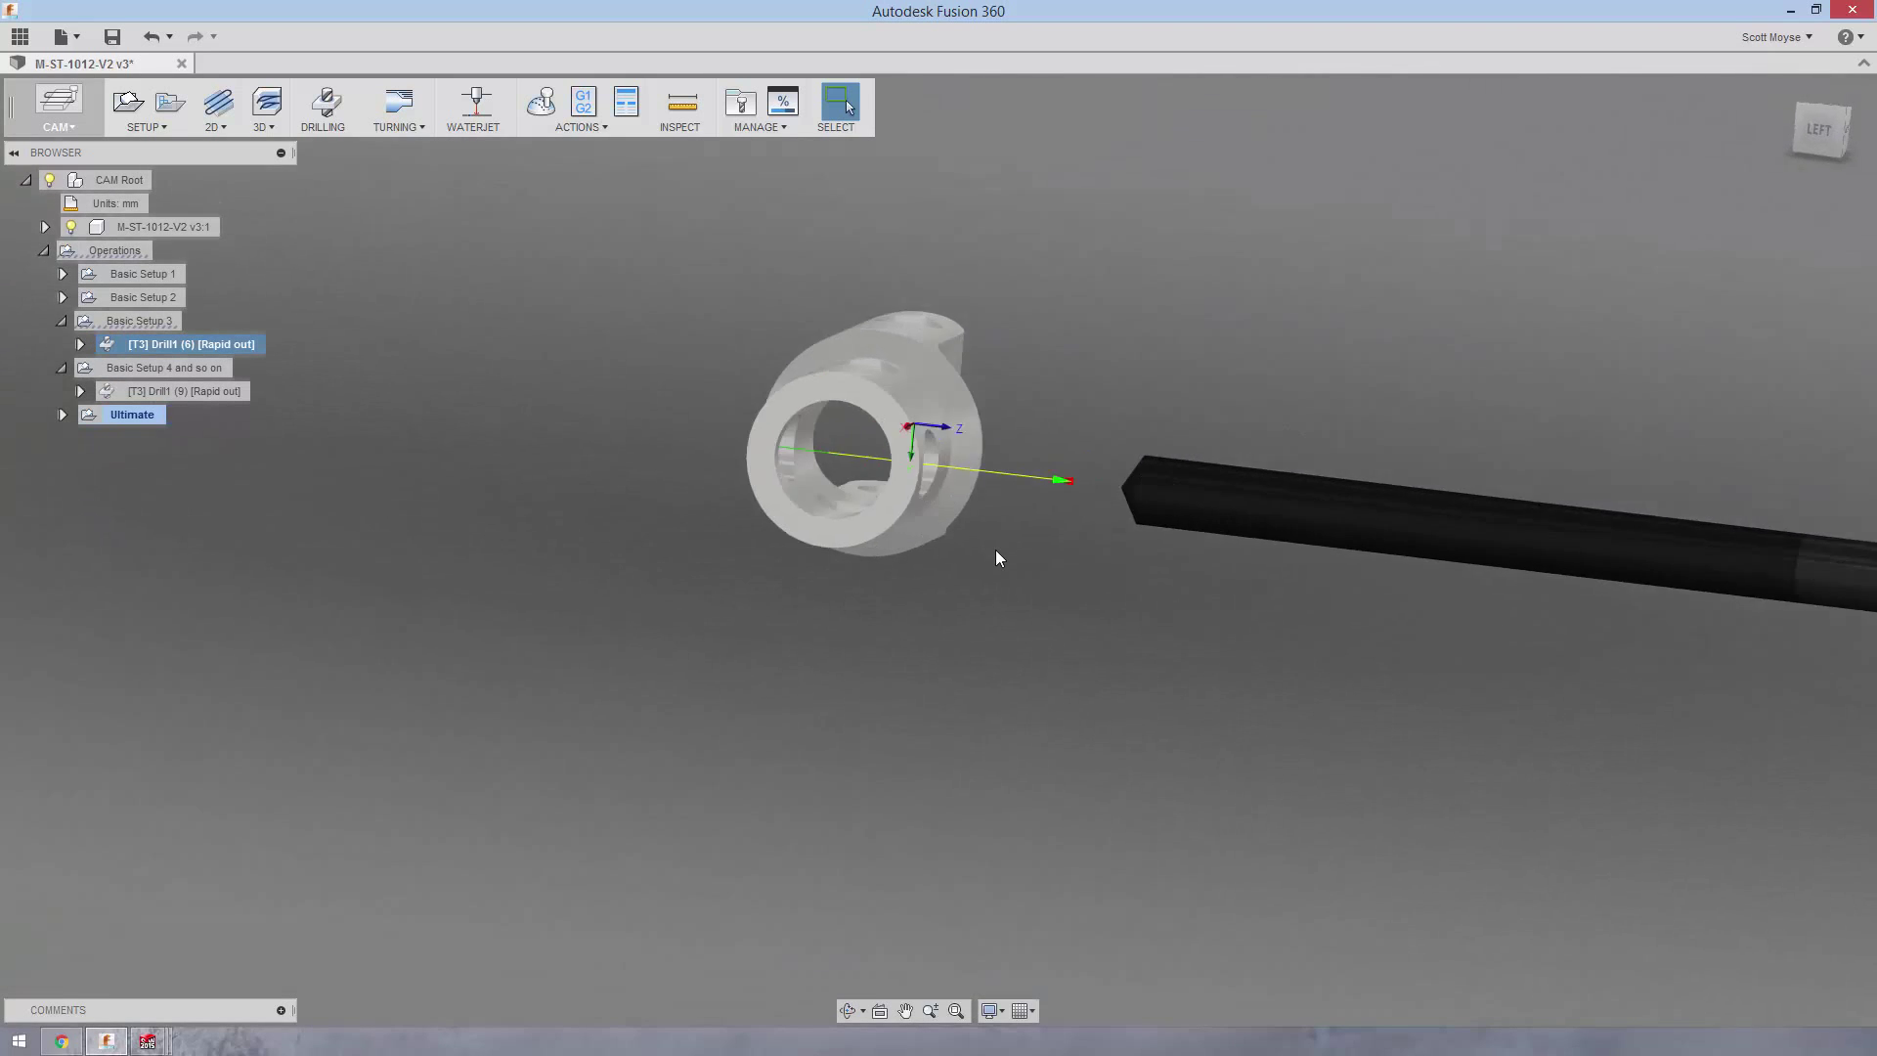
double_click(141, 320)
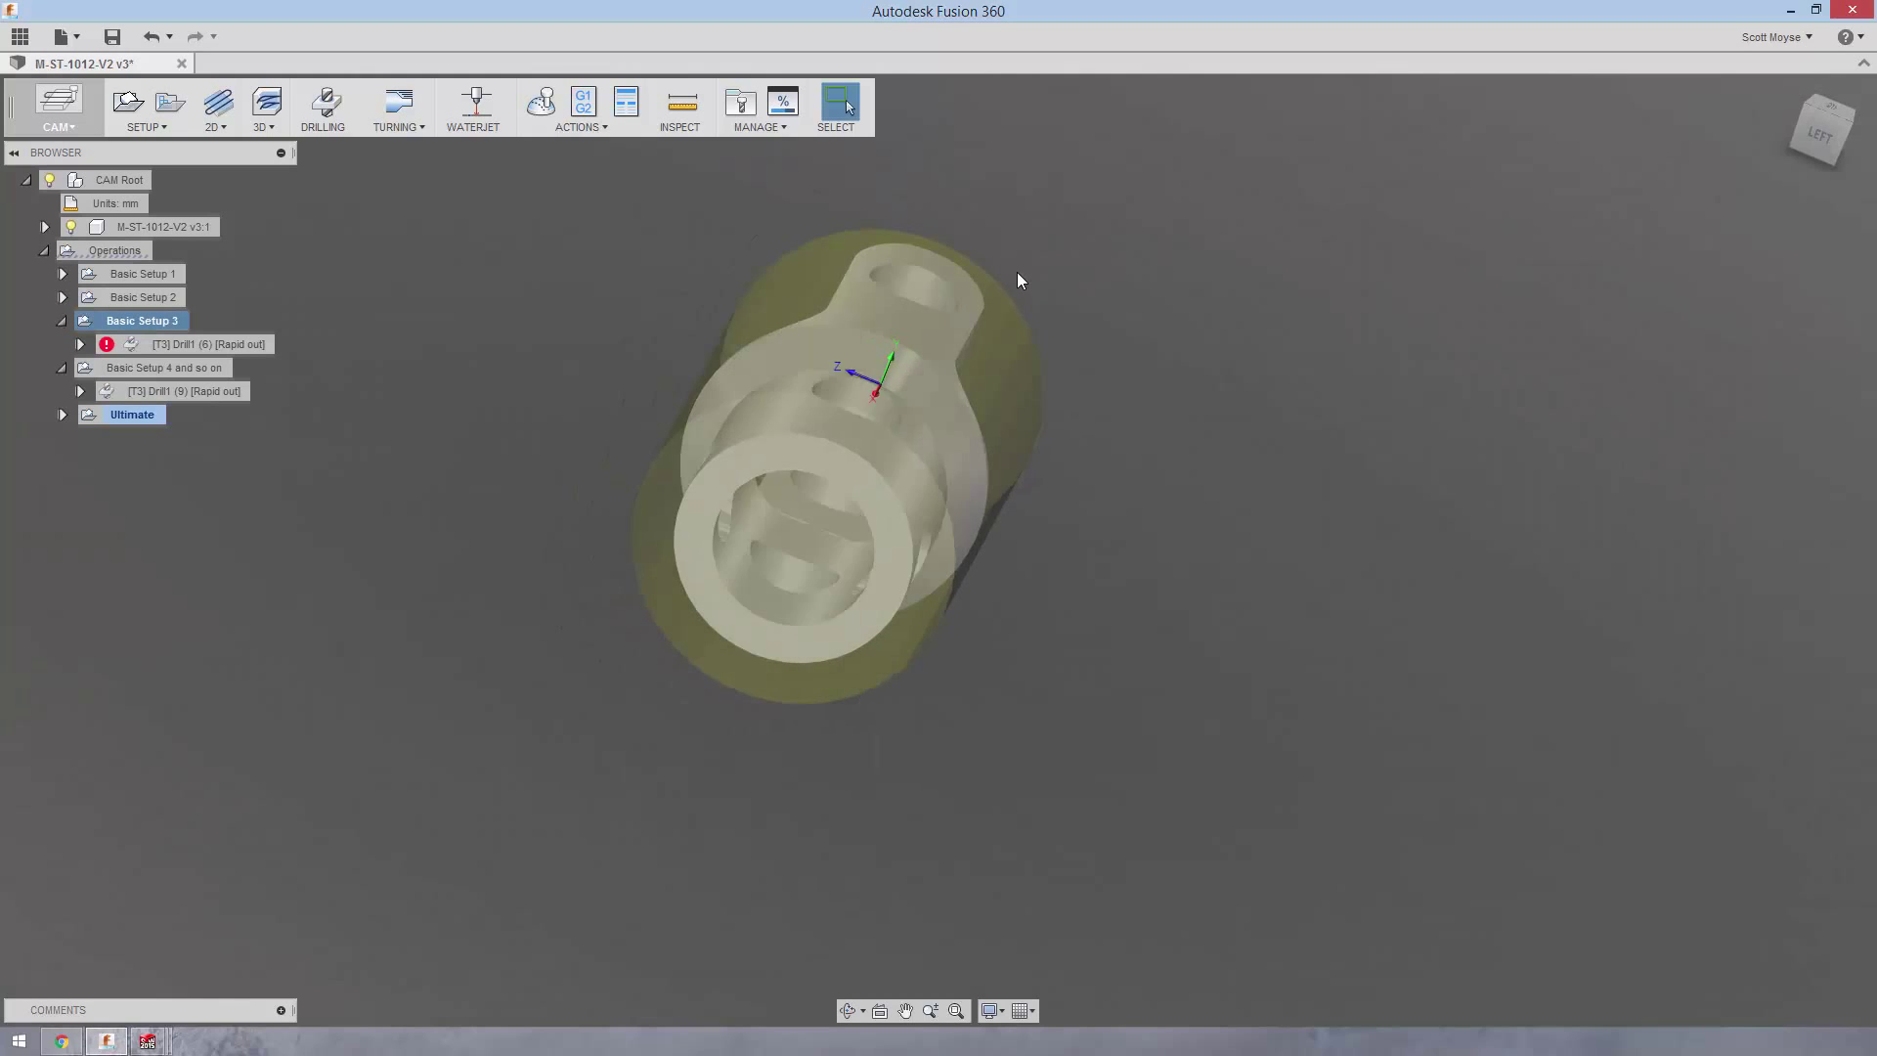
right_click(203, 344)
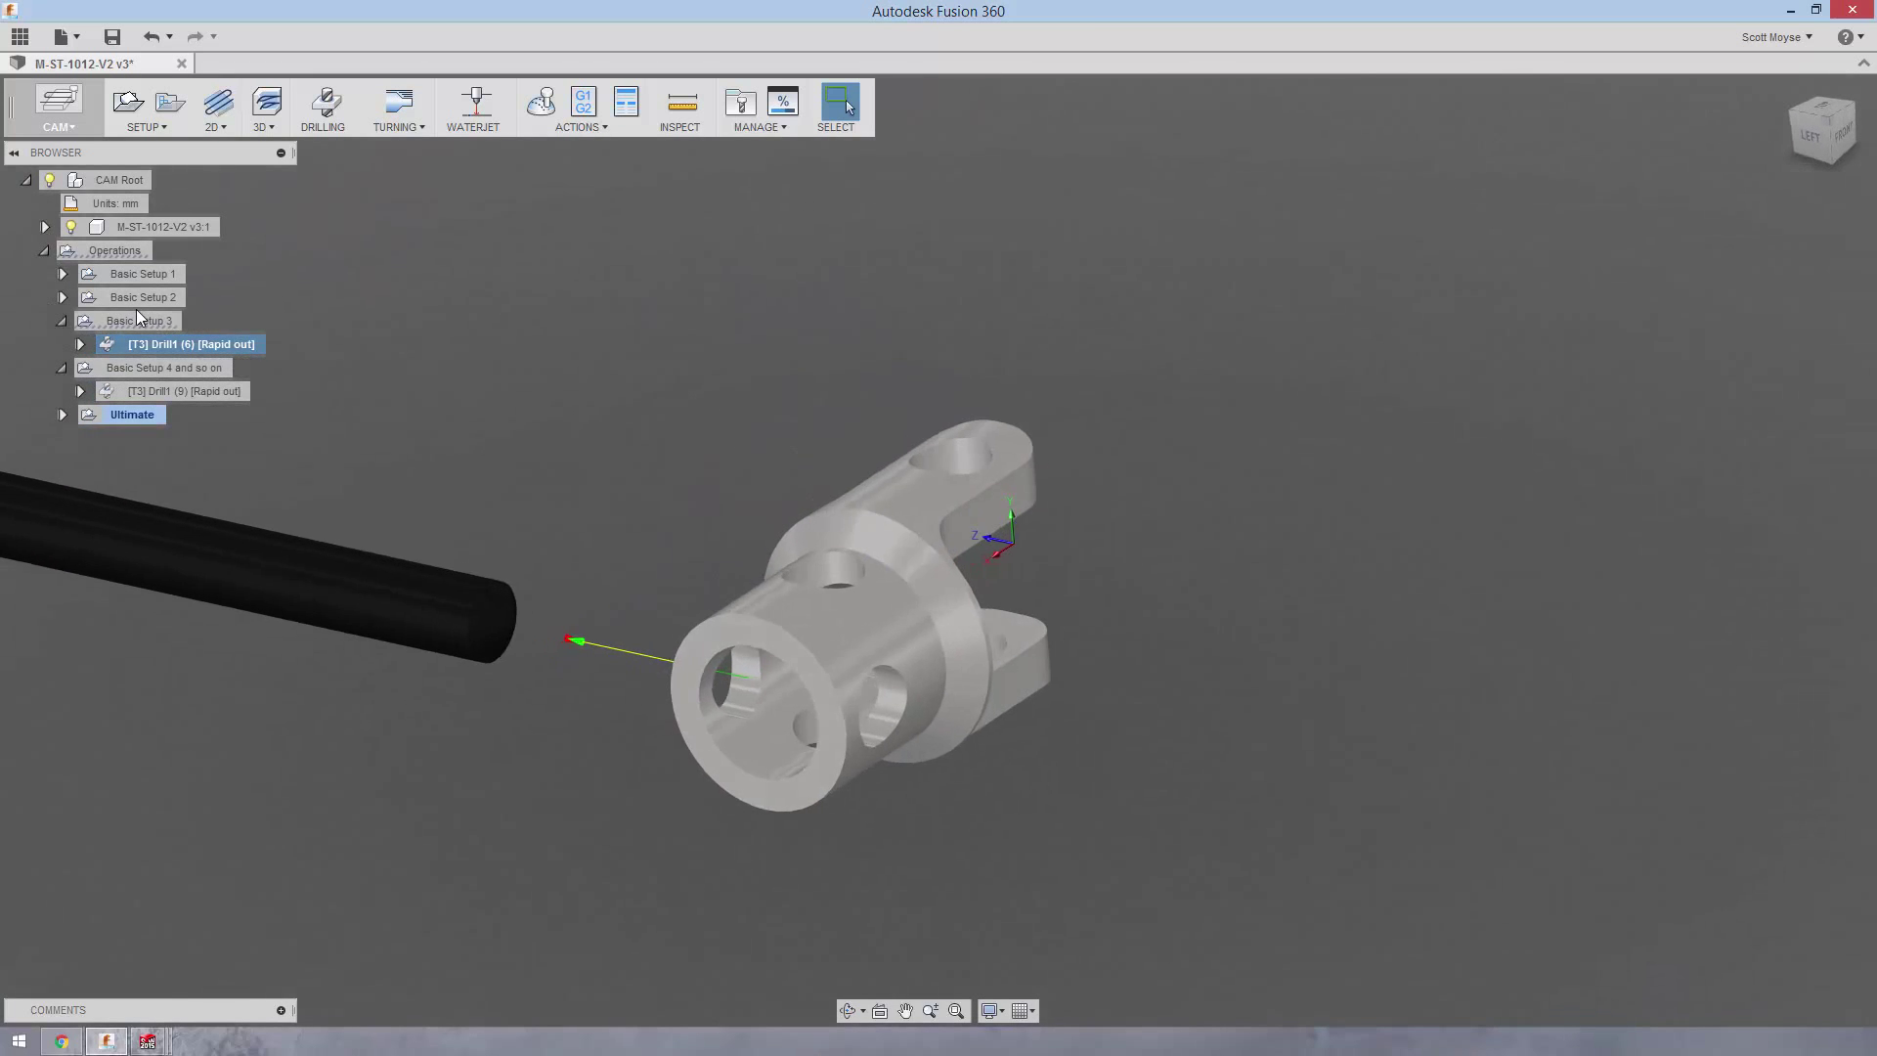
click(143, 320)
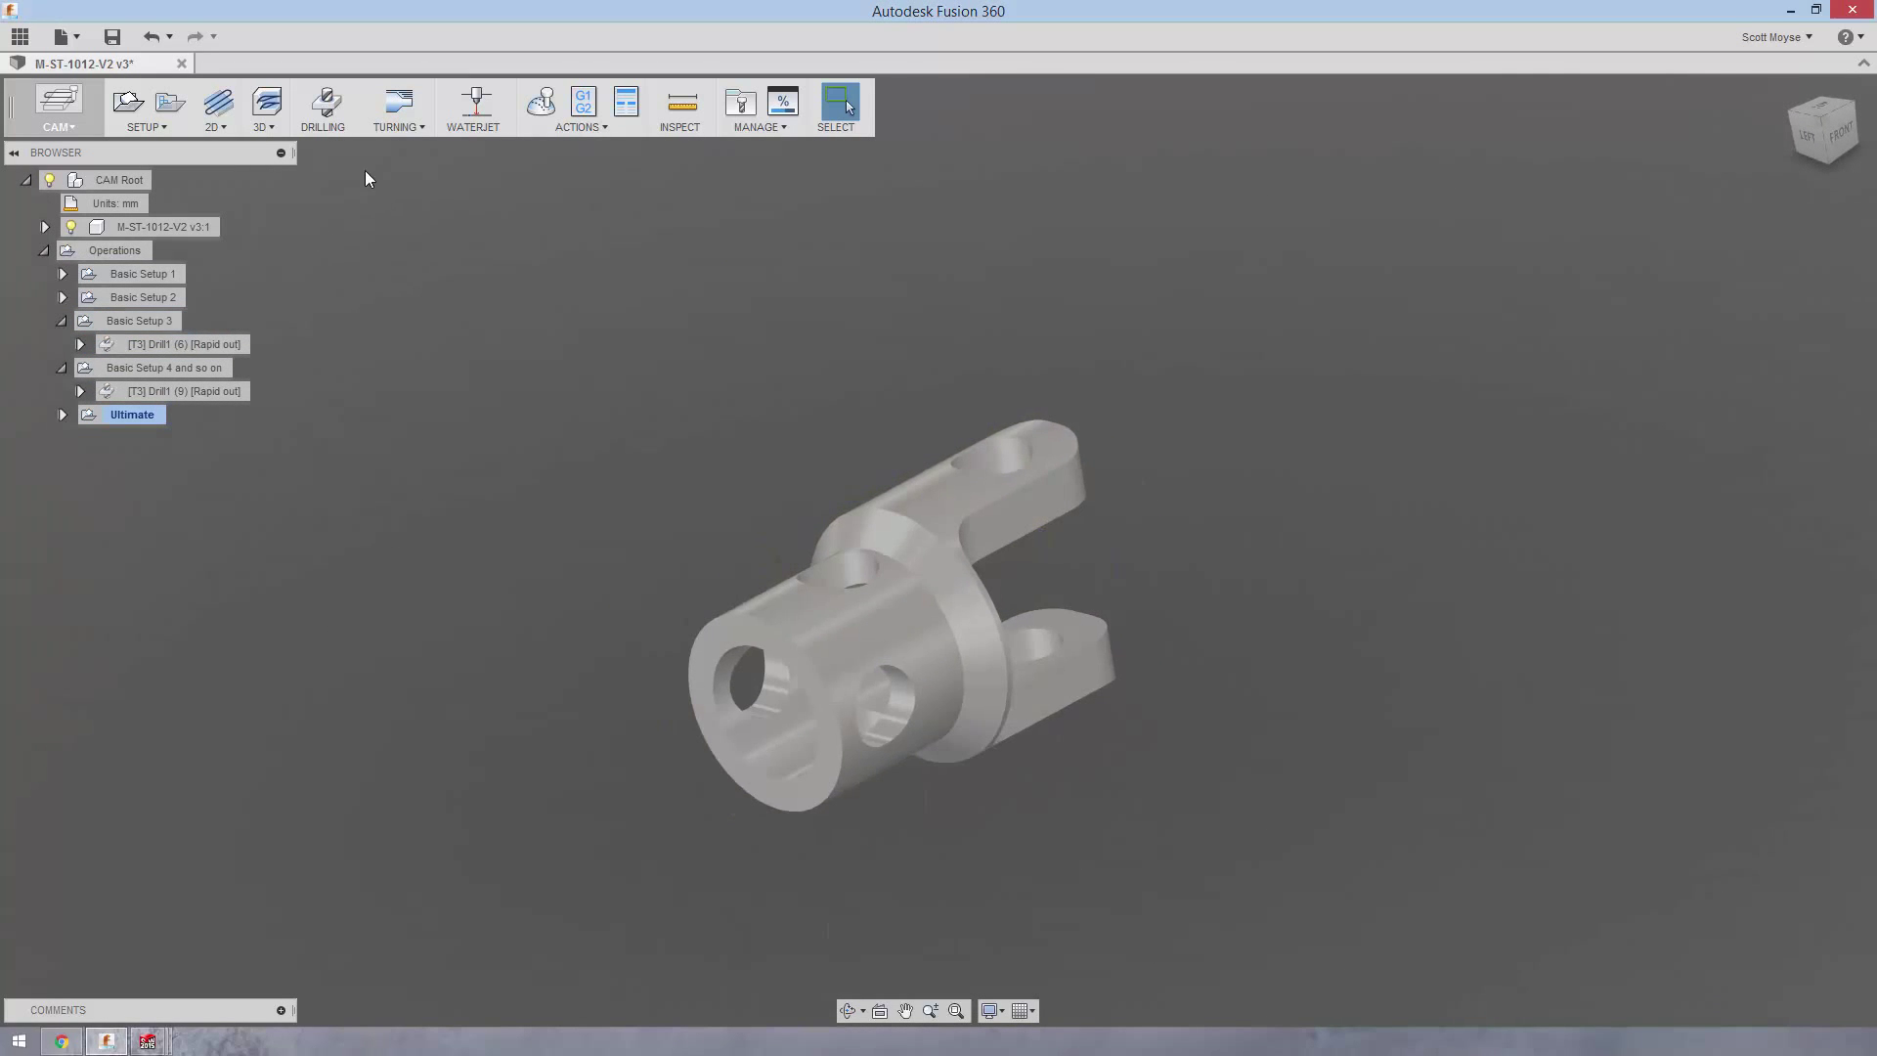
Create Setup5 with From solid stock using the 38 × 38 × 59 mm cylinder body
click(141, 101)
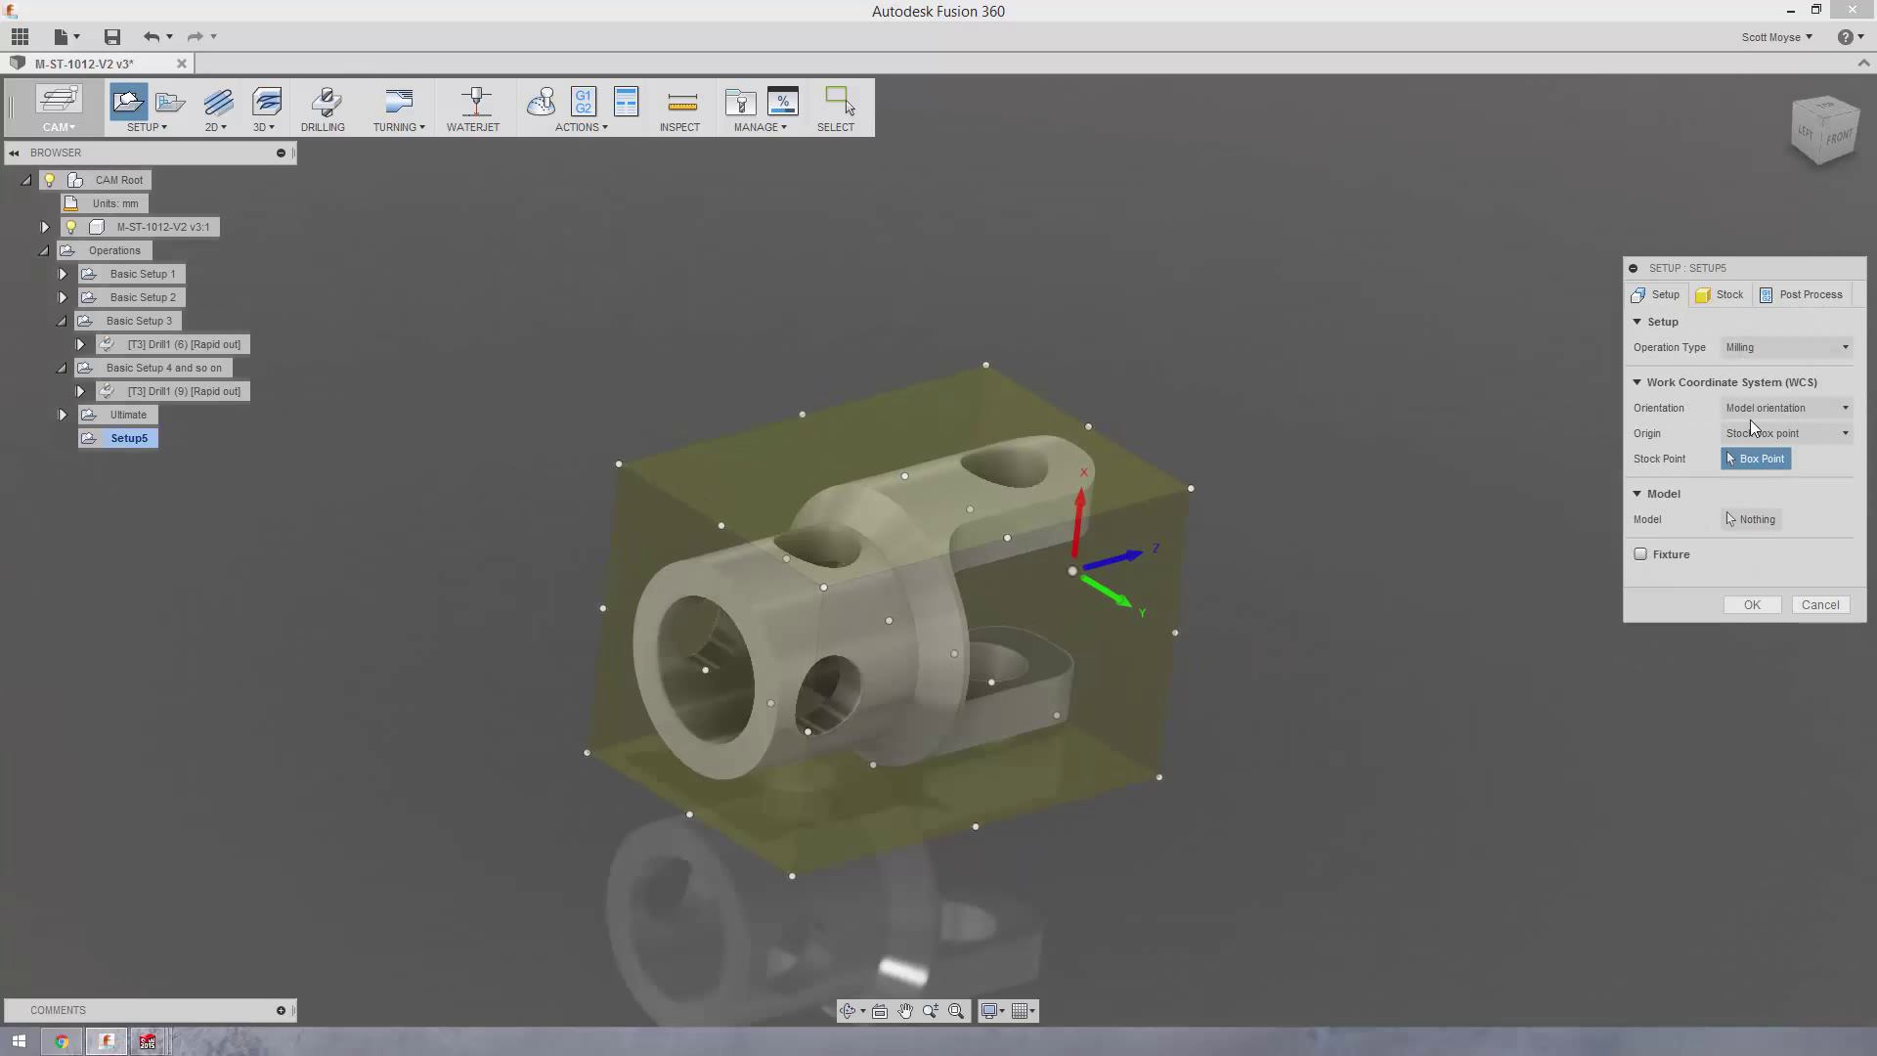
mouse_move(1783, 407)
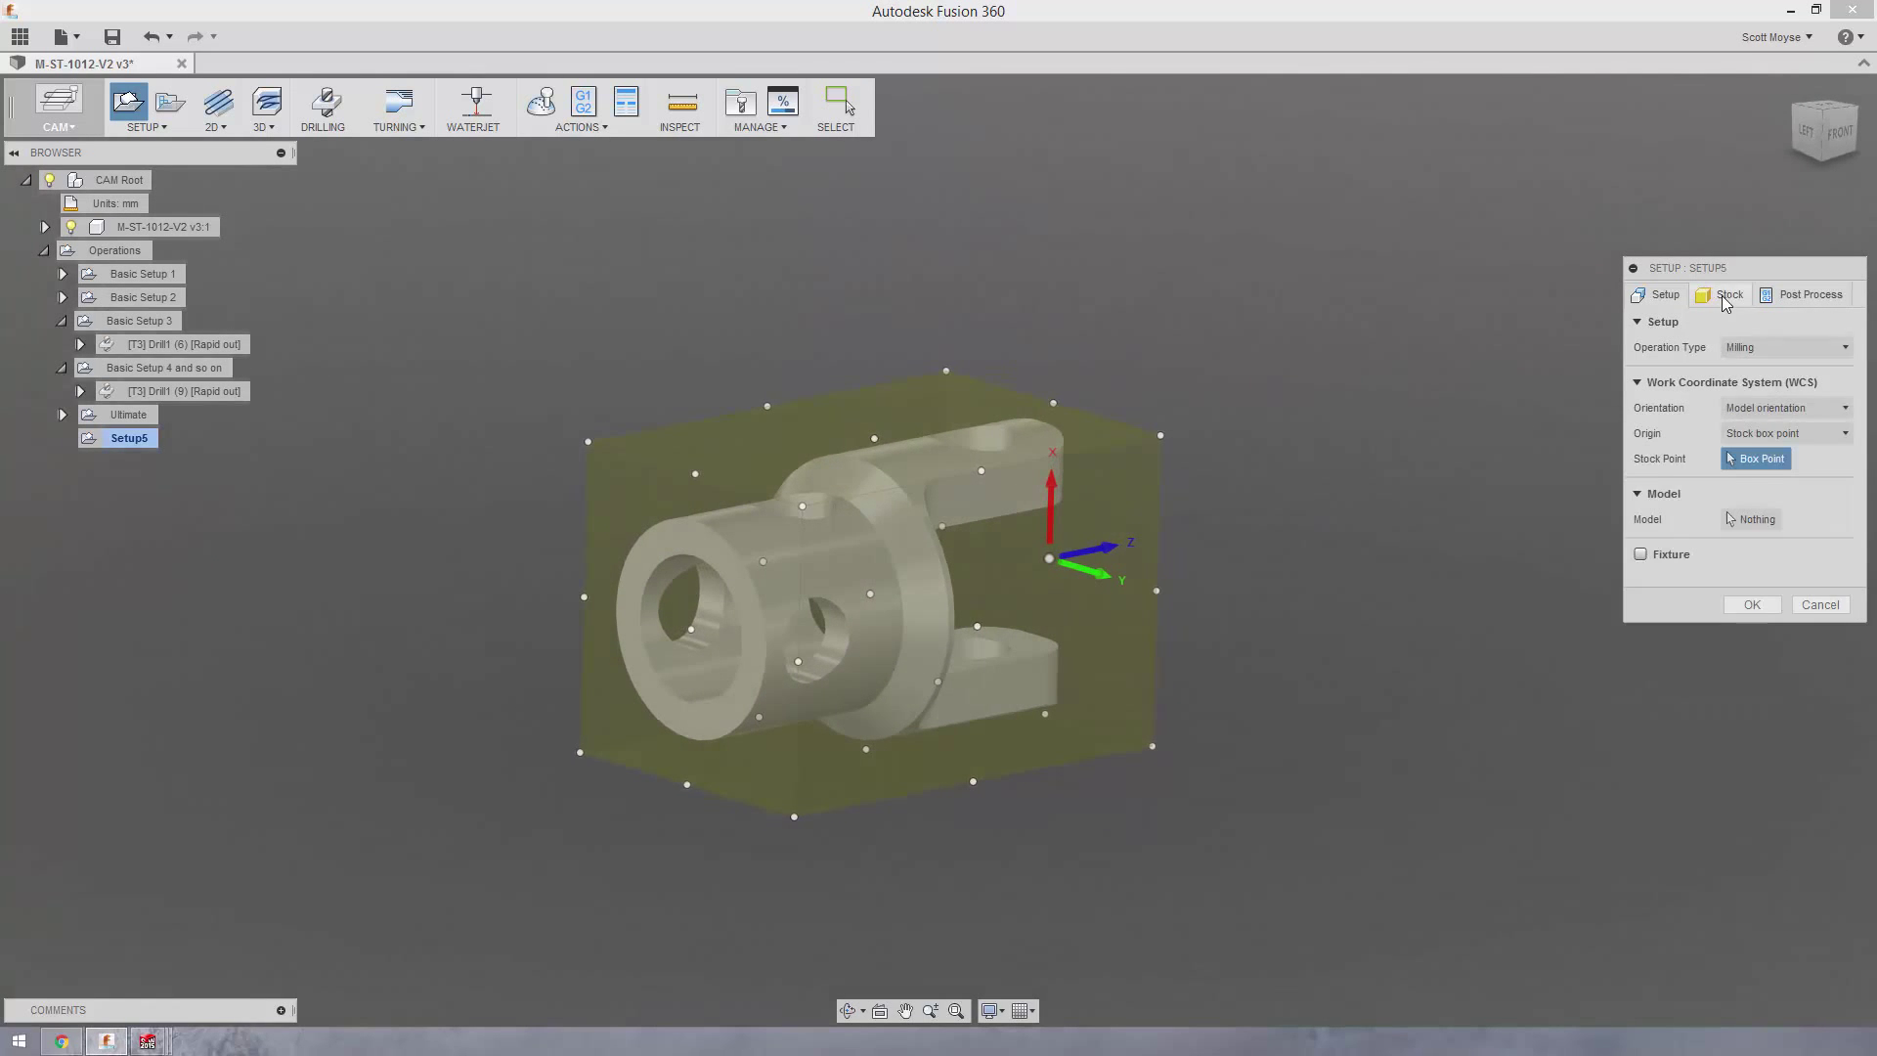
click(1728, 295)
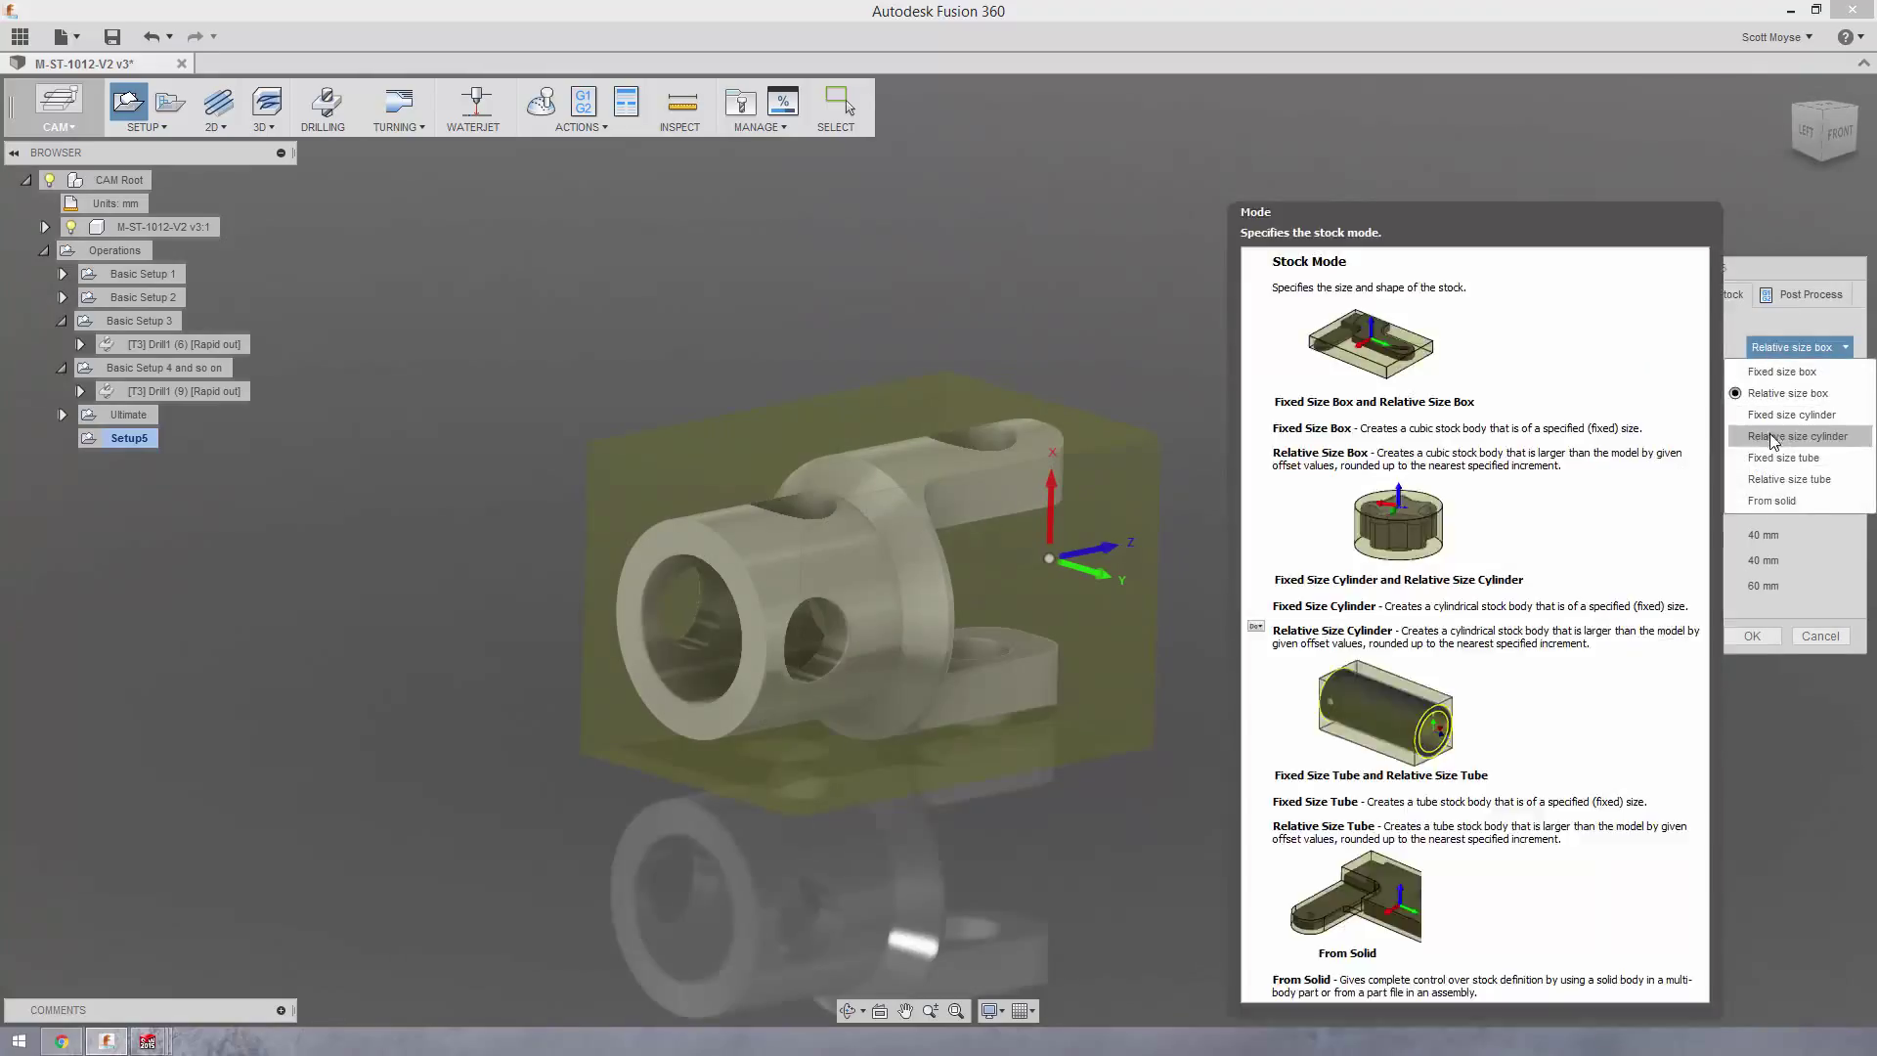
click(1772, 500)
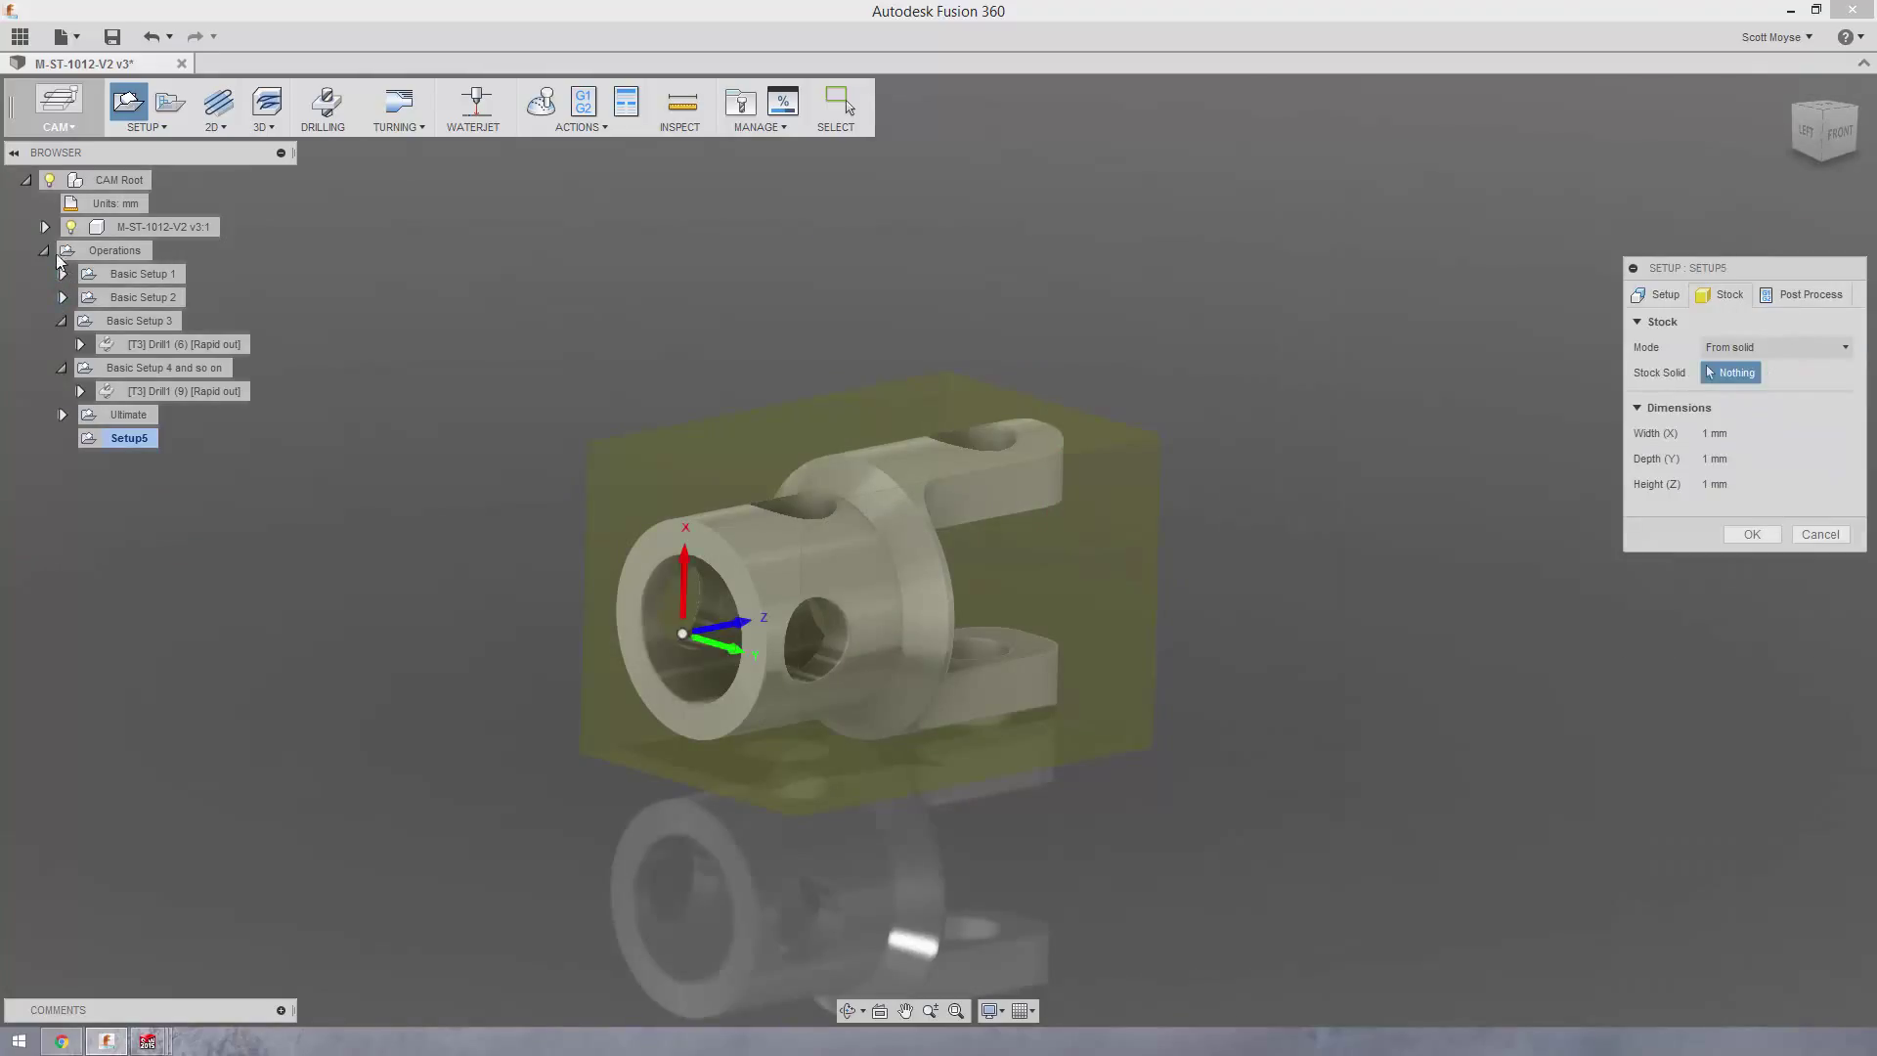
click(44, 226)
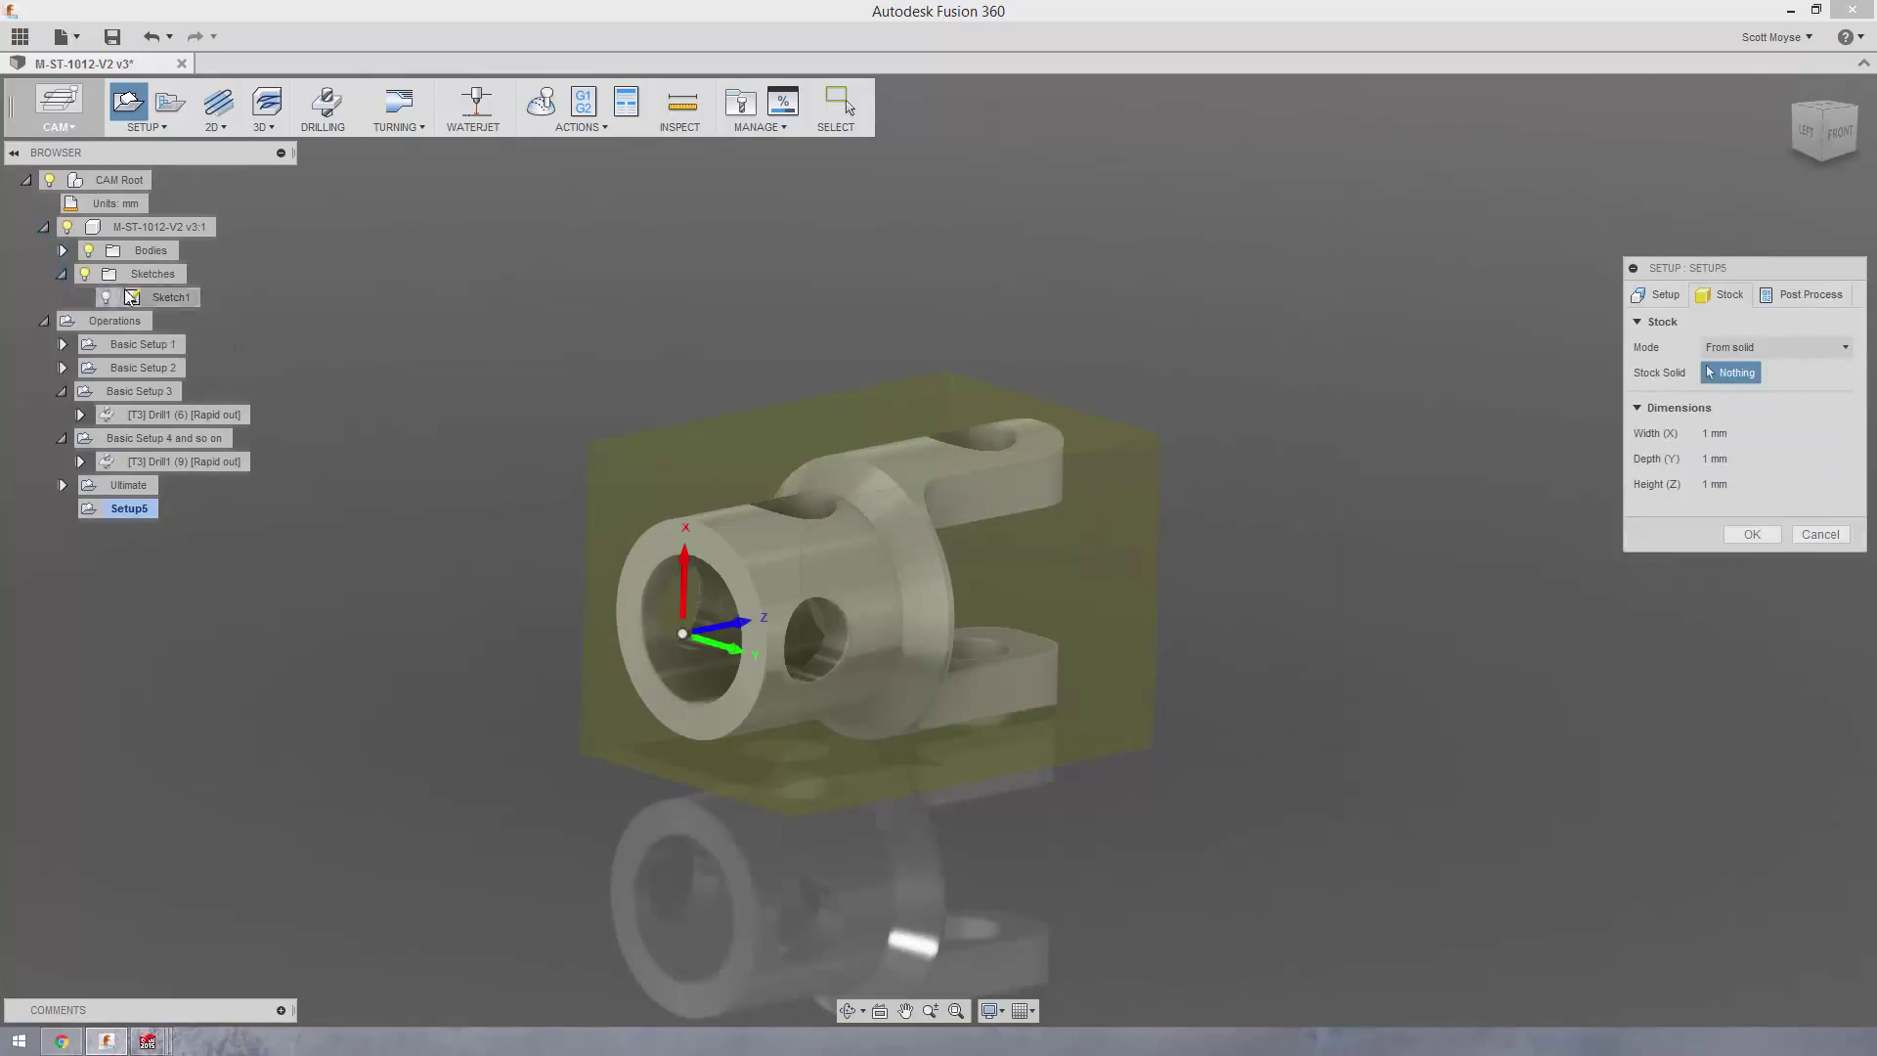
click(63, 250)
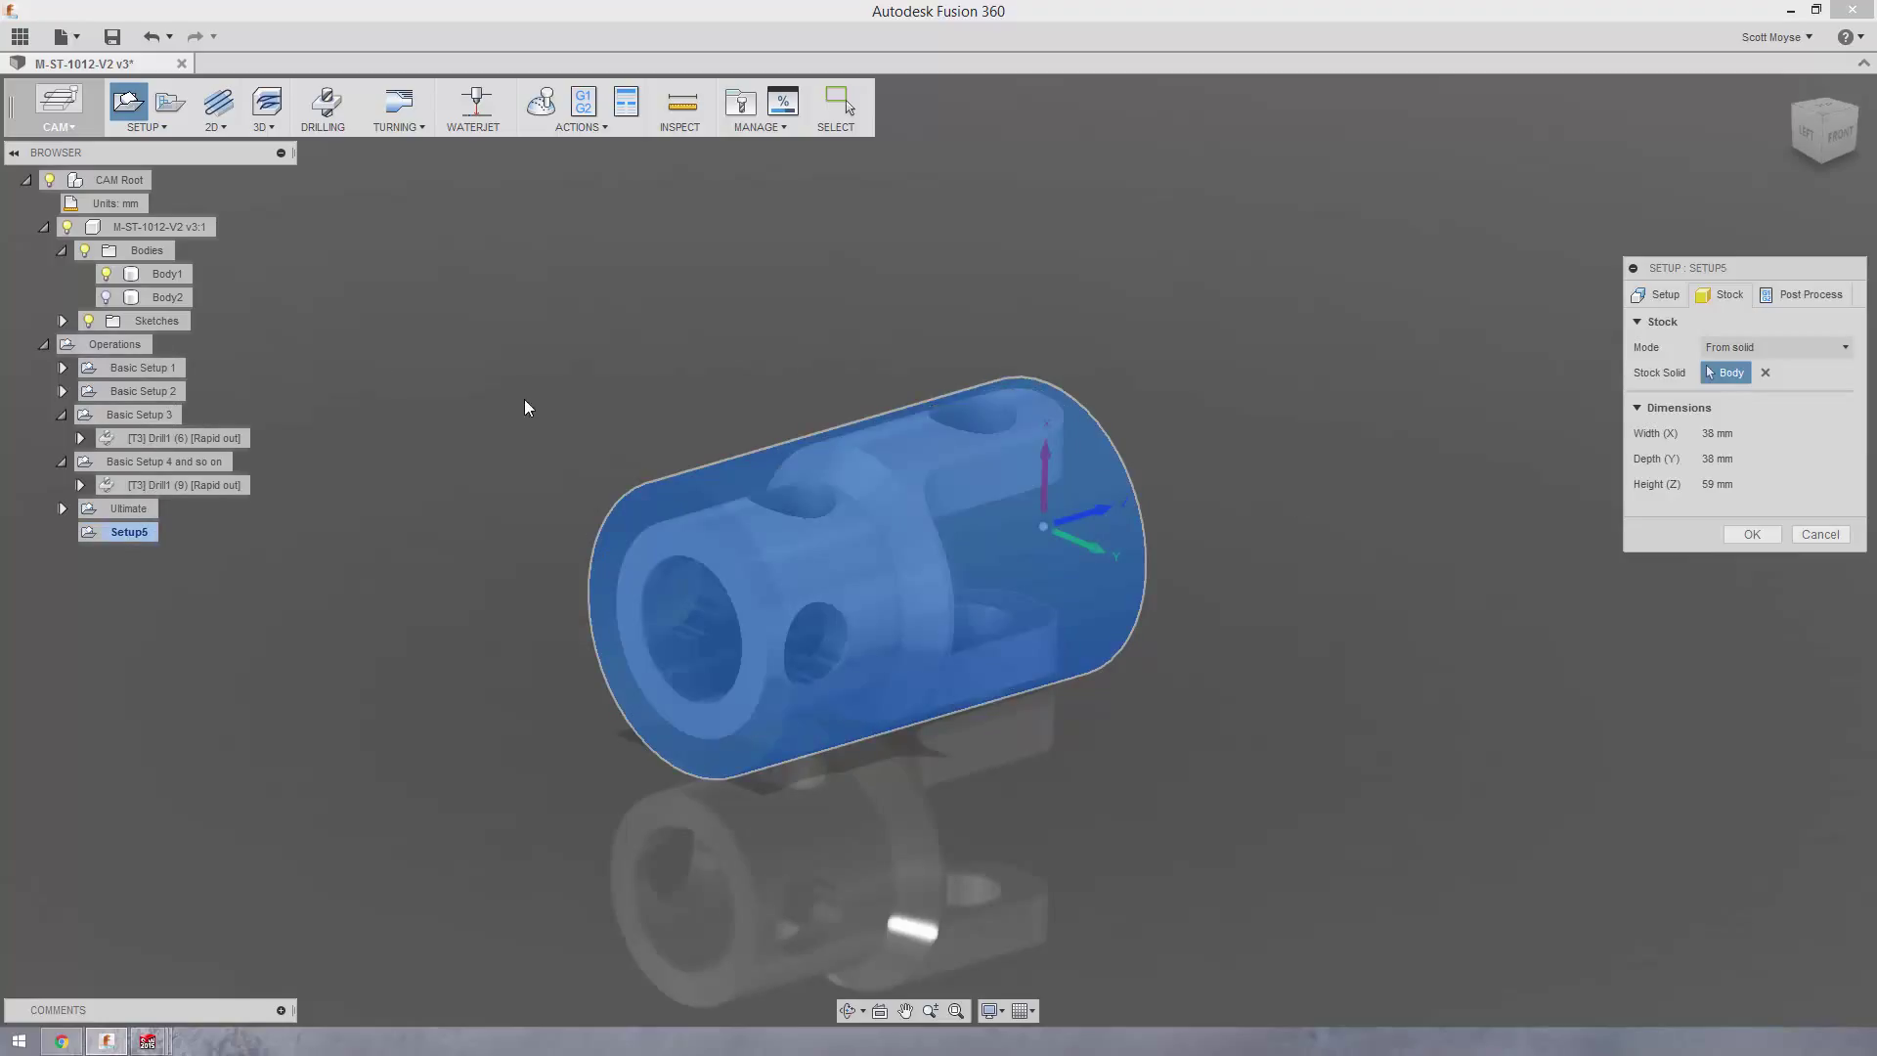
mouse_move(1649, 454)
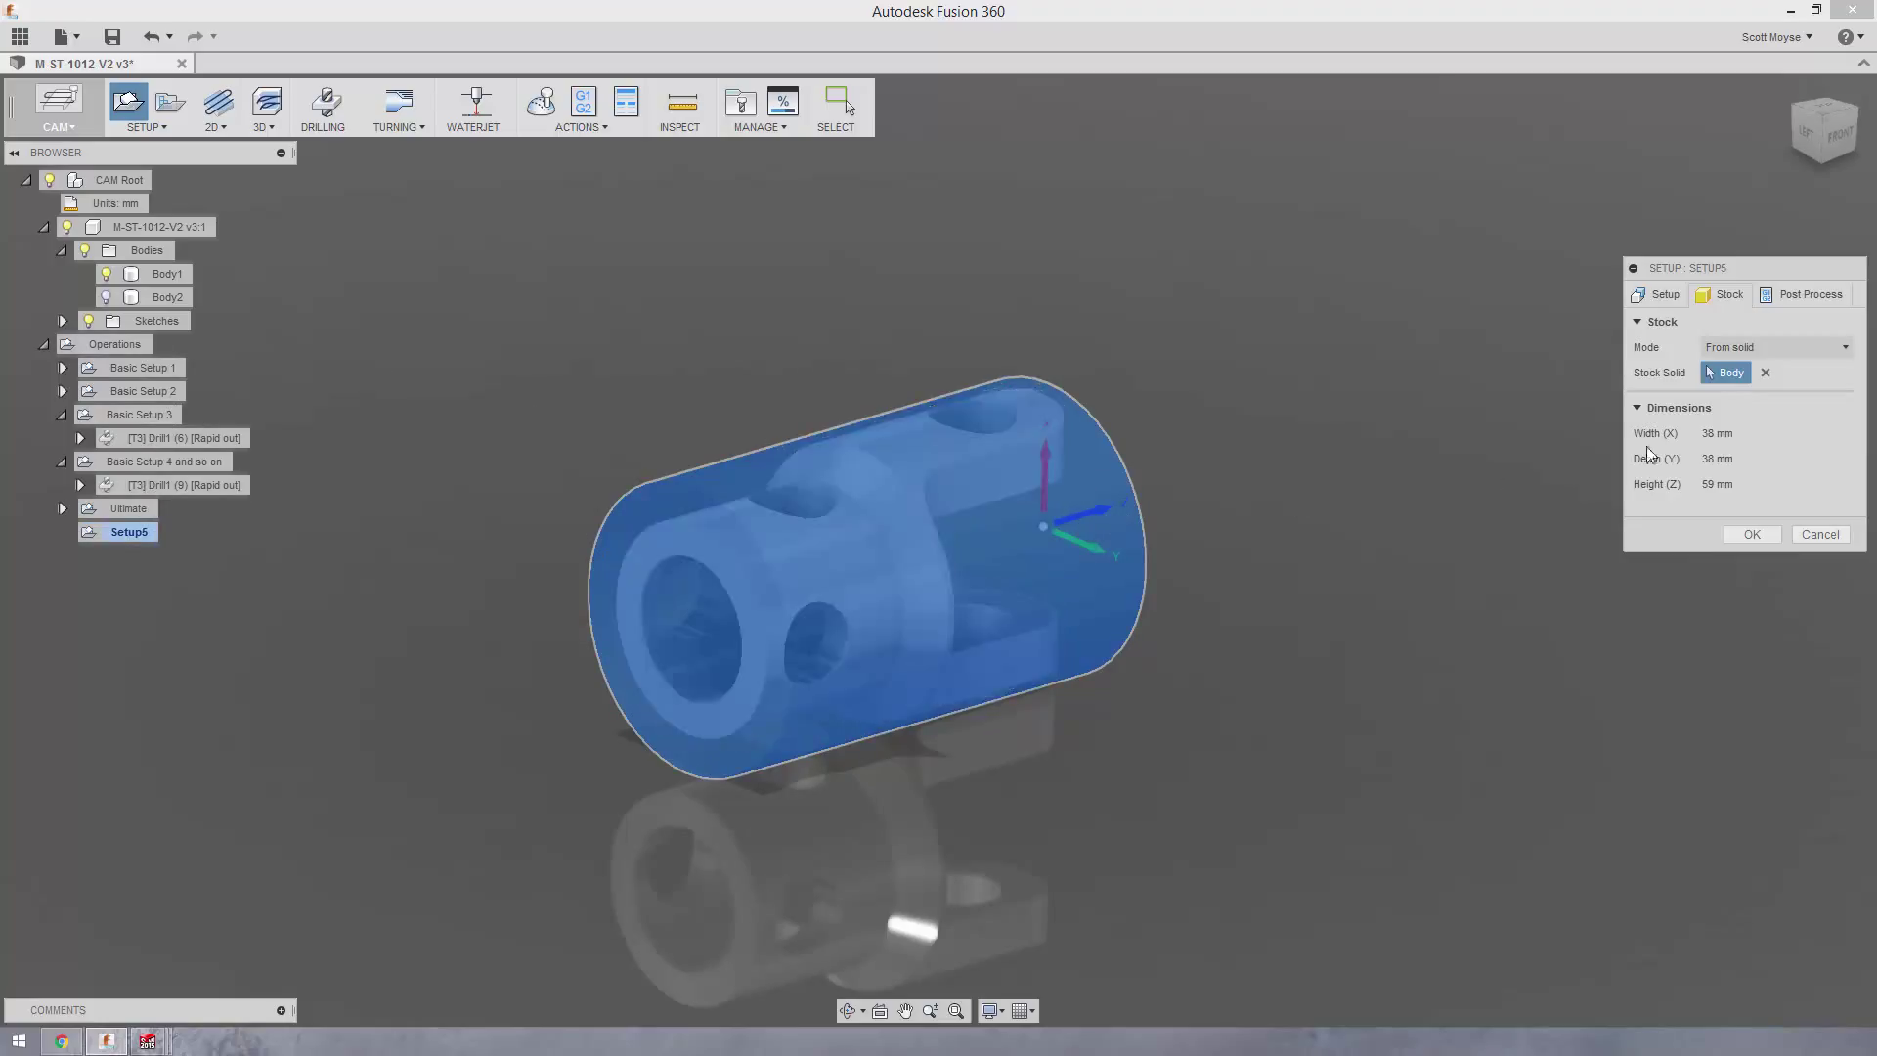
Orient Setup5 by Z axis/plane & X axis, taking Z from a part face, flipped
click(1663, 295)
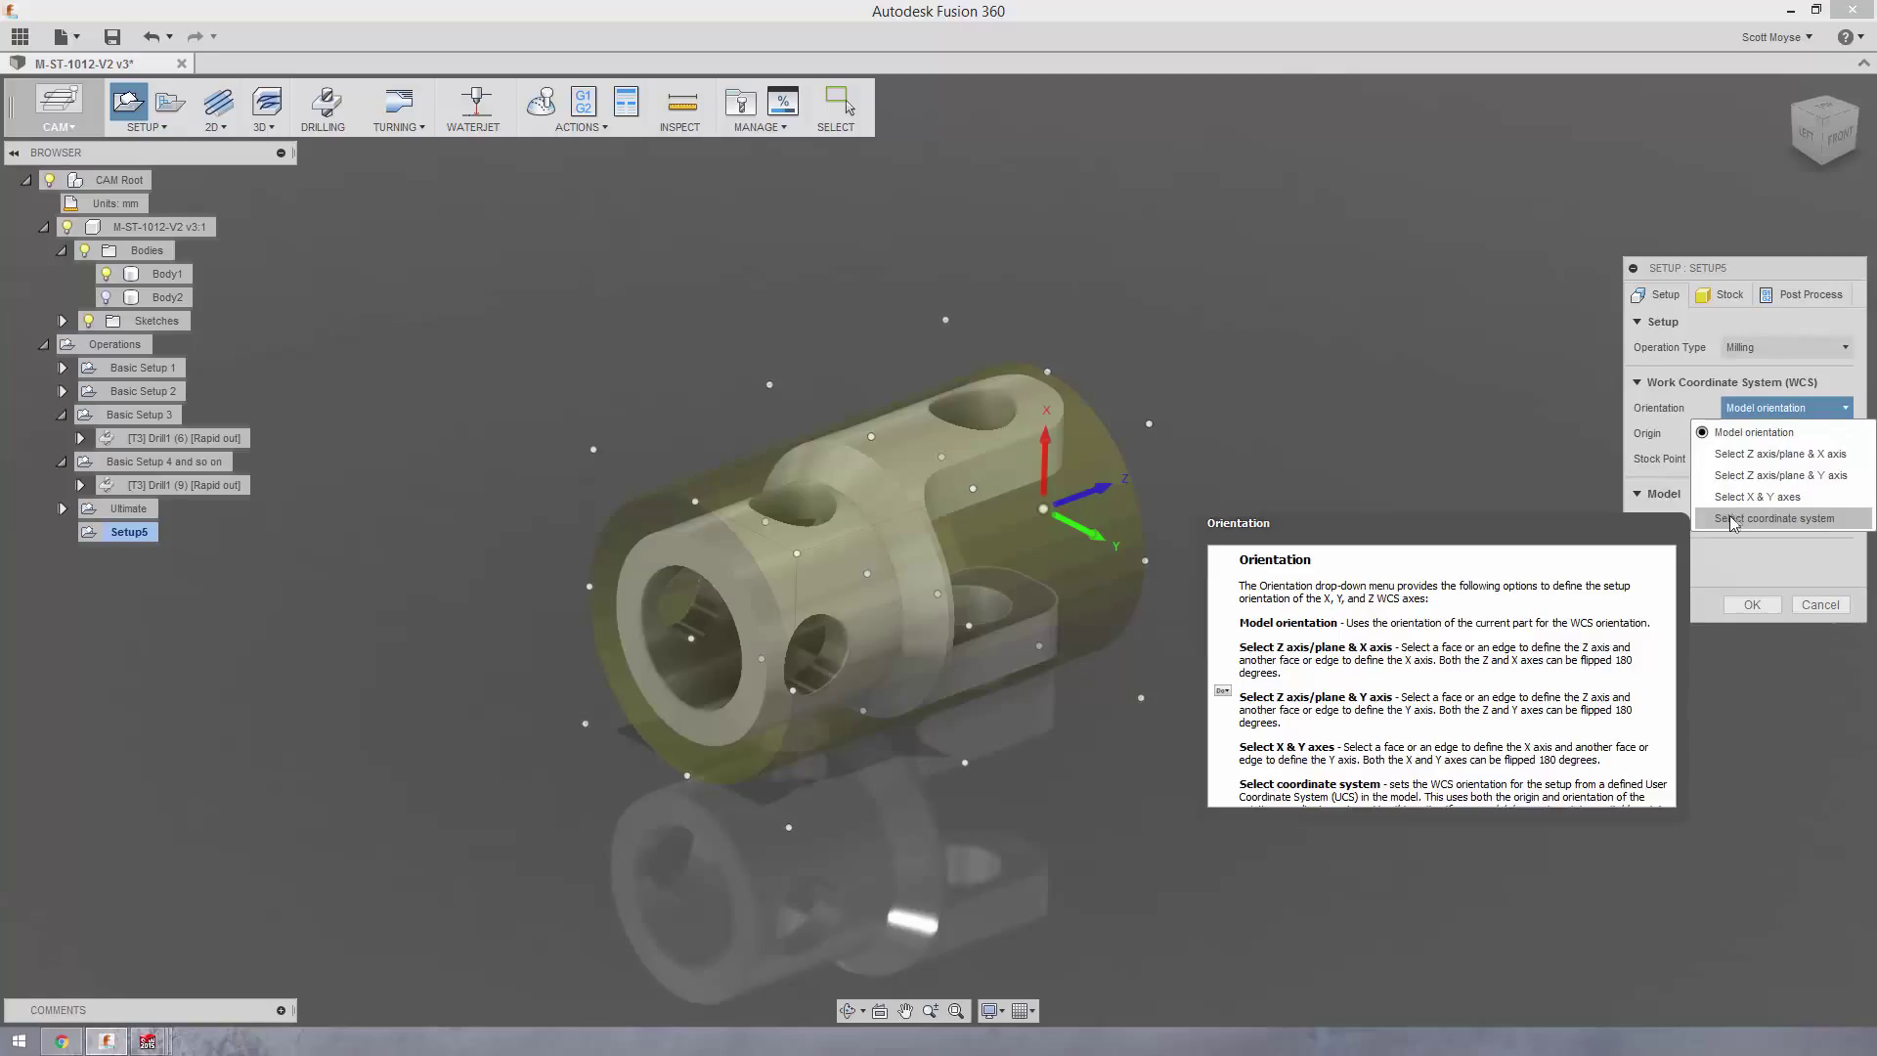
click(1779, 453)
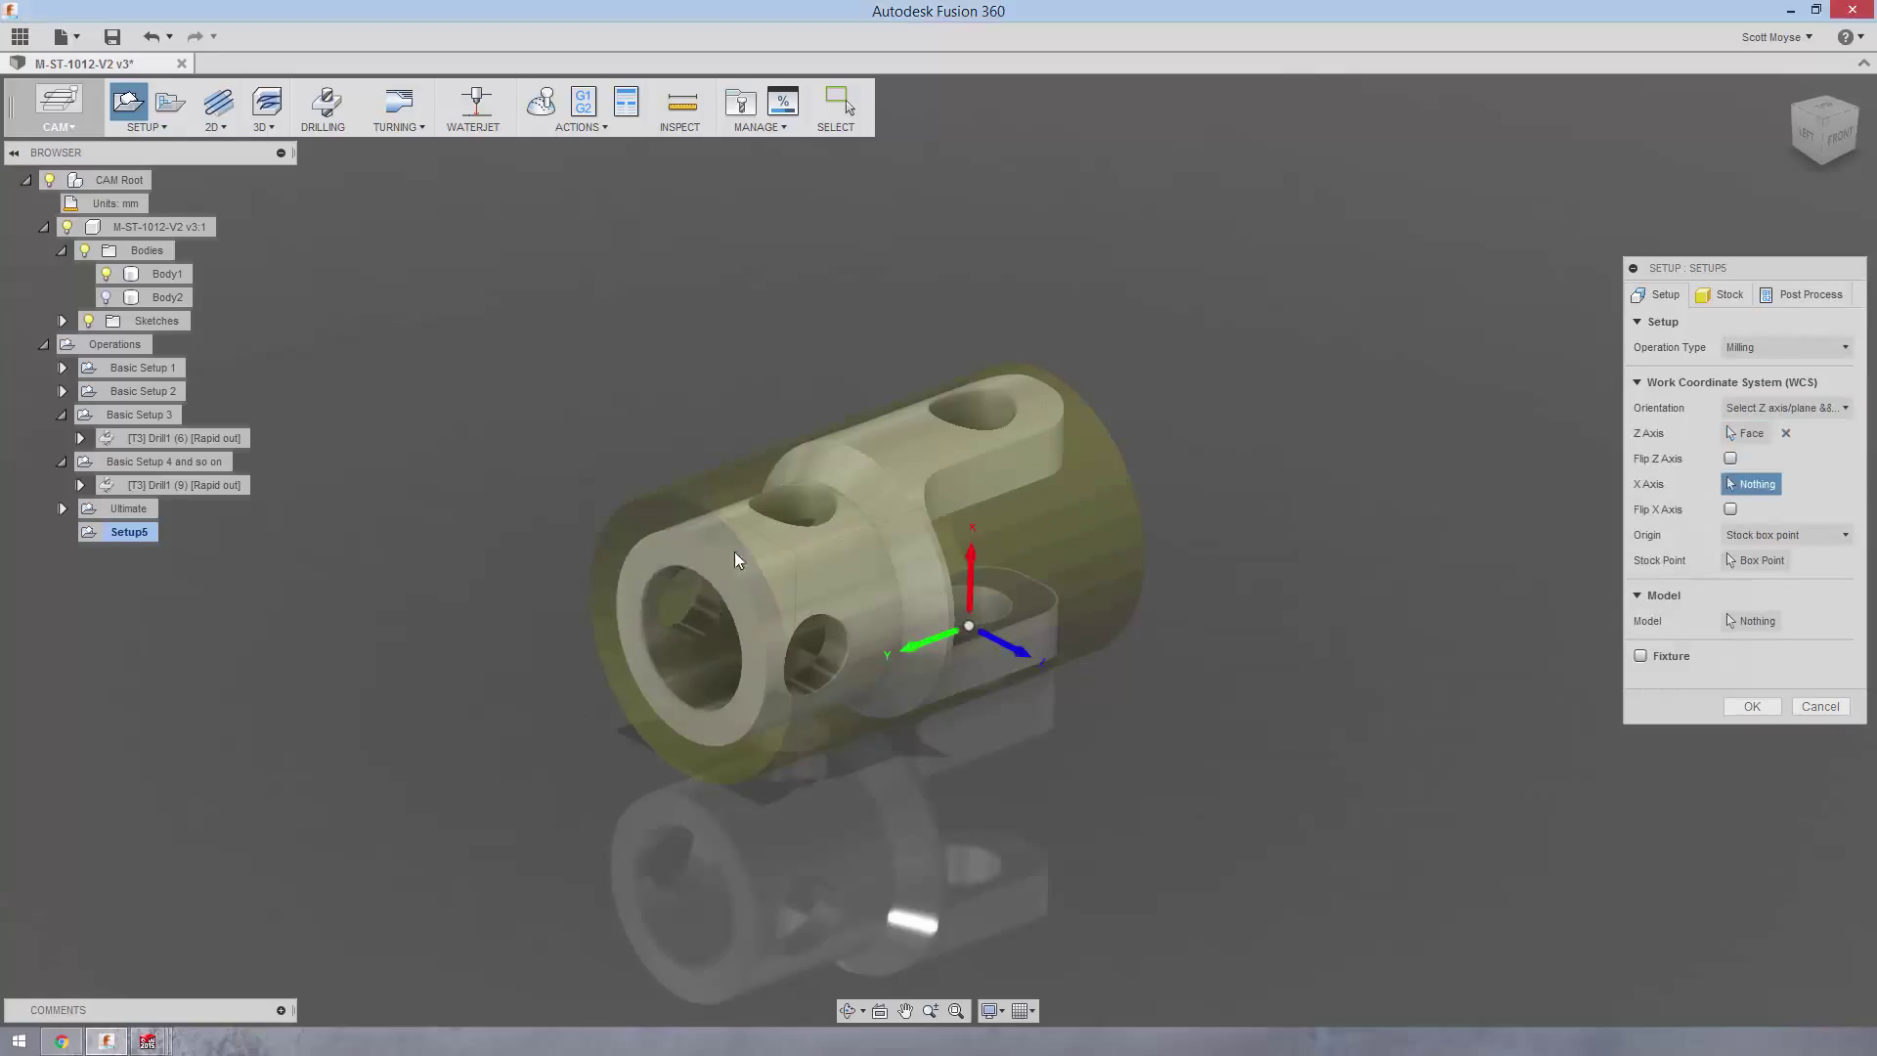
click(1731, 458)
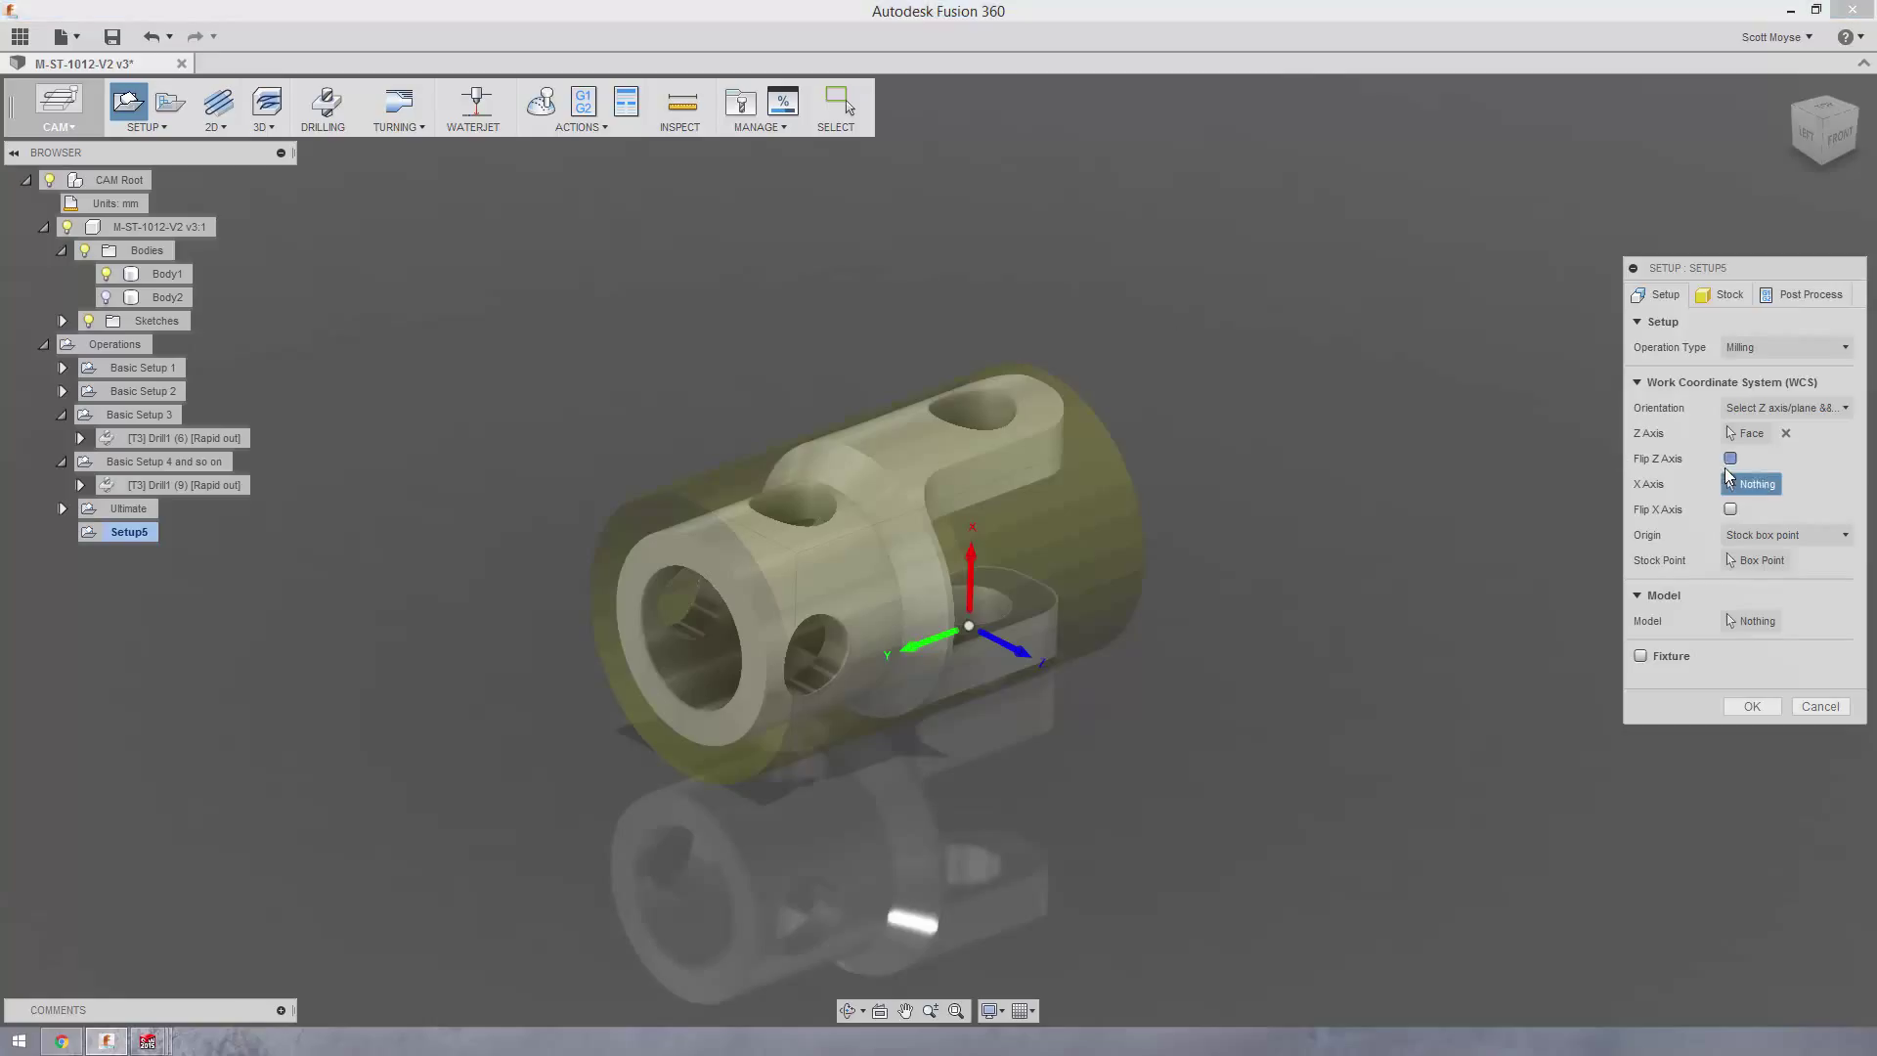
click(1729, 459)
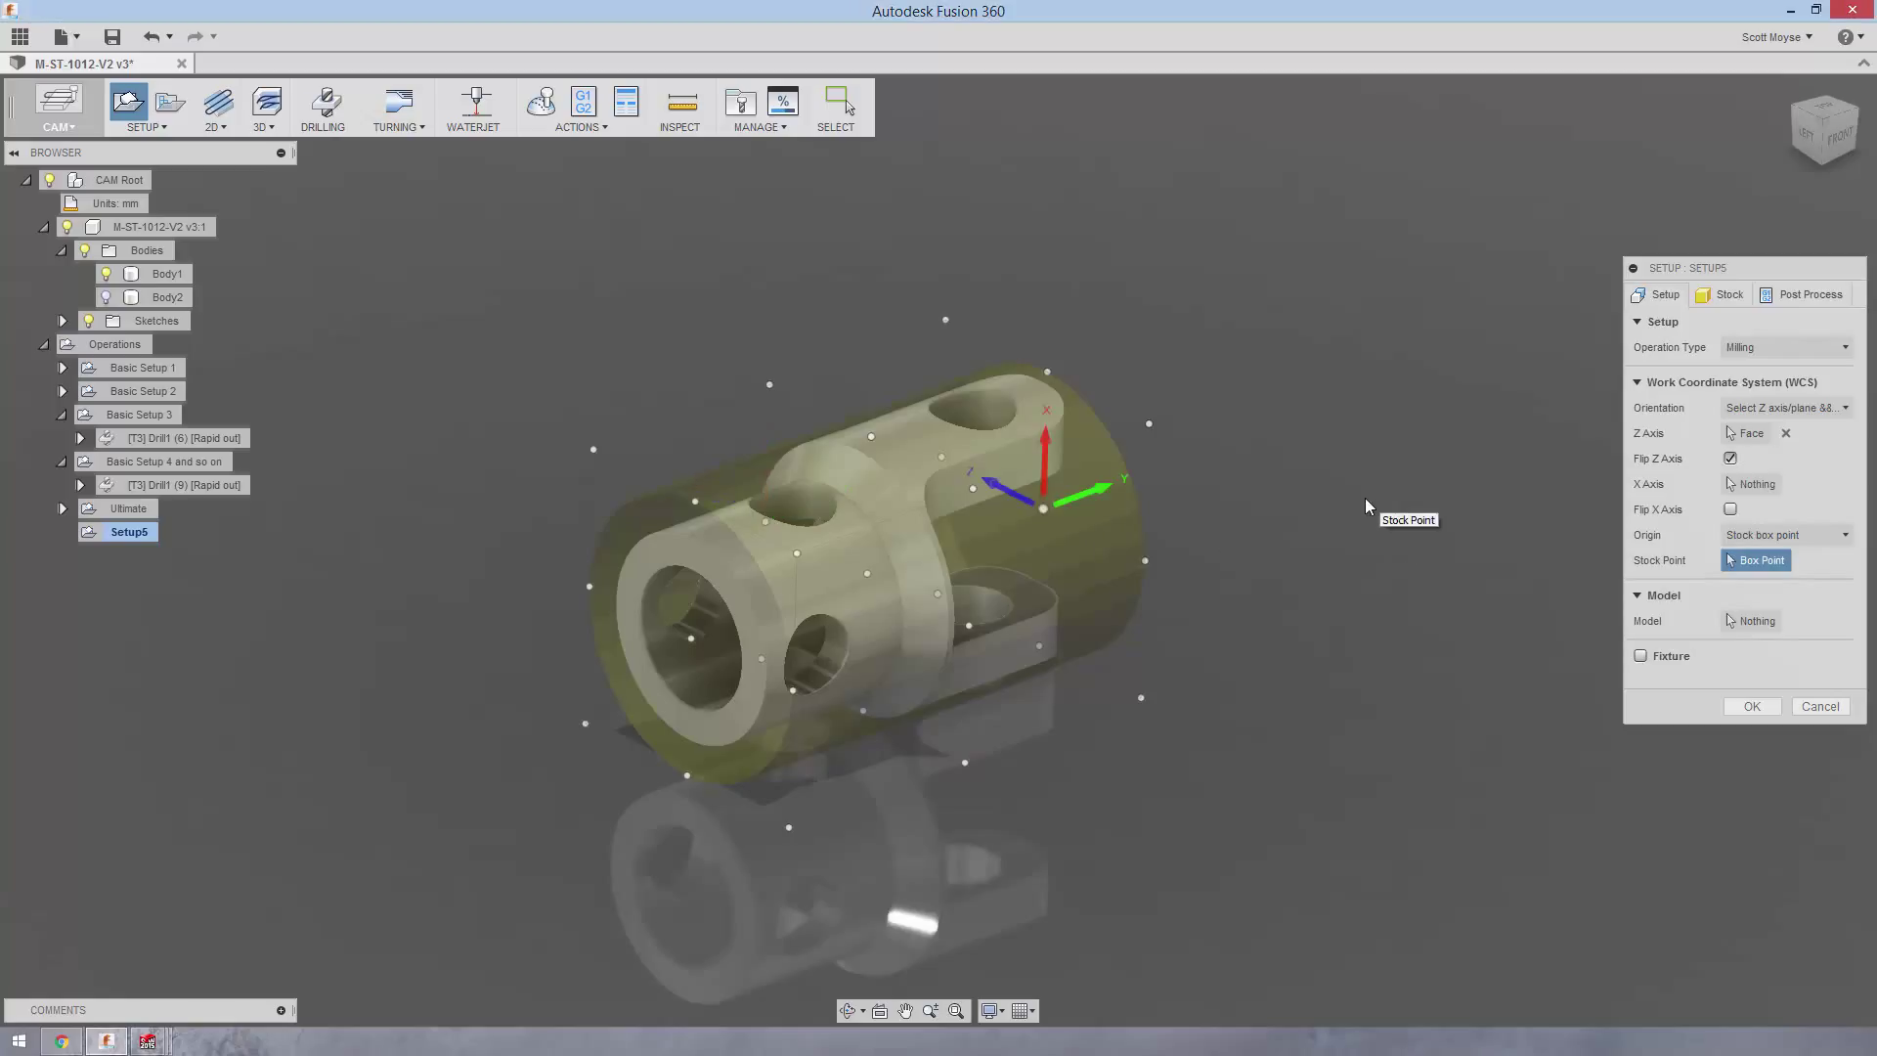
mouse_move(1379, 507)
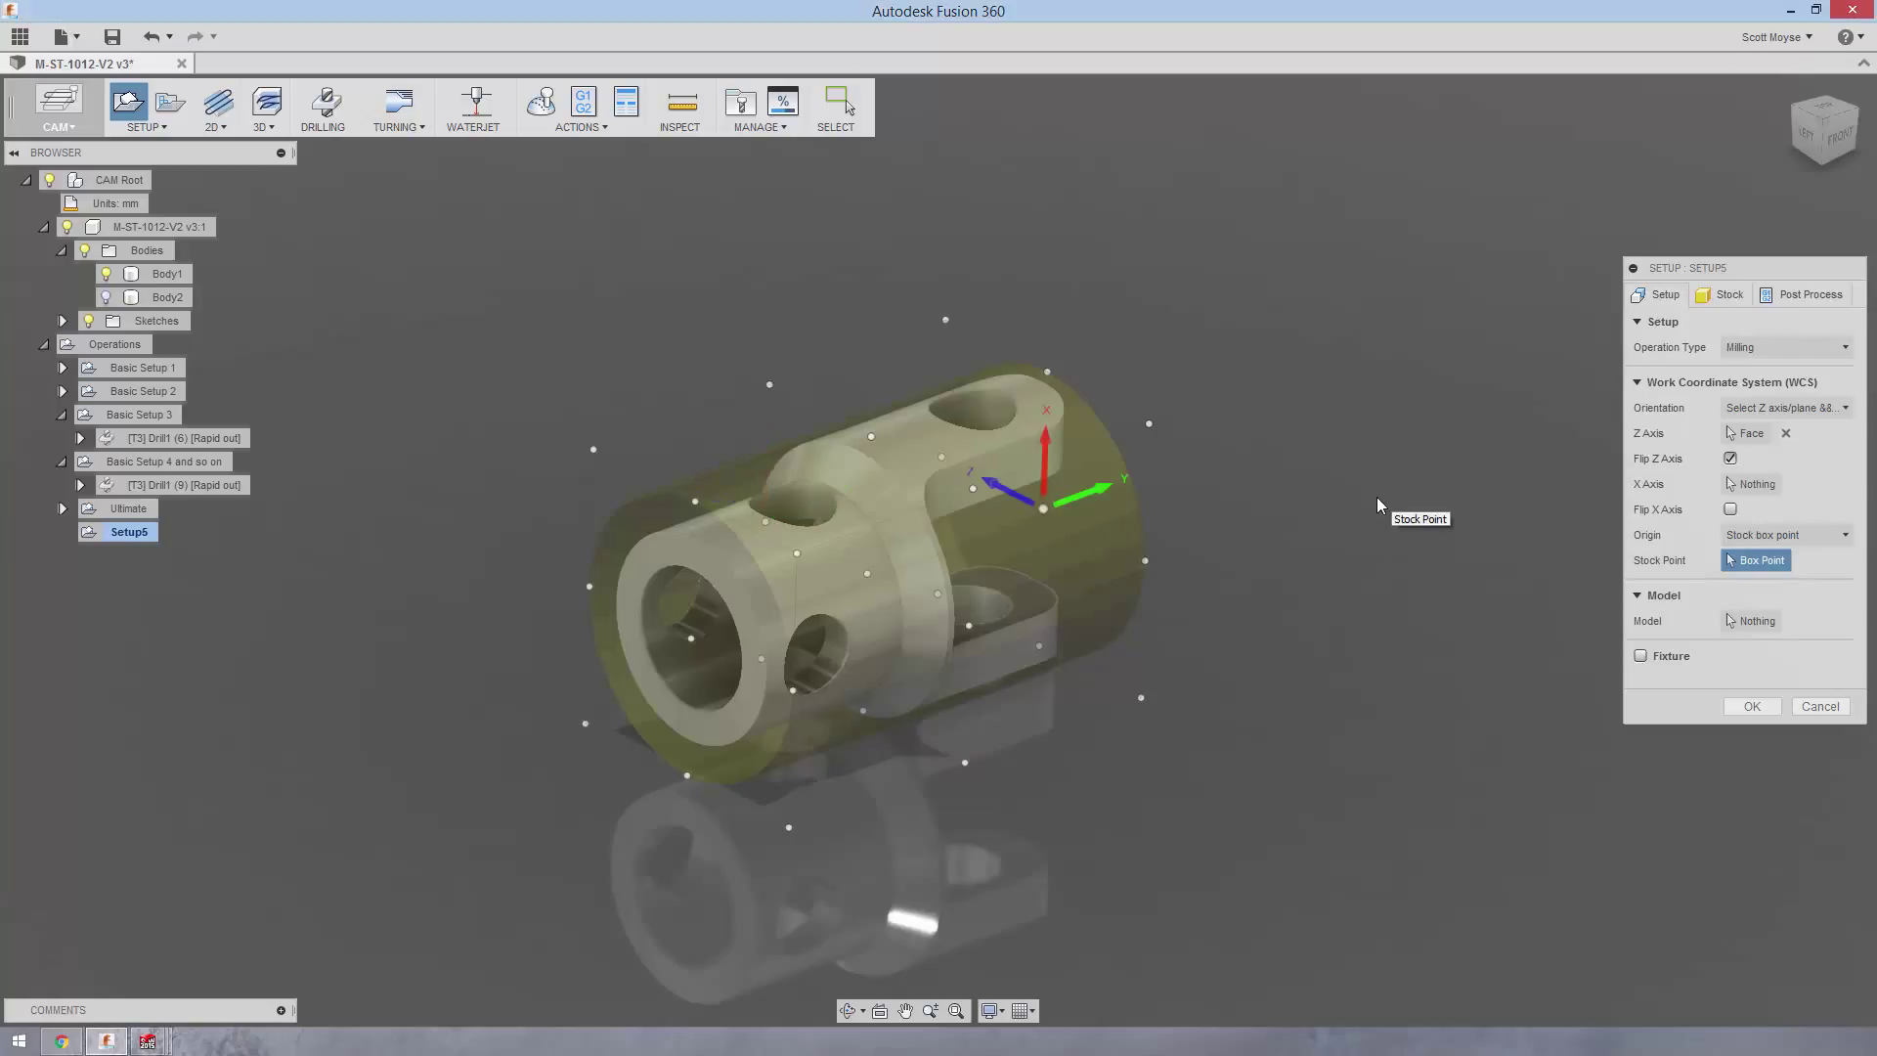
mouse_move(1503, 524)
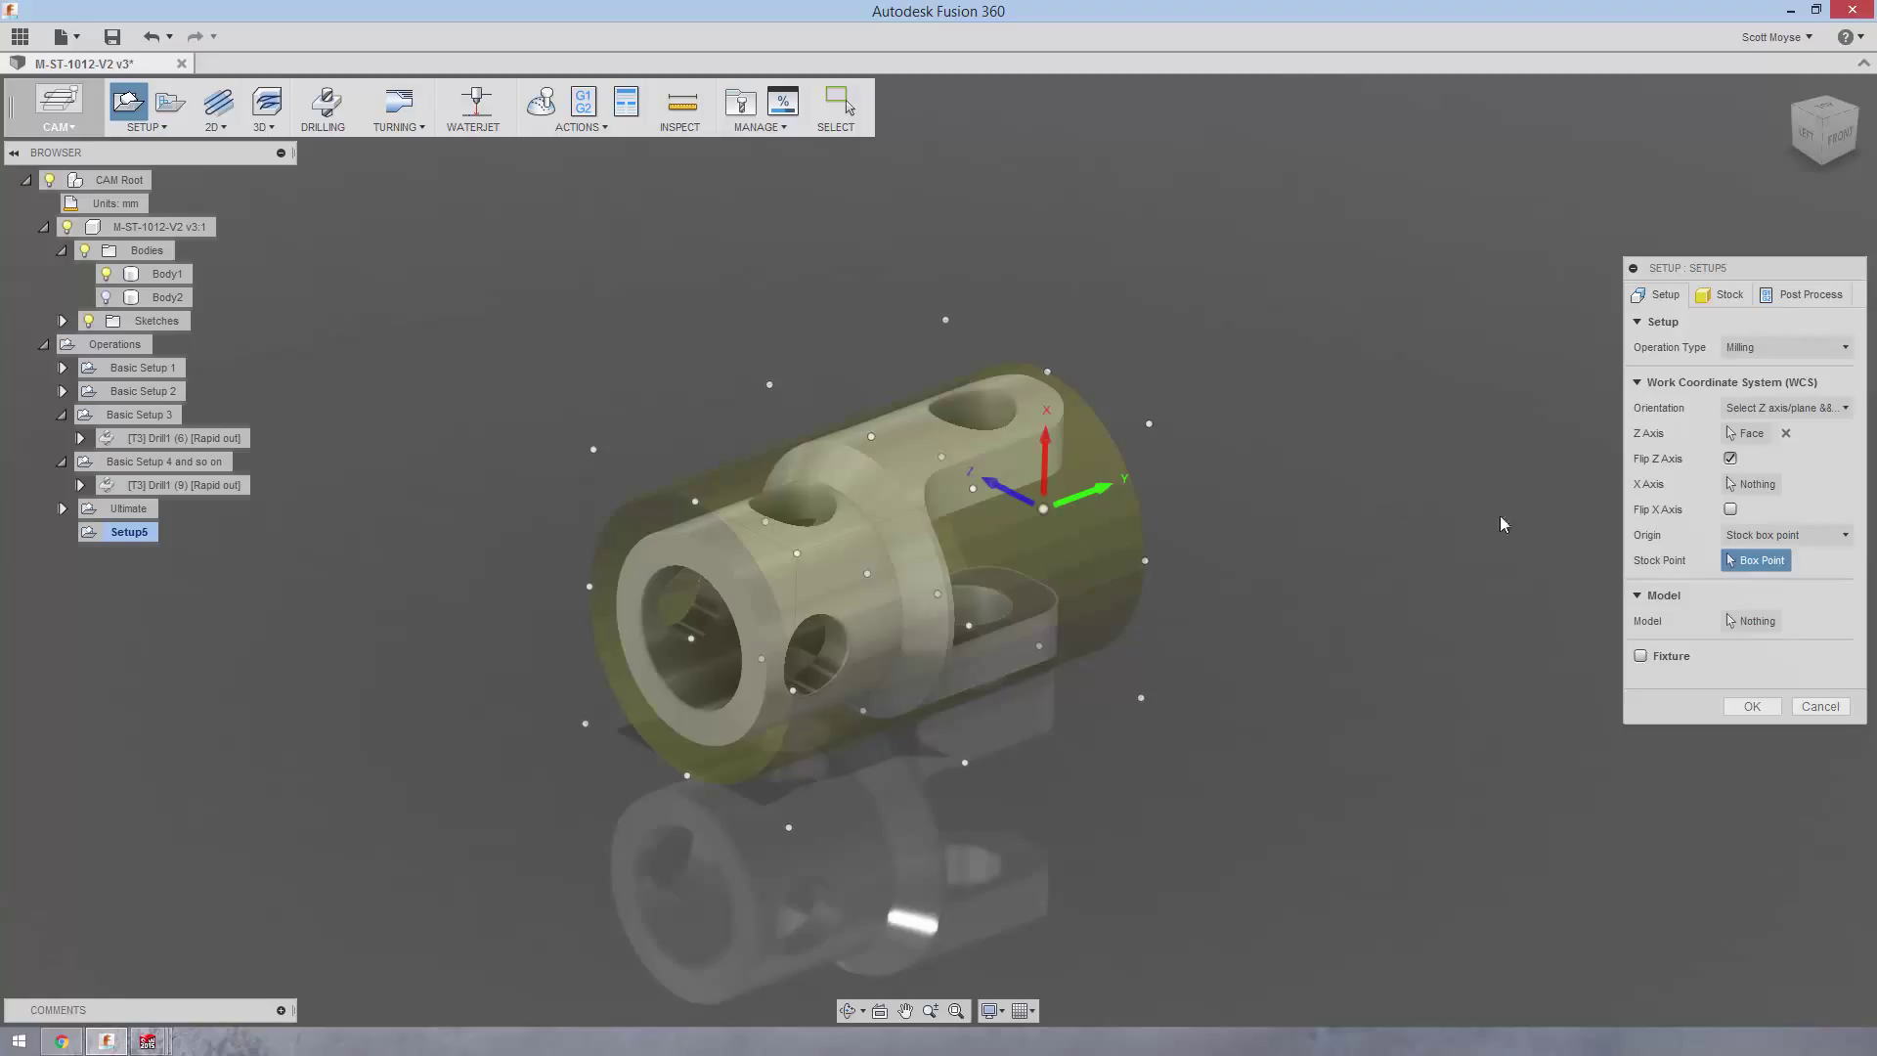
click(1751, 706)
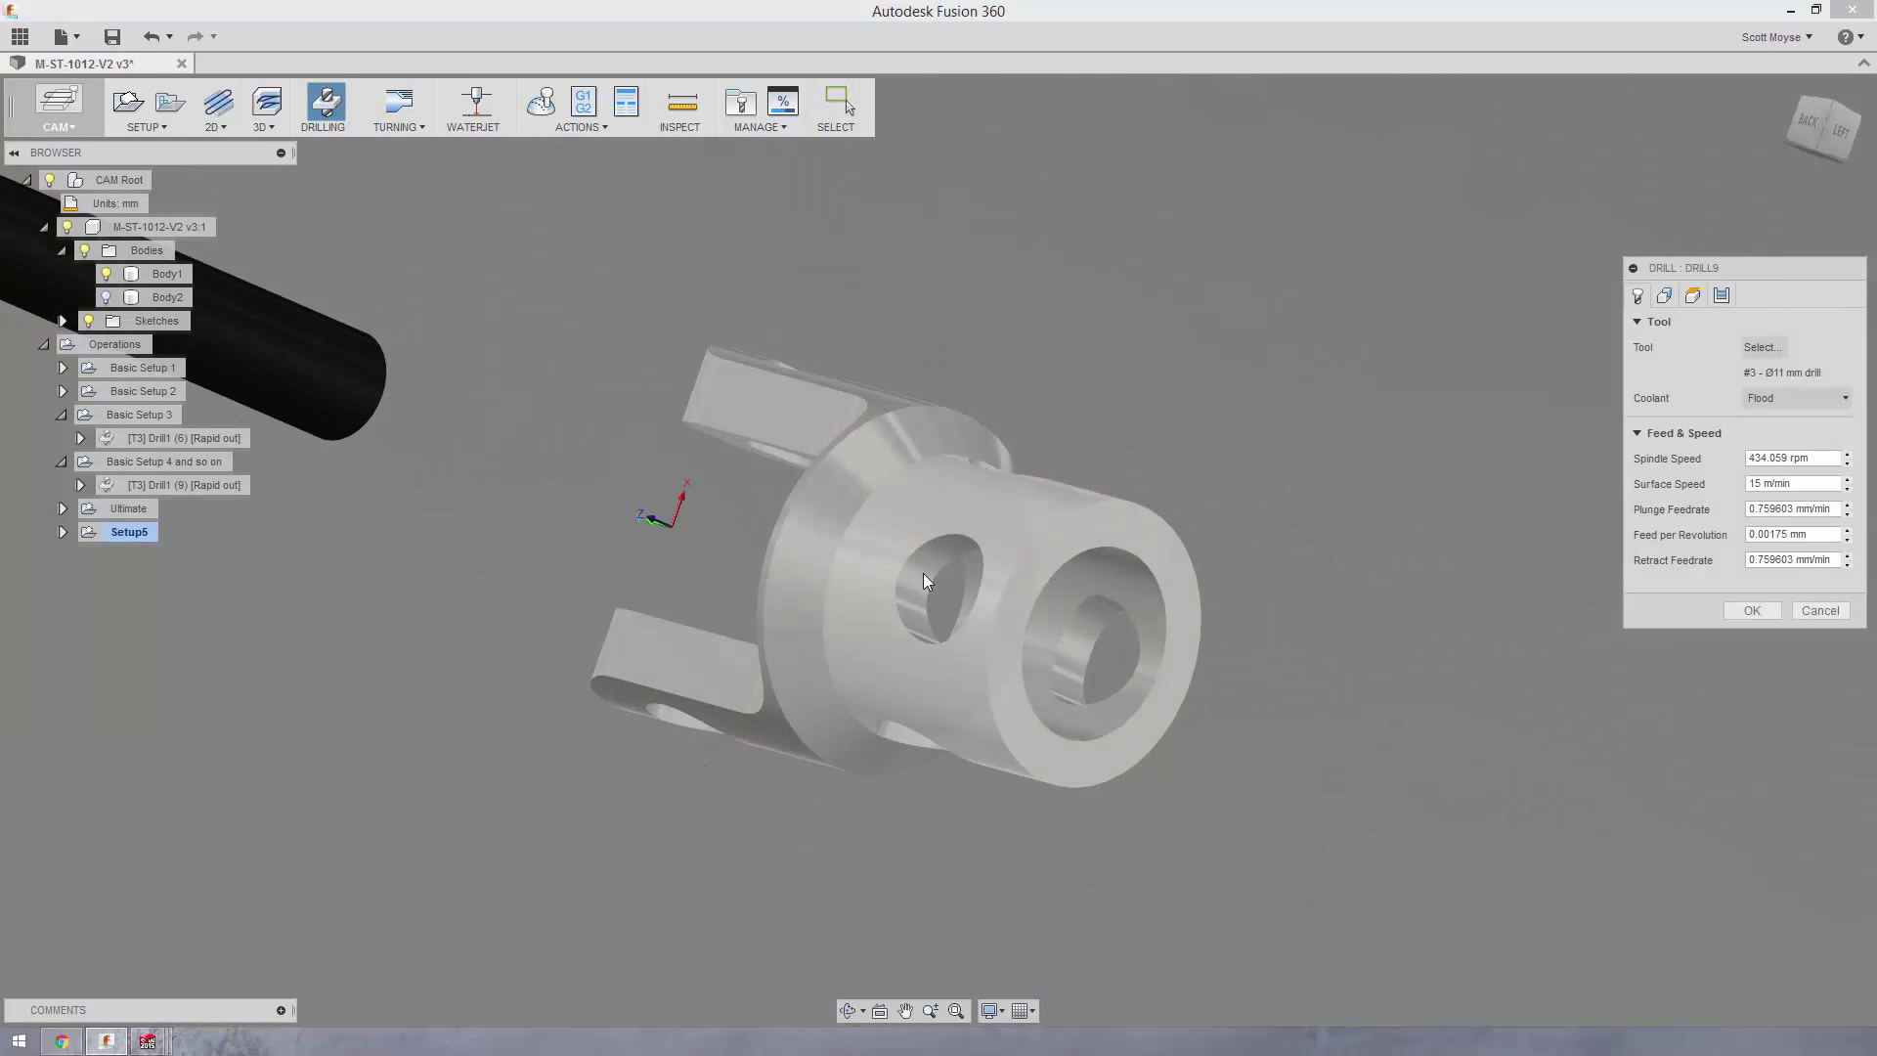
Select the bore face as Drill9's hole face and confirm the Ø11 mm drilling
click(934, 586)
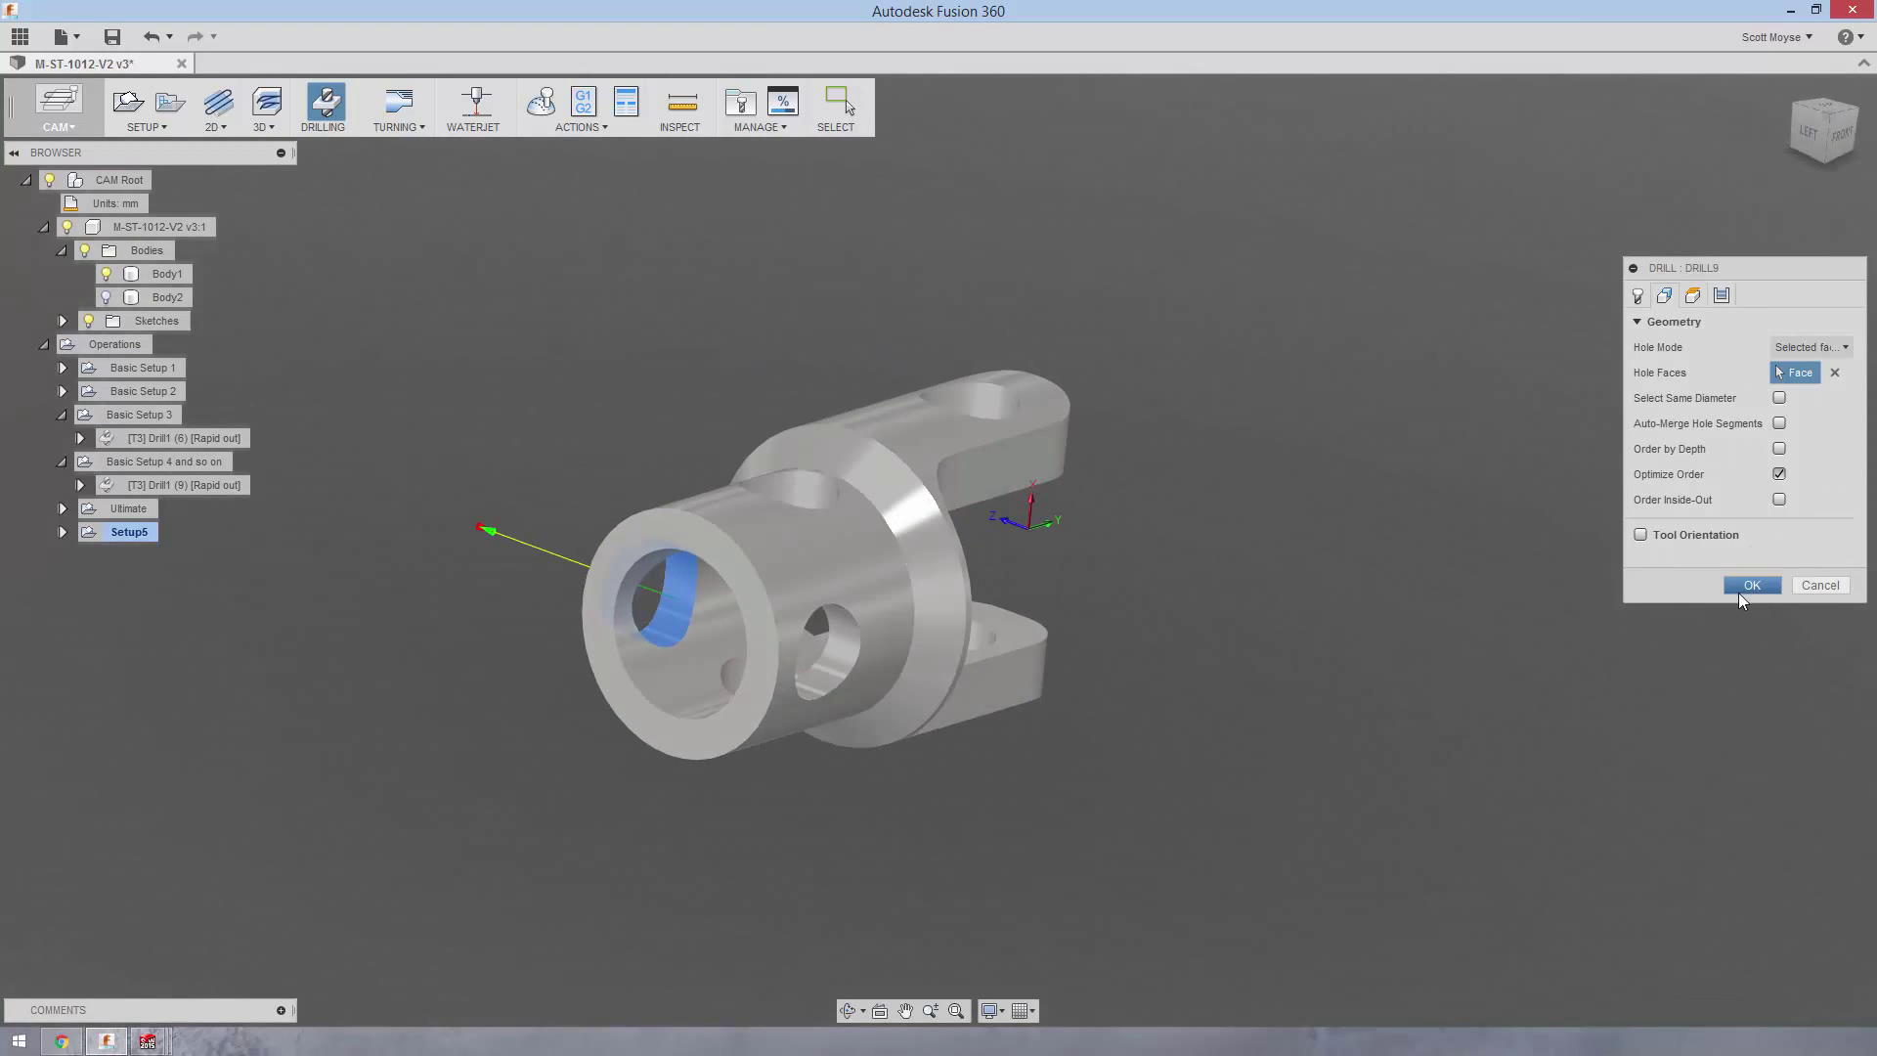
click(1750, 586)
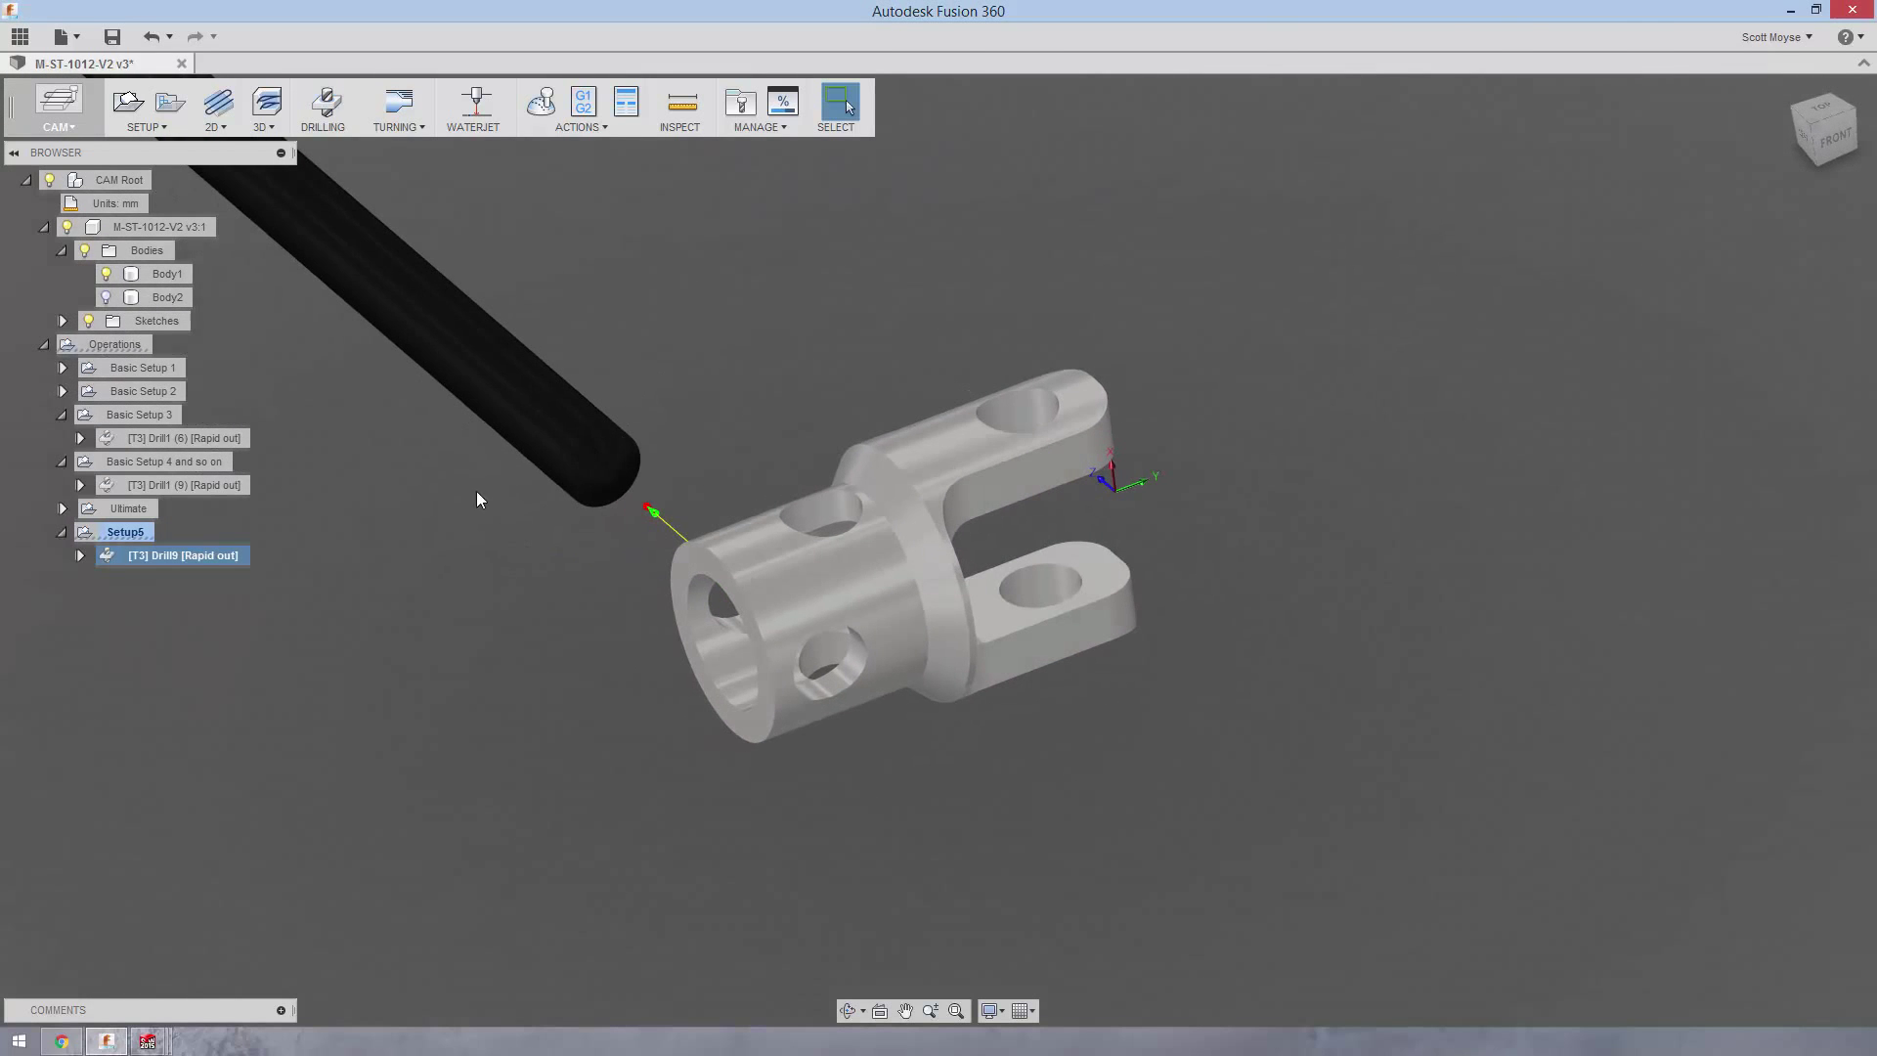
Duplicate Setup6 and give Setup6 (2) a new Z-axis face
right_click(126, 532)
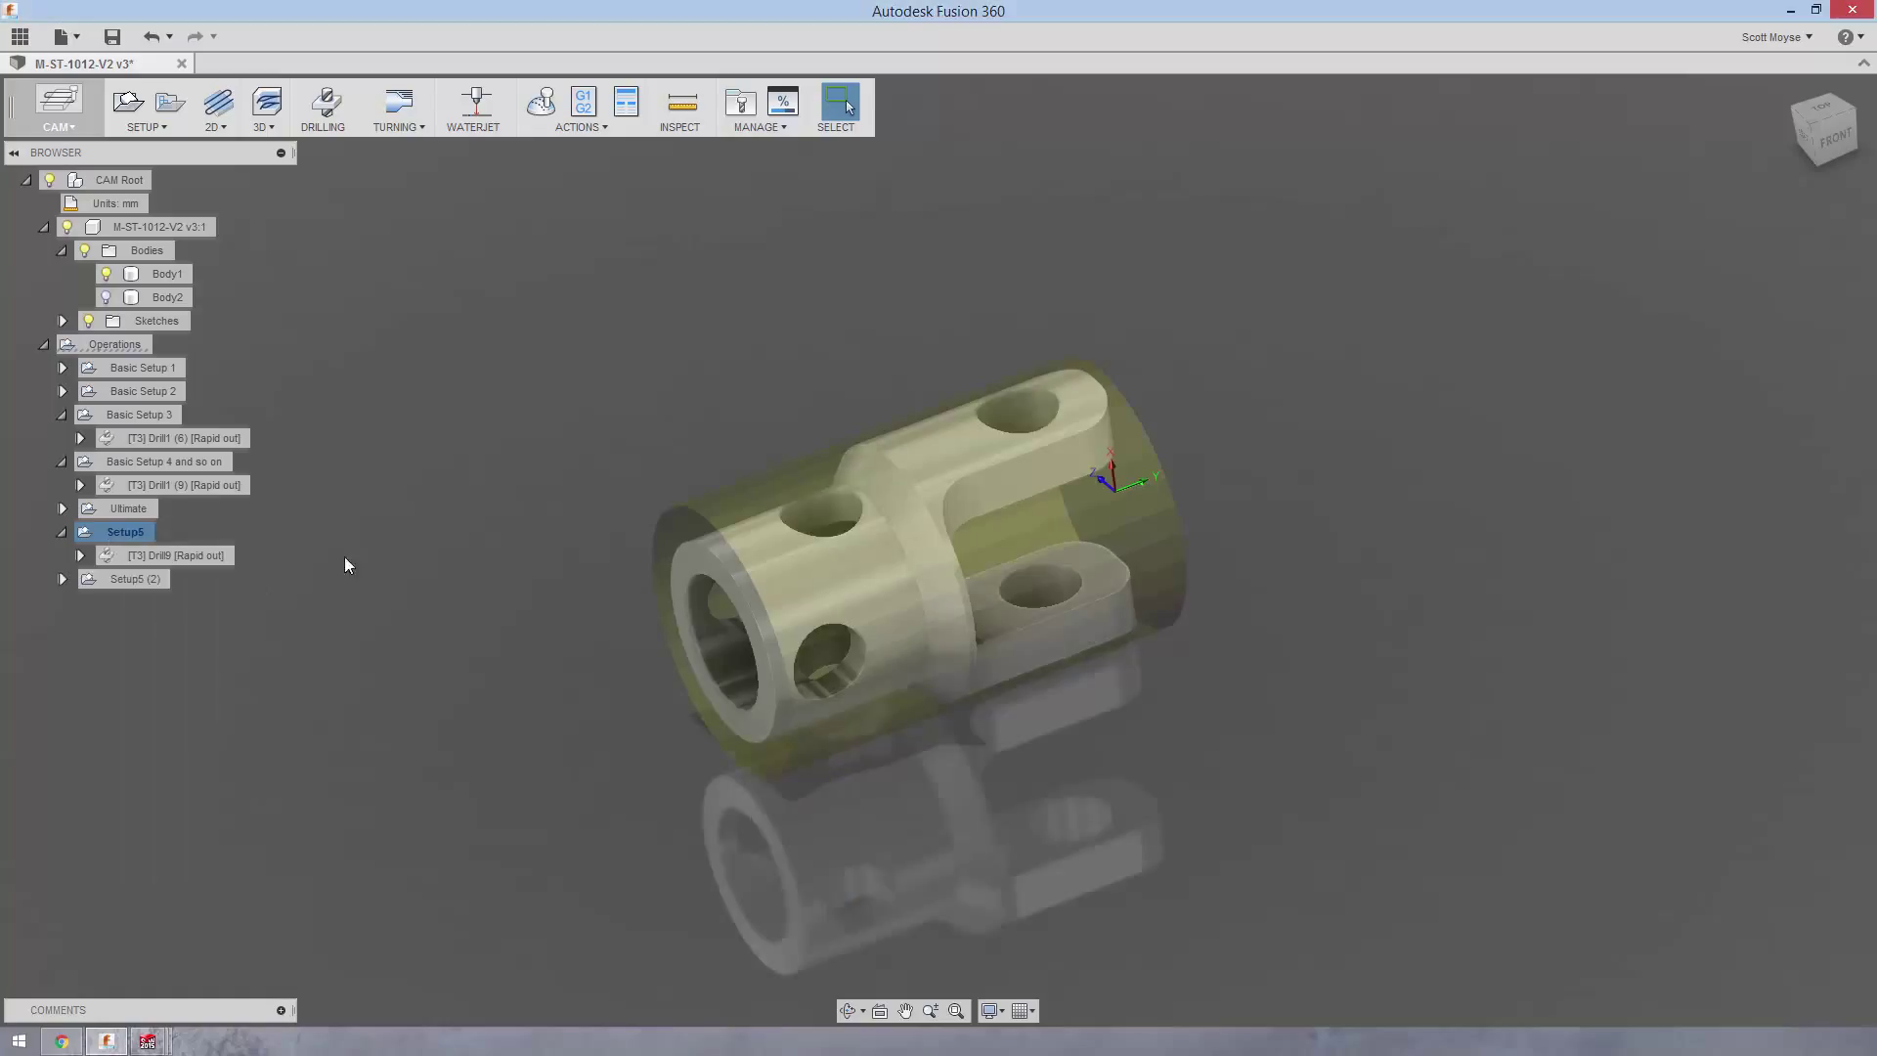
right_click(124, 578)
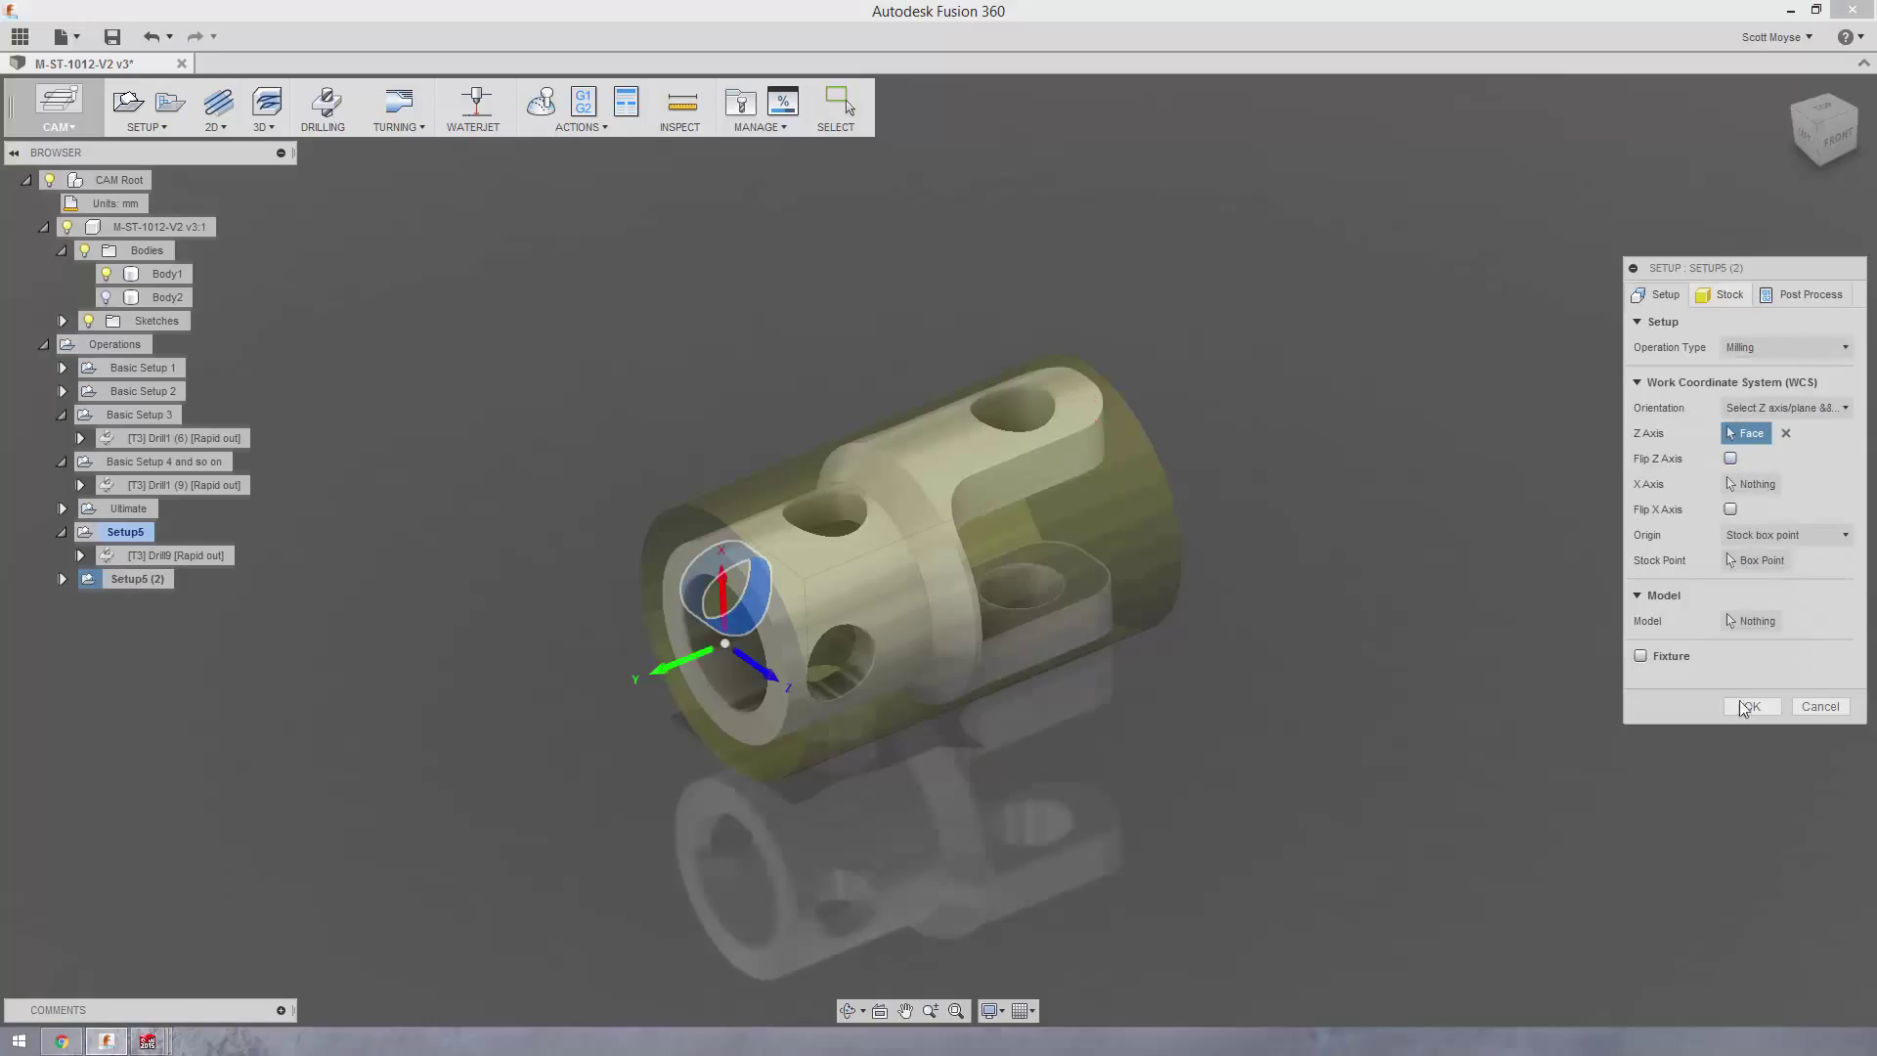
click(1749, 706)
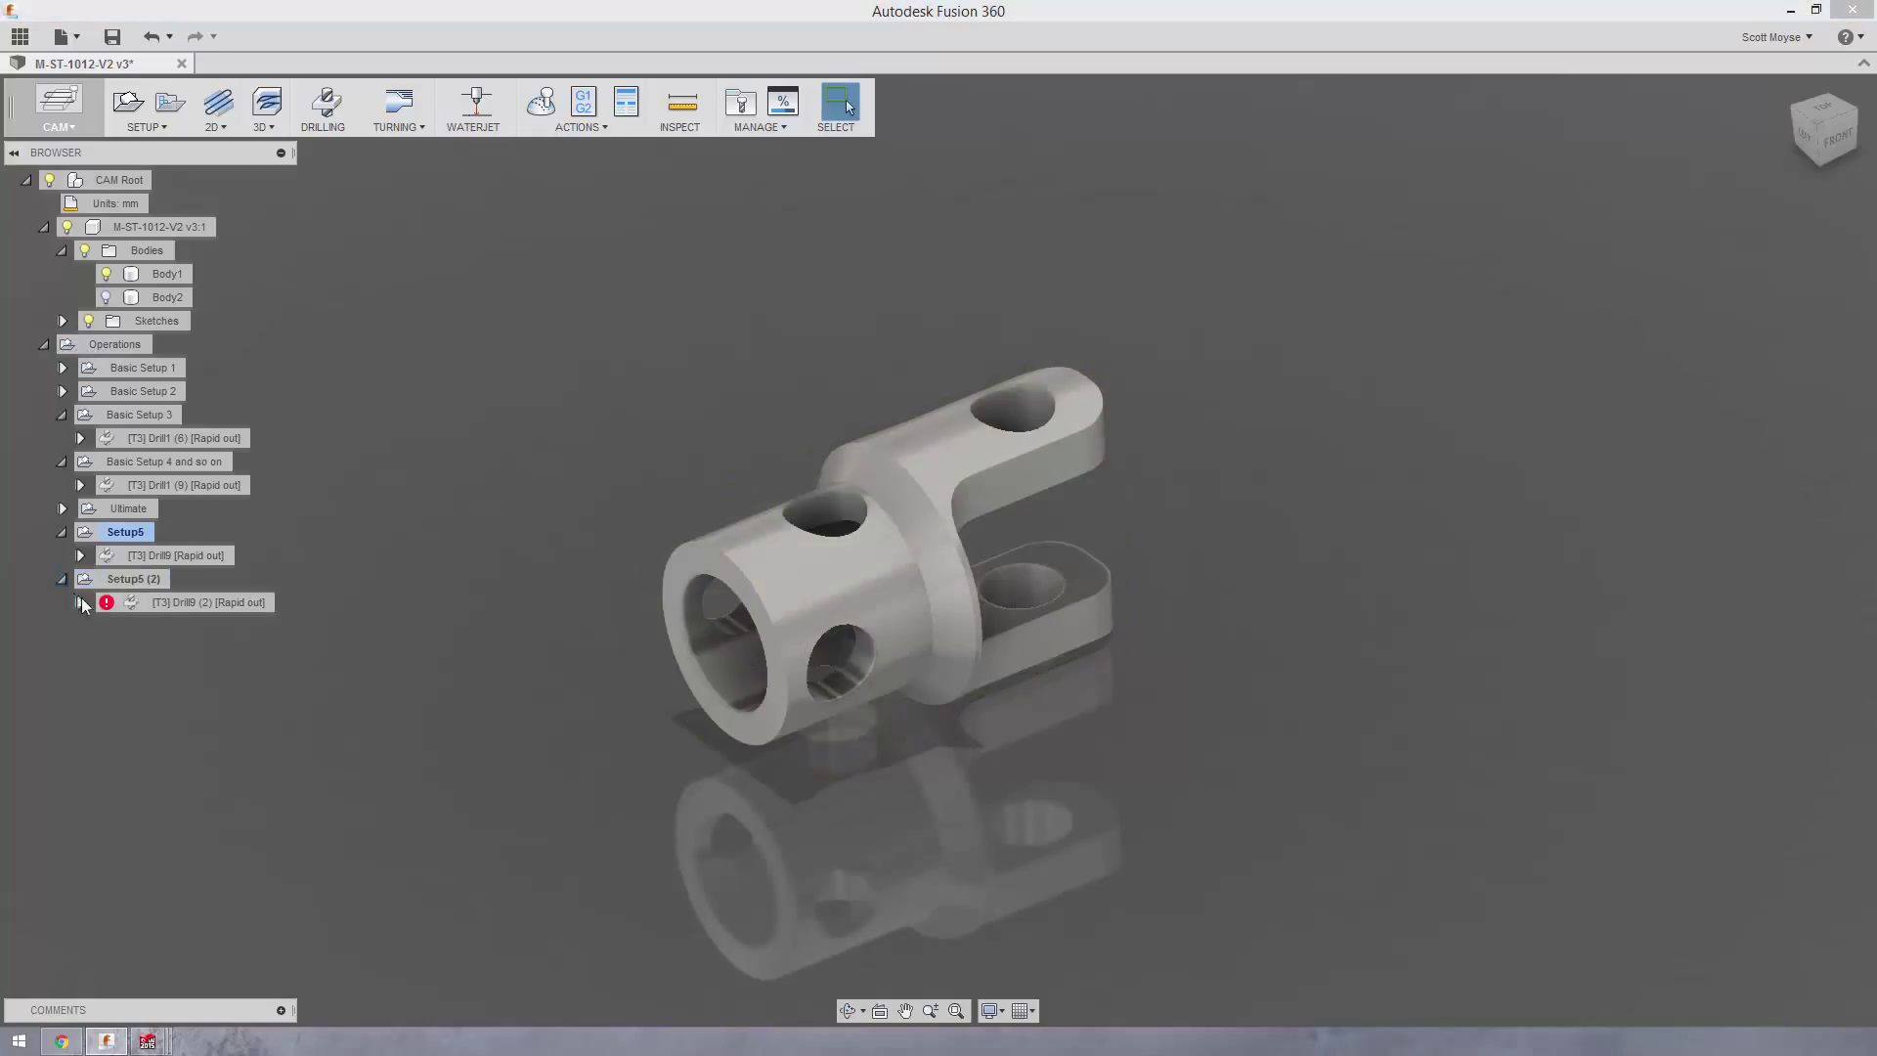
Retarget Drill9 (2) to the side cross-hole face without errors
double_click(211, 602)
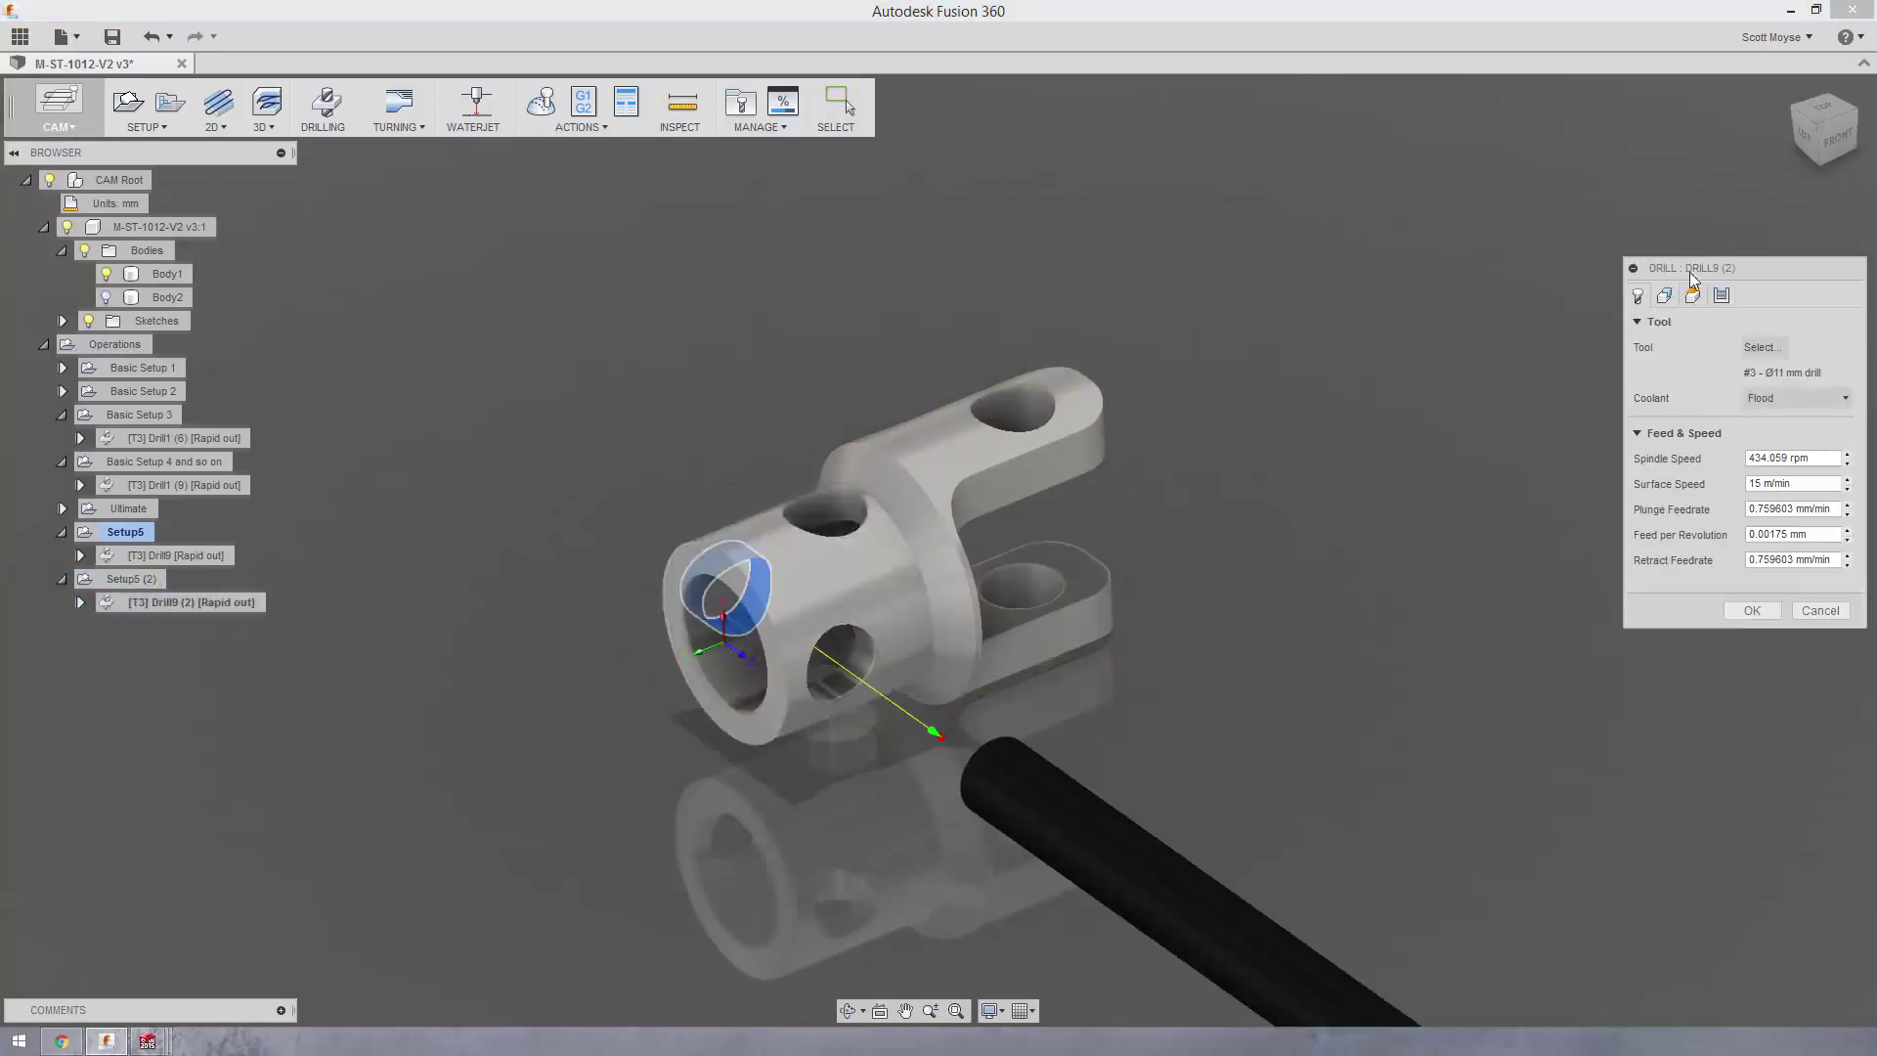
click(1664, 295)
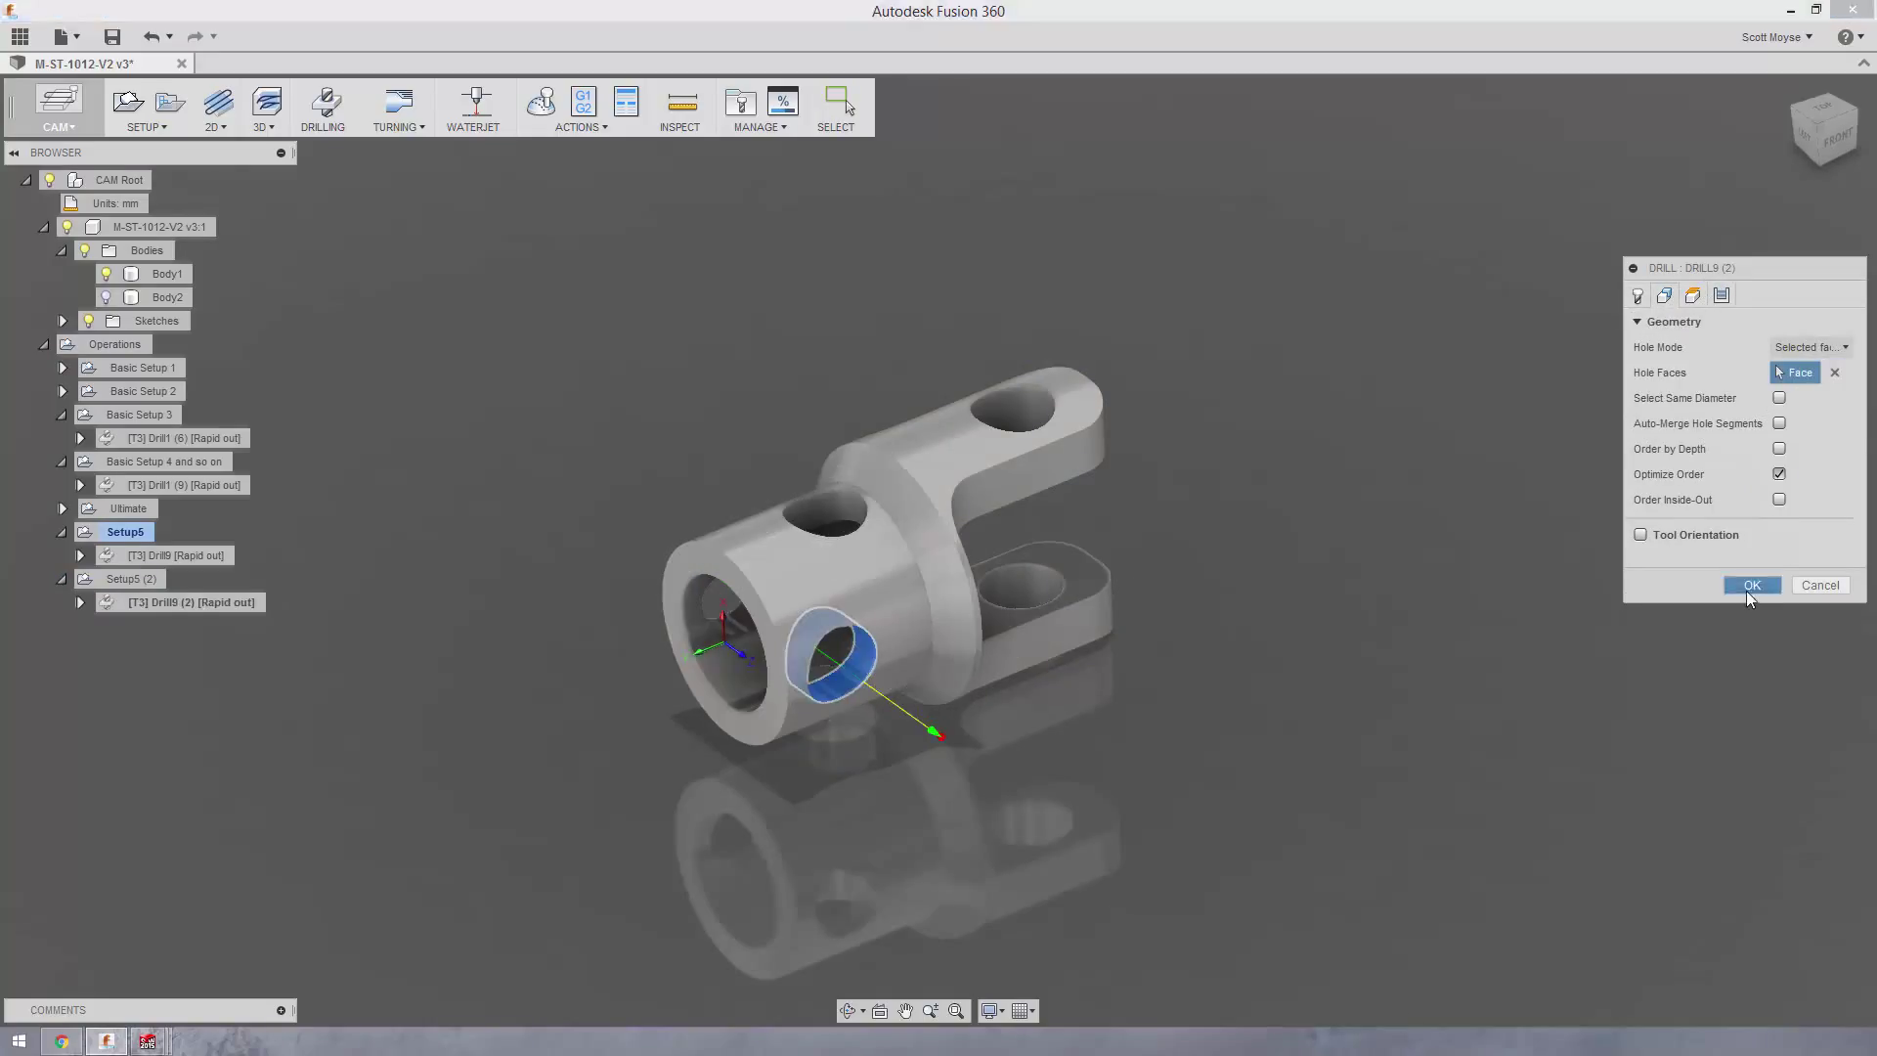
click(1750, 585)
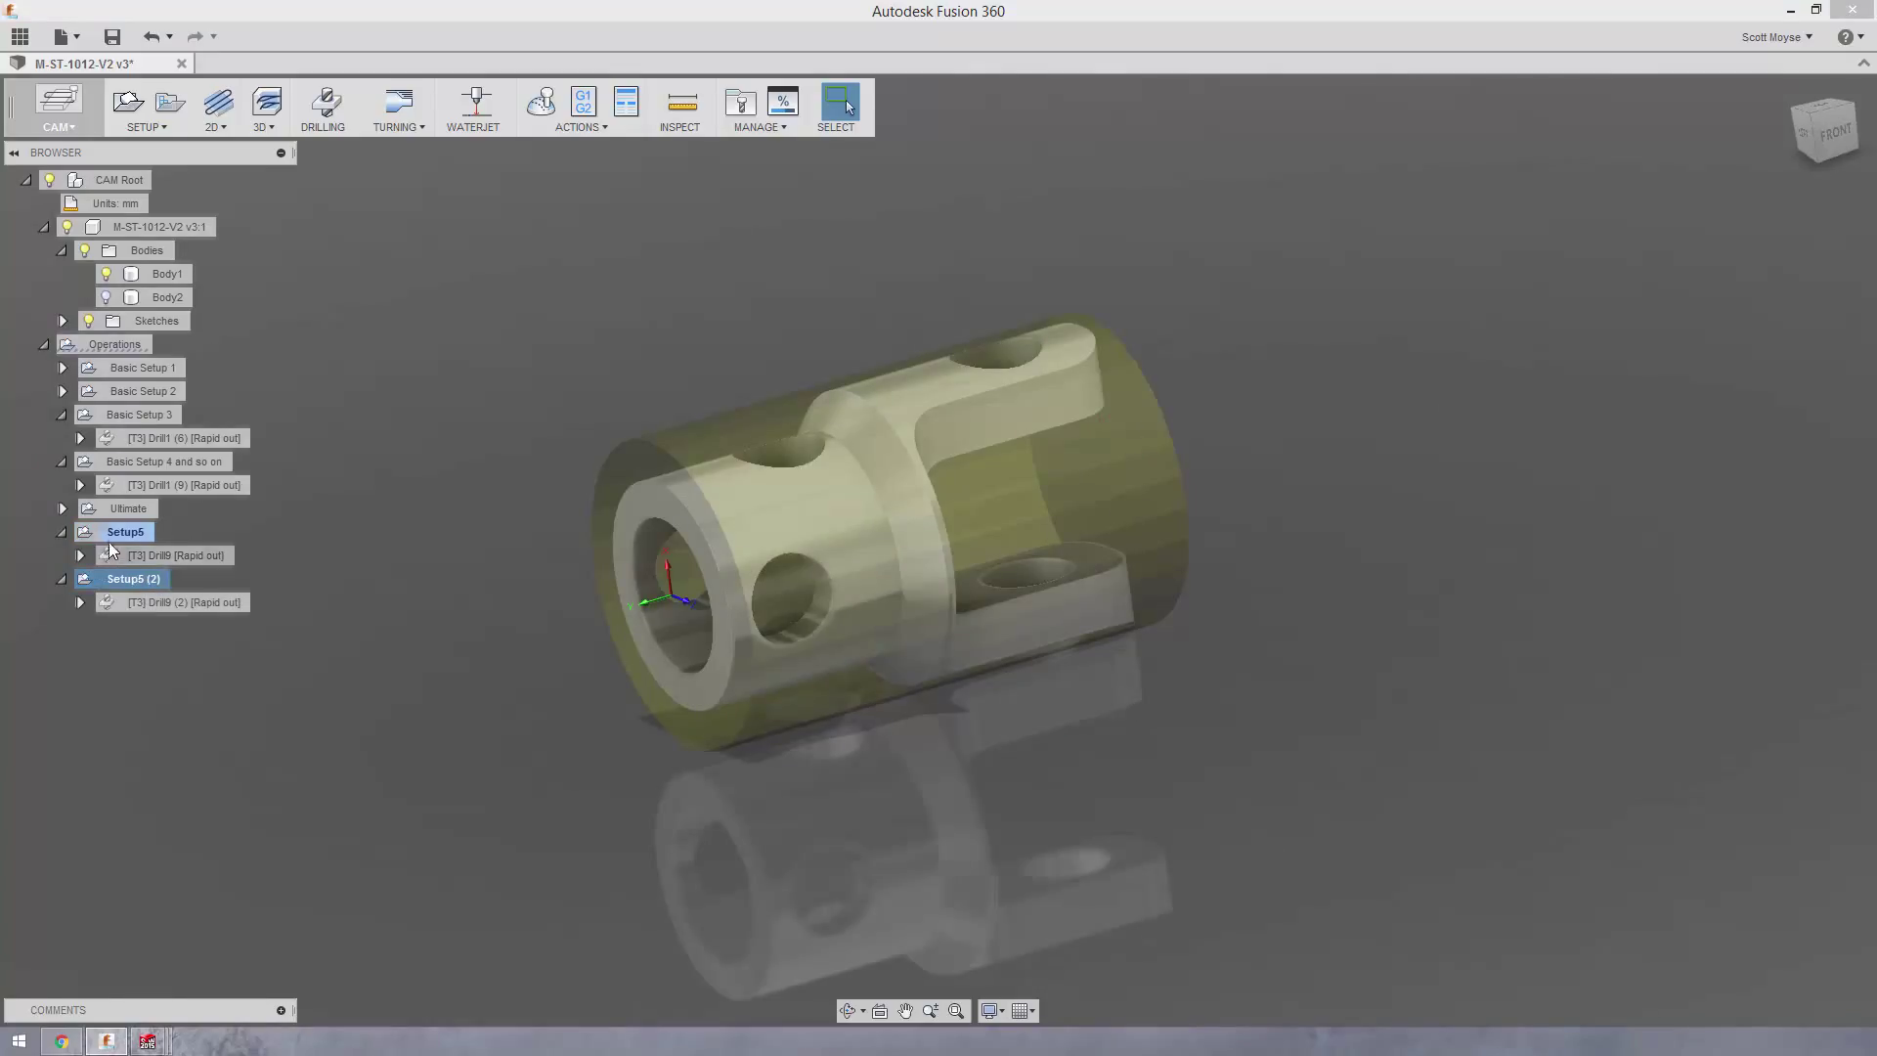
Delete Setup6 and its copy, then review the Ultimate setup's stock Mode and cancel
click(124, 532)
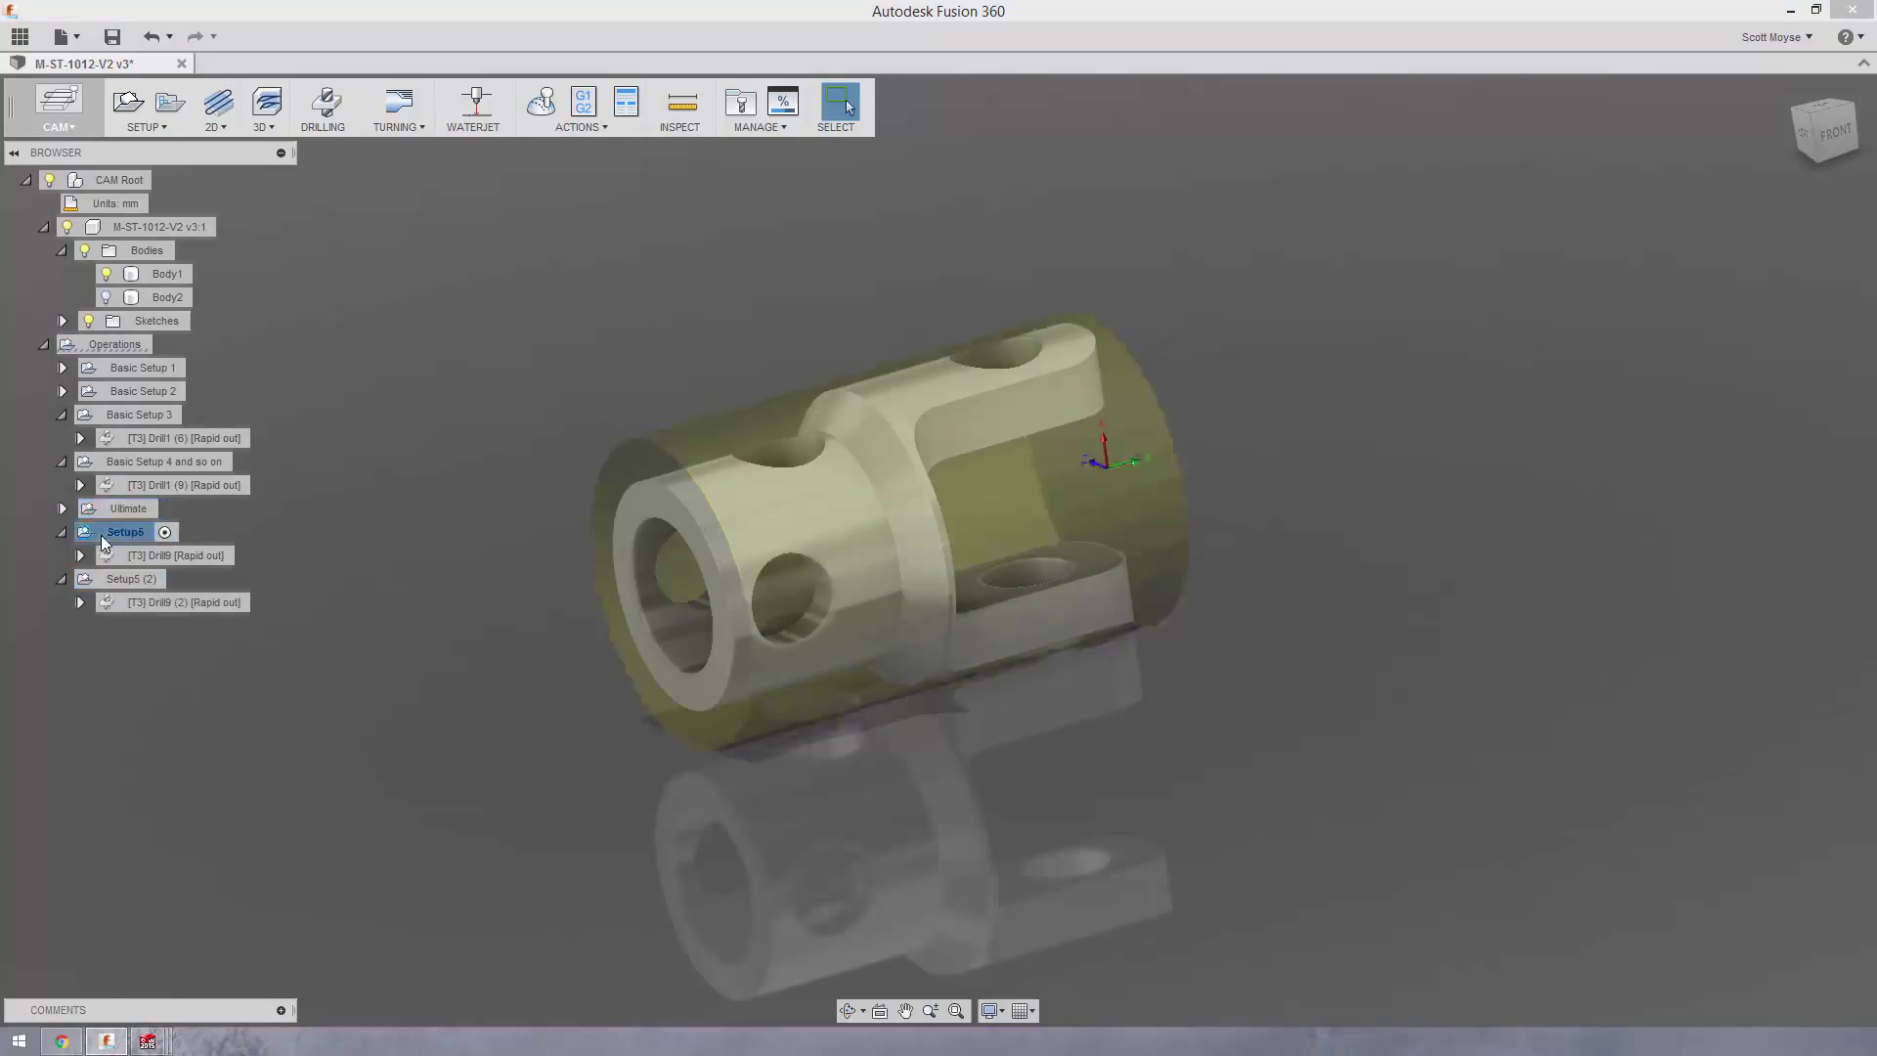
click(127, 578)
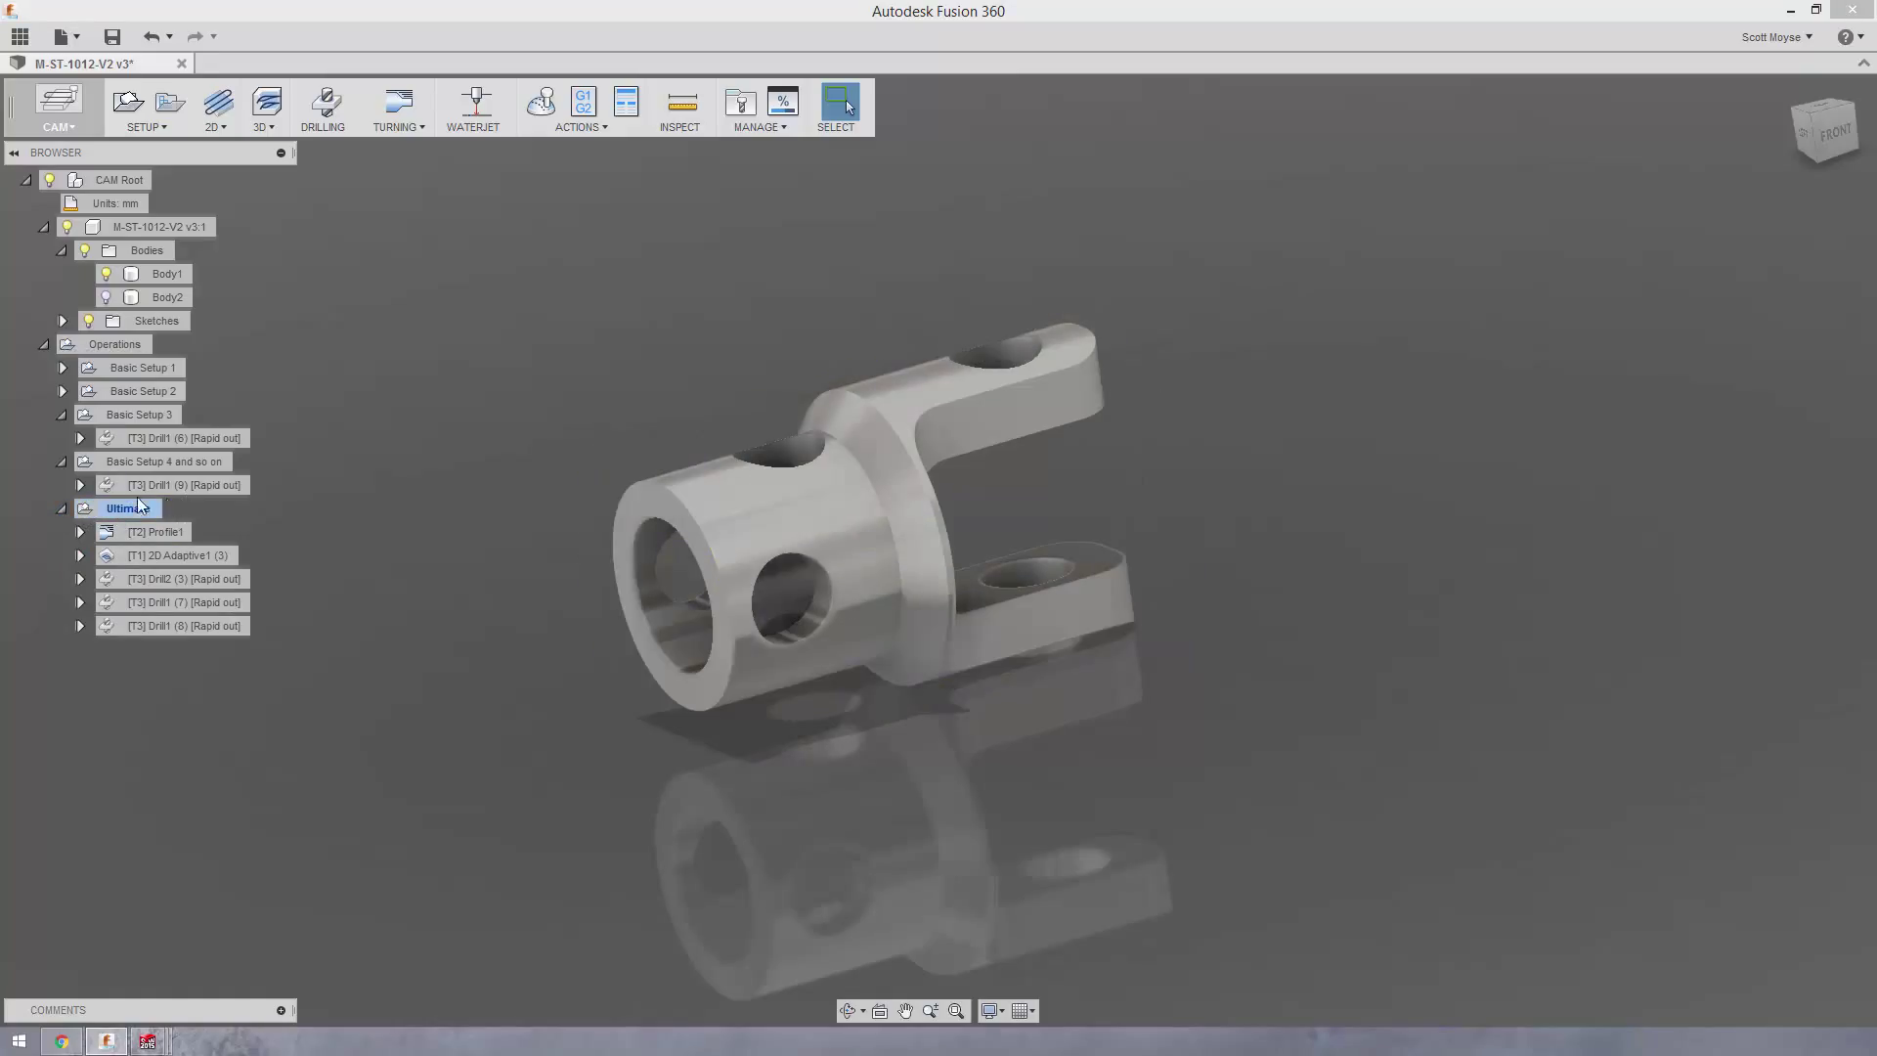
double_click(128, 507)
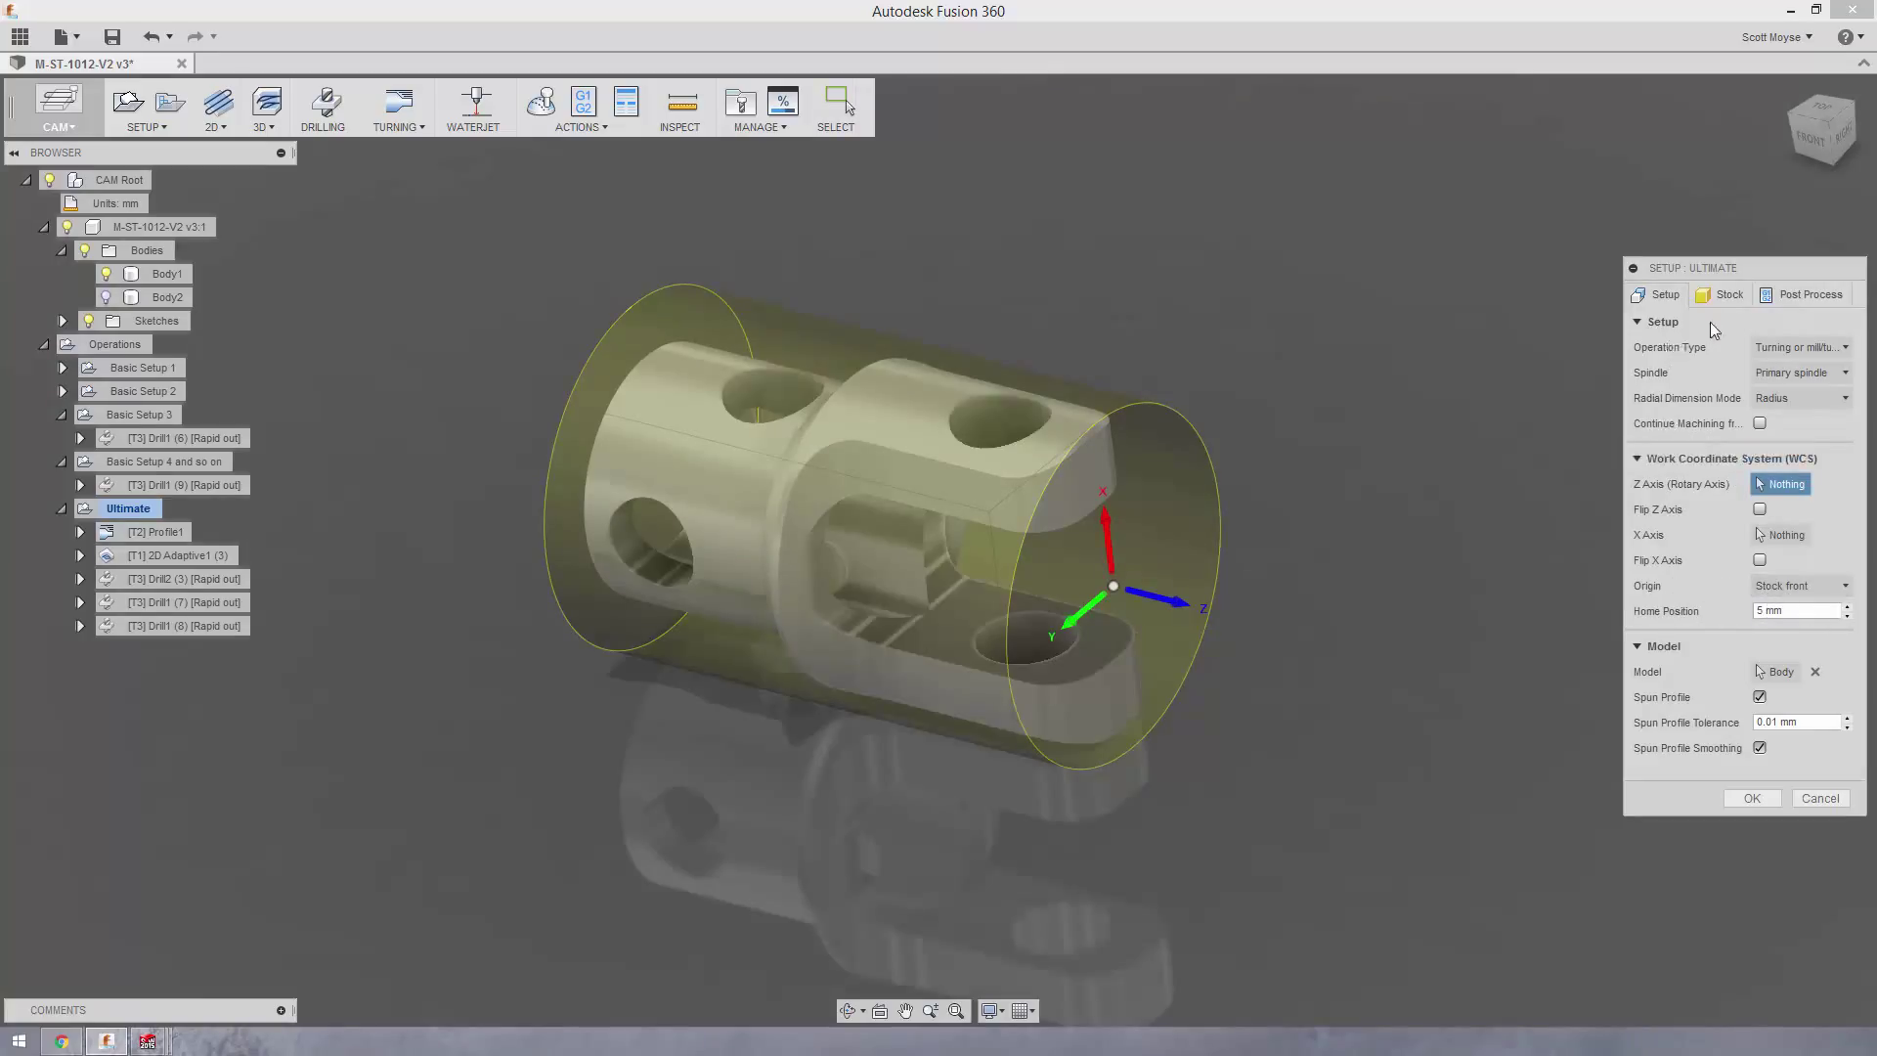
click(1728, 294)
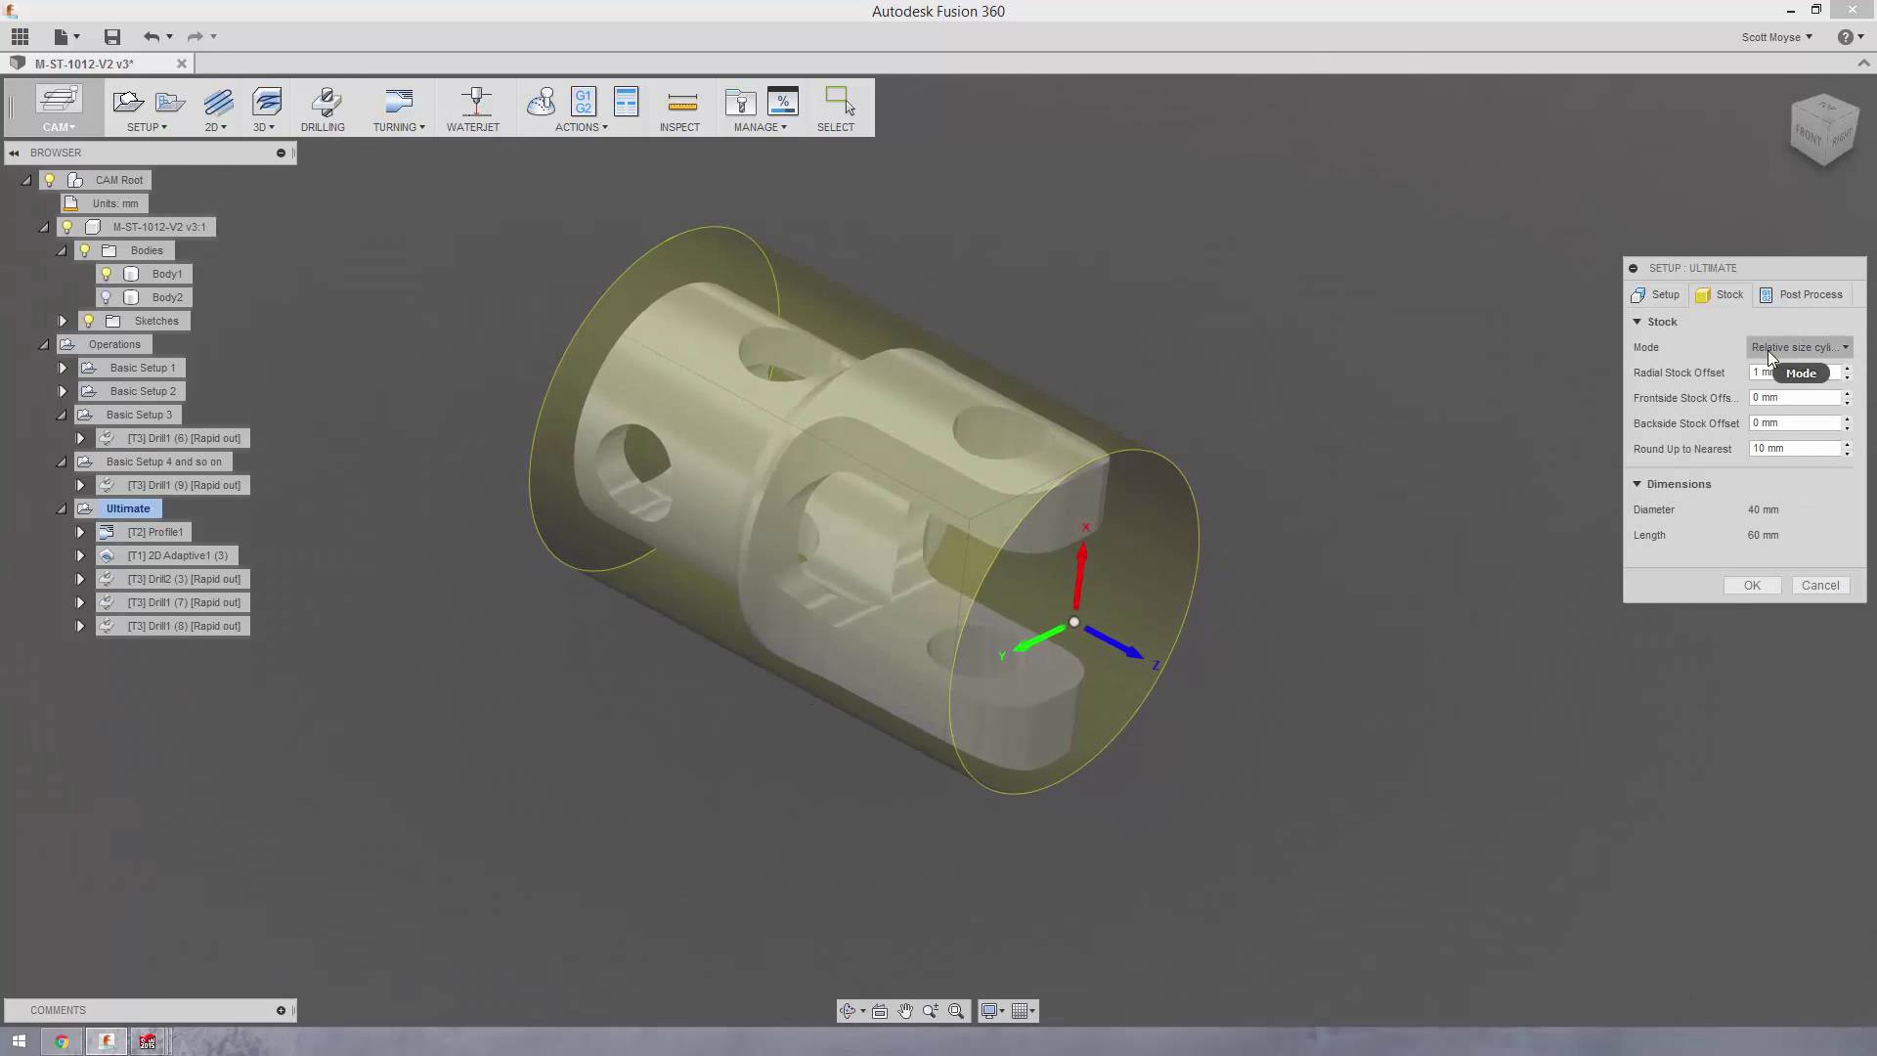
click(1796, 348)
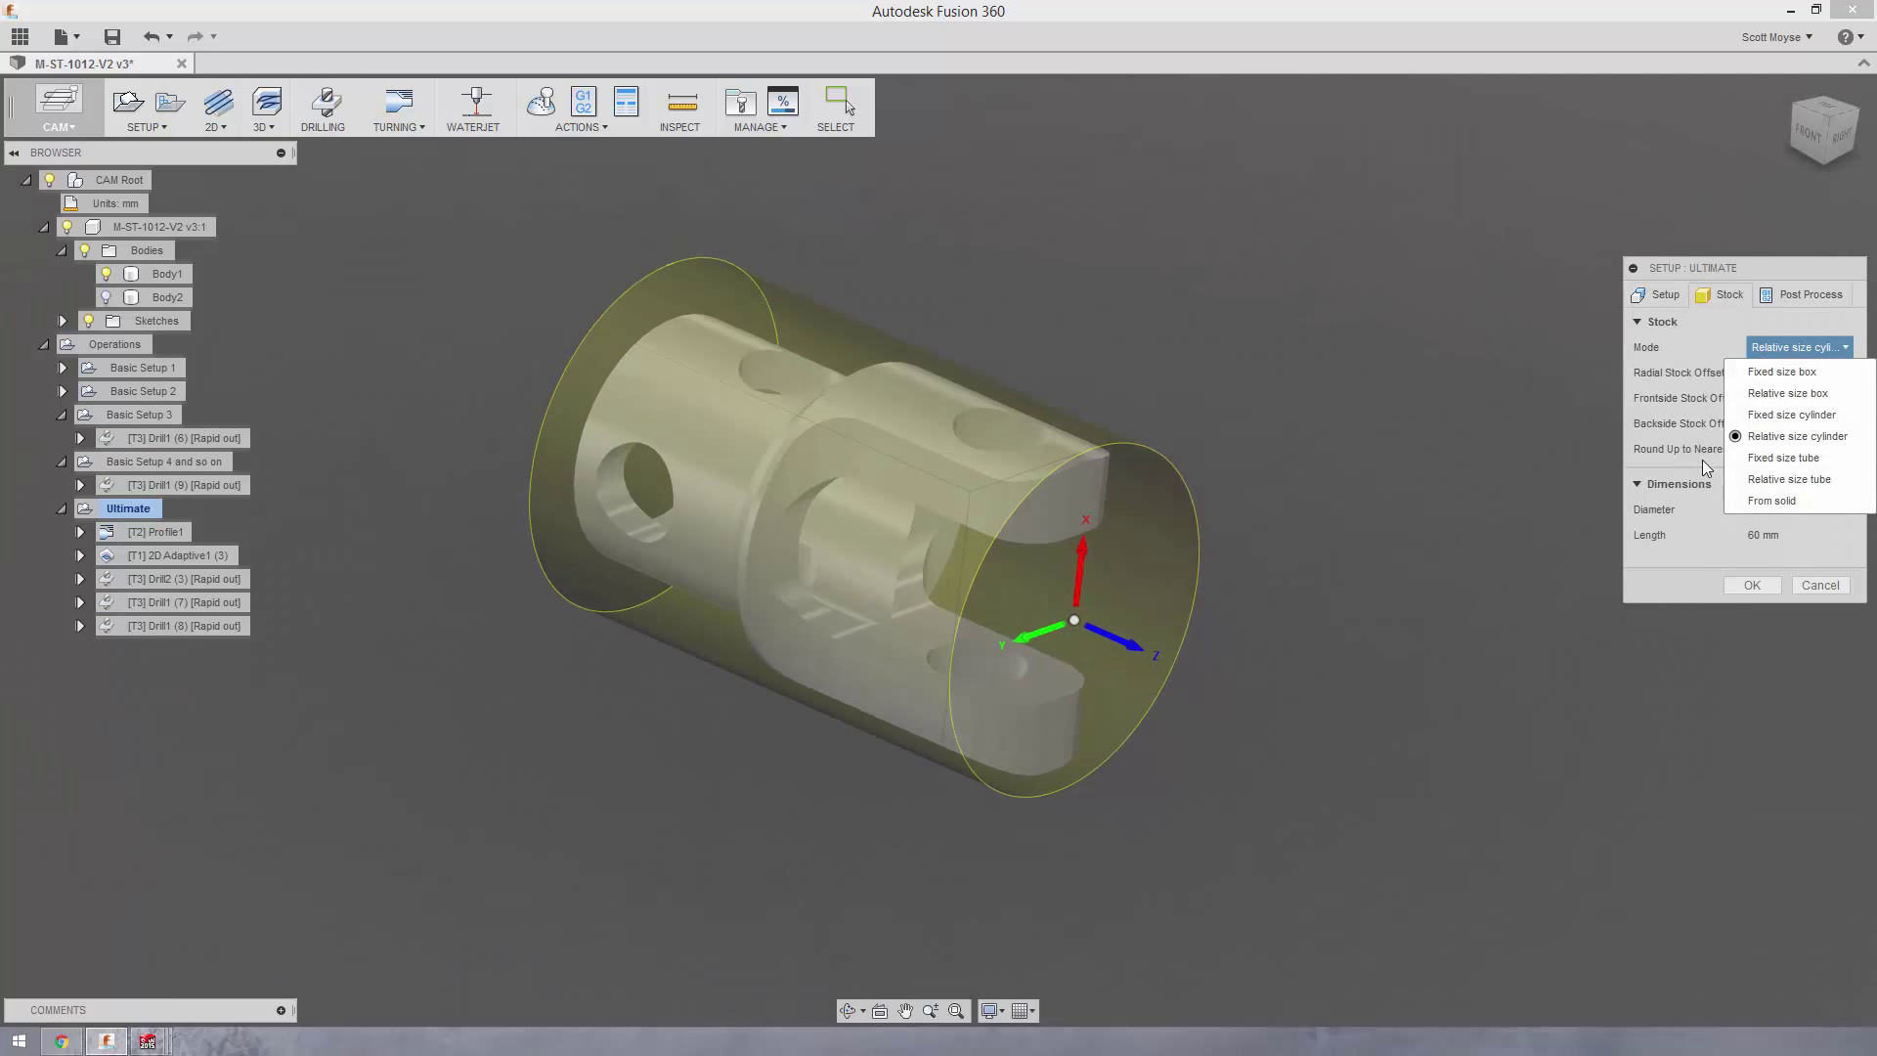
click(1796, 436)
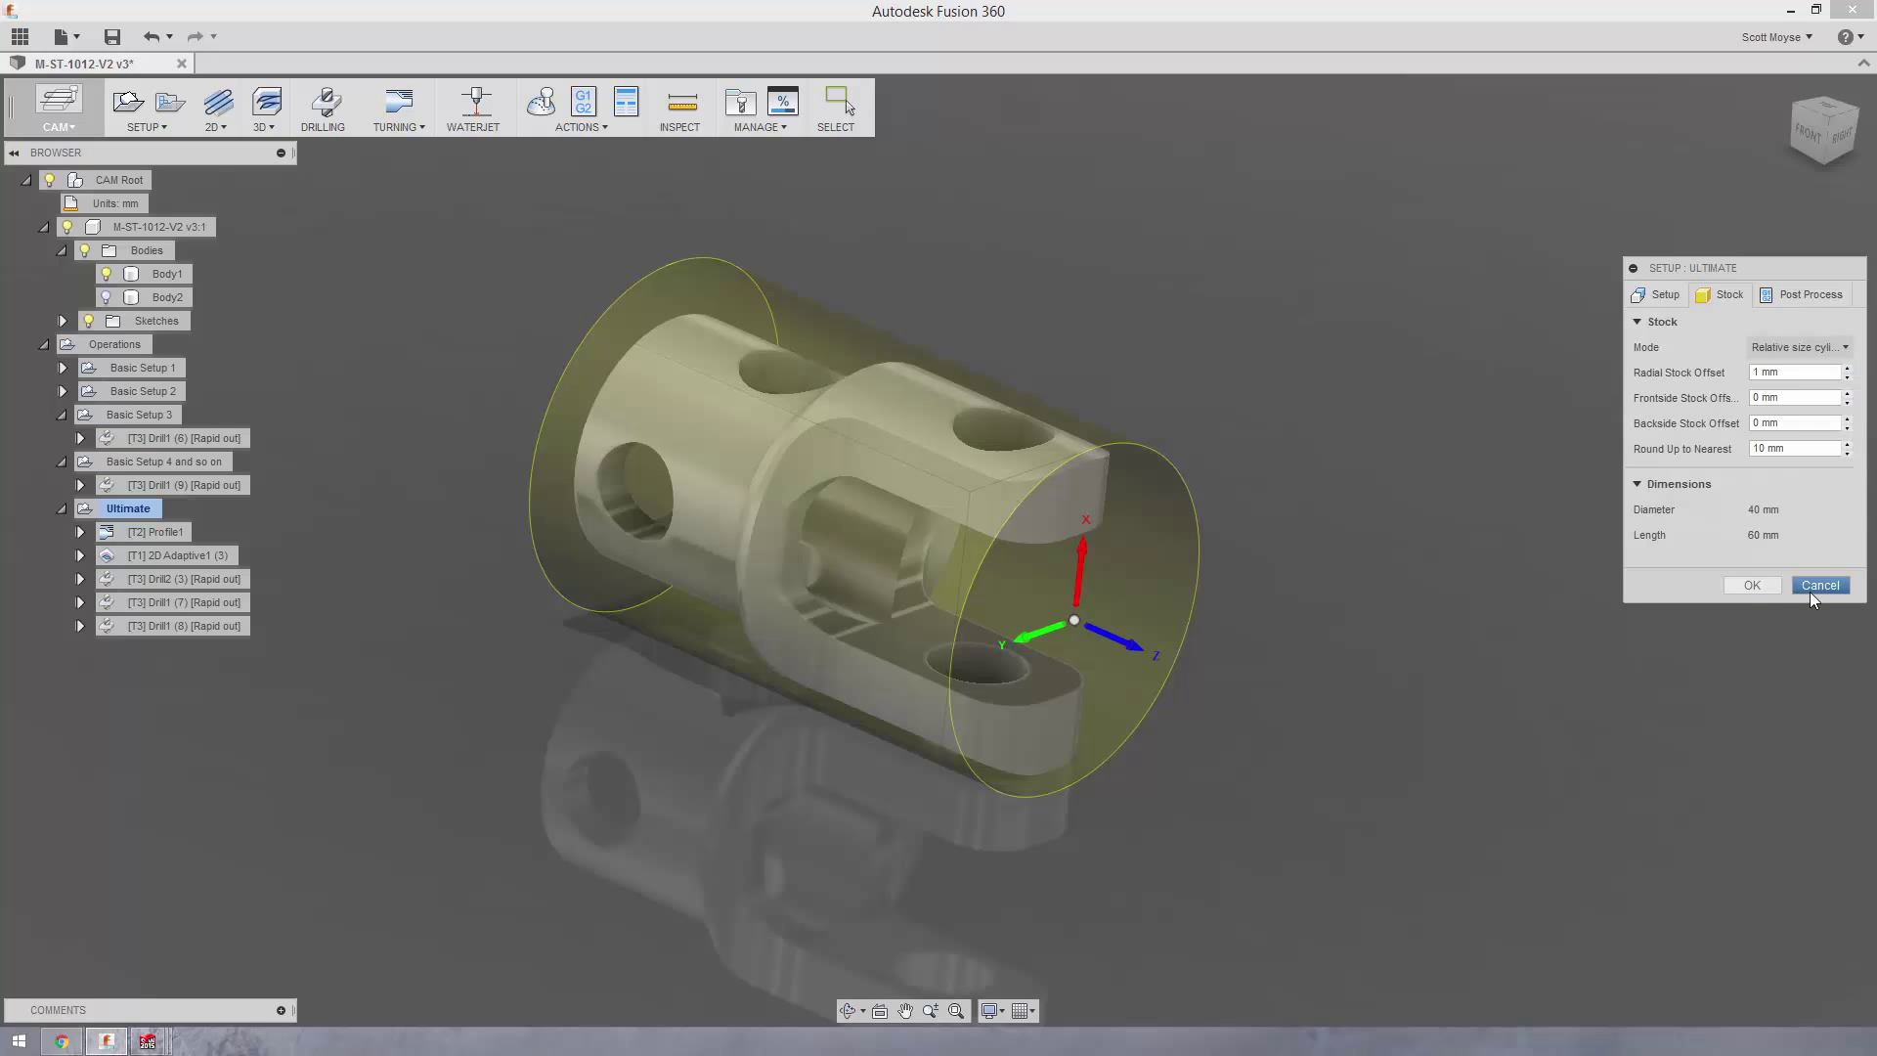
click(1818, 586)
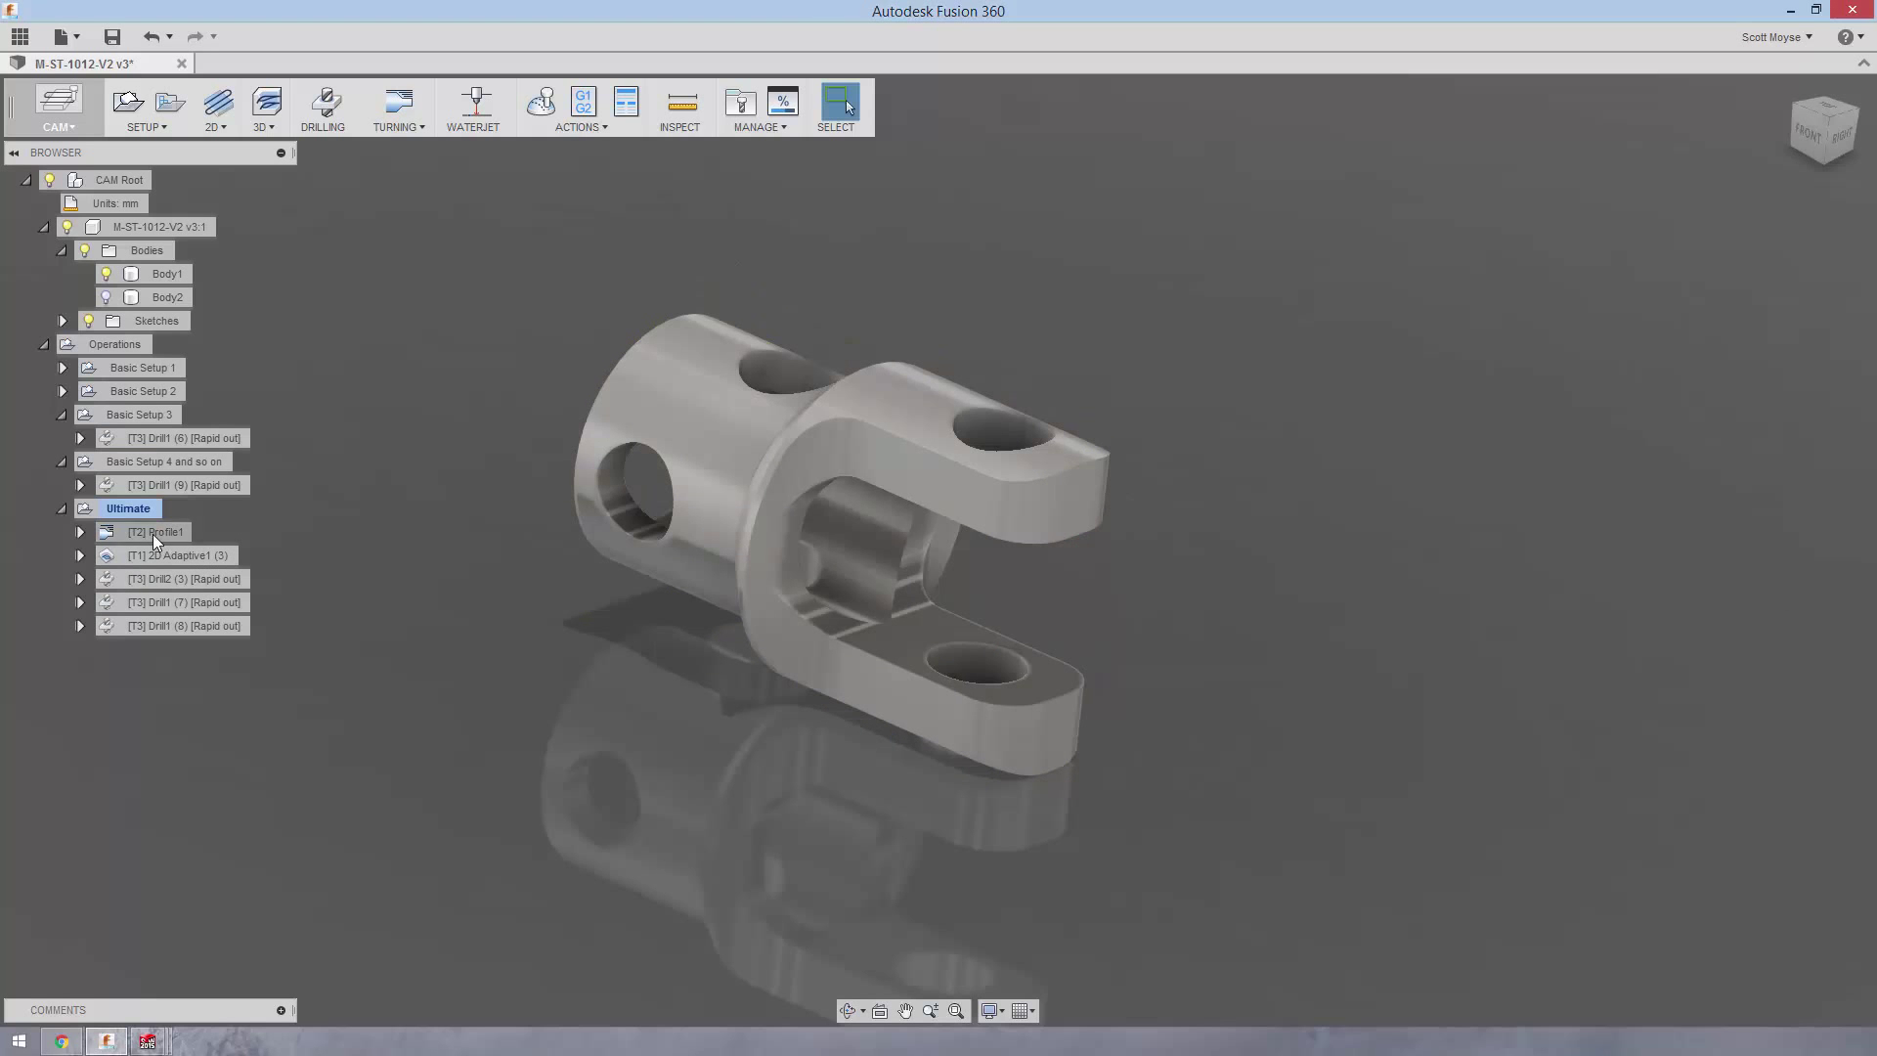
click(159, 532)
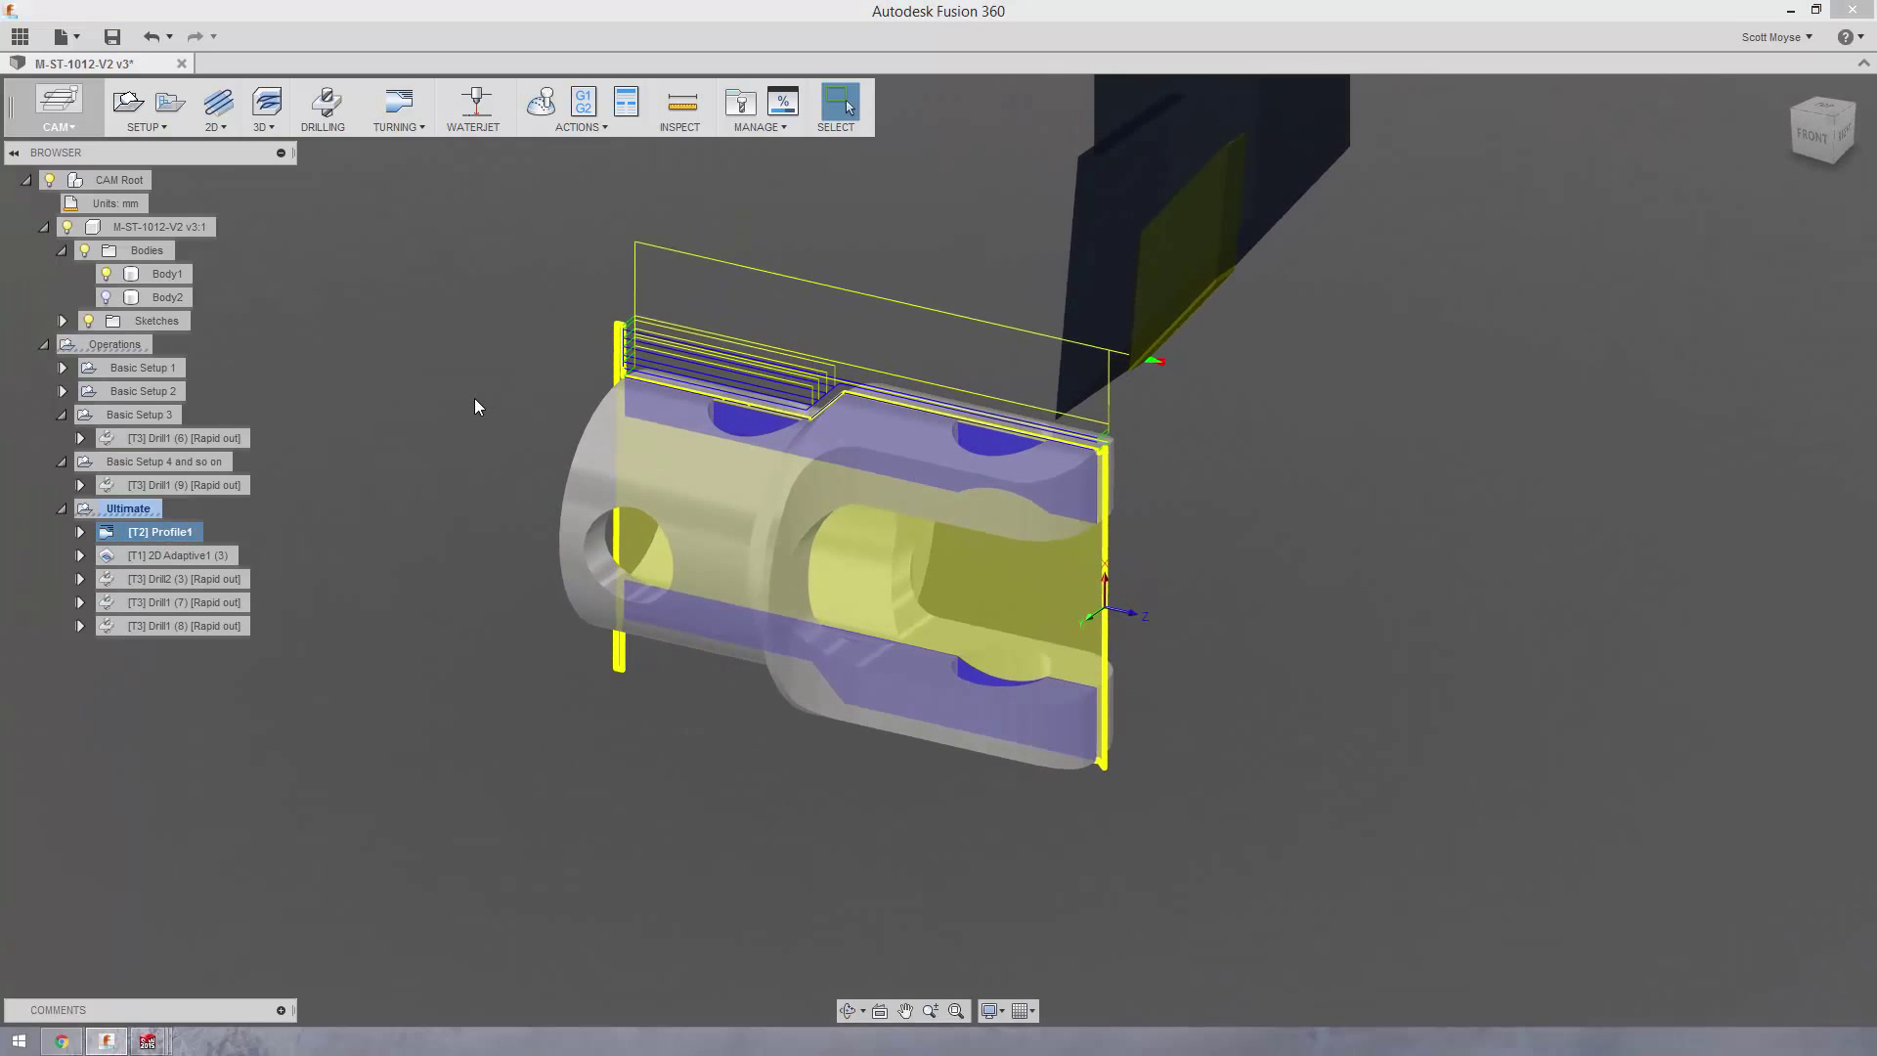
click(167, 555)
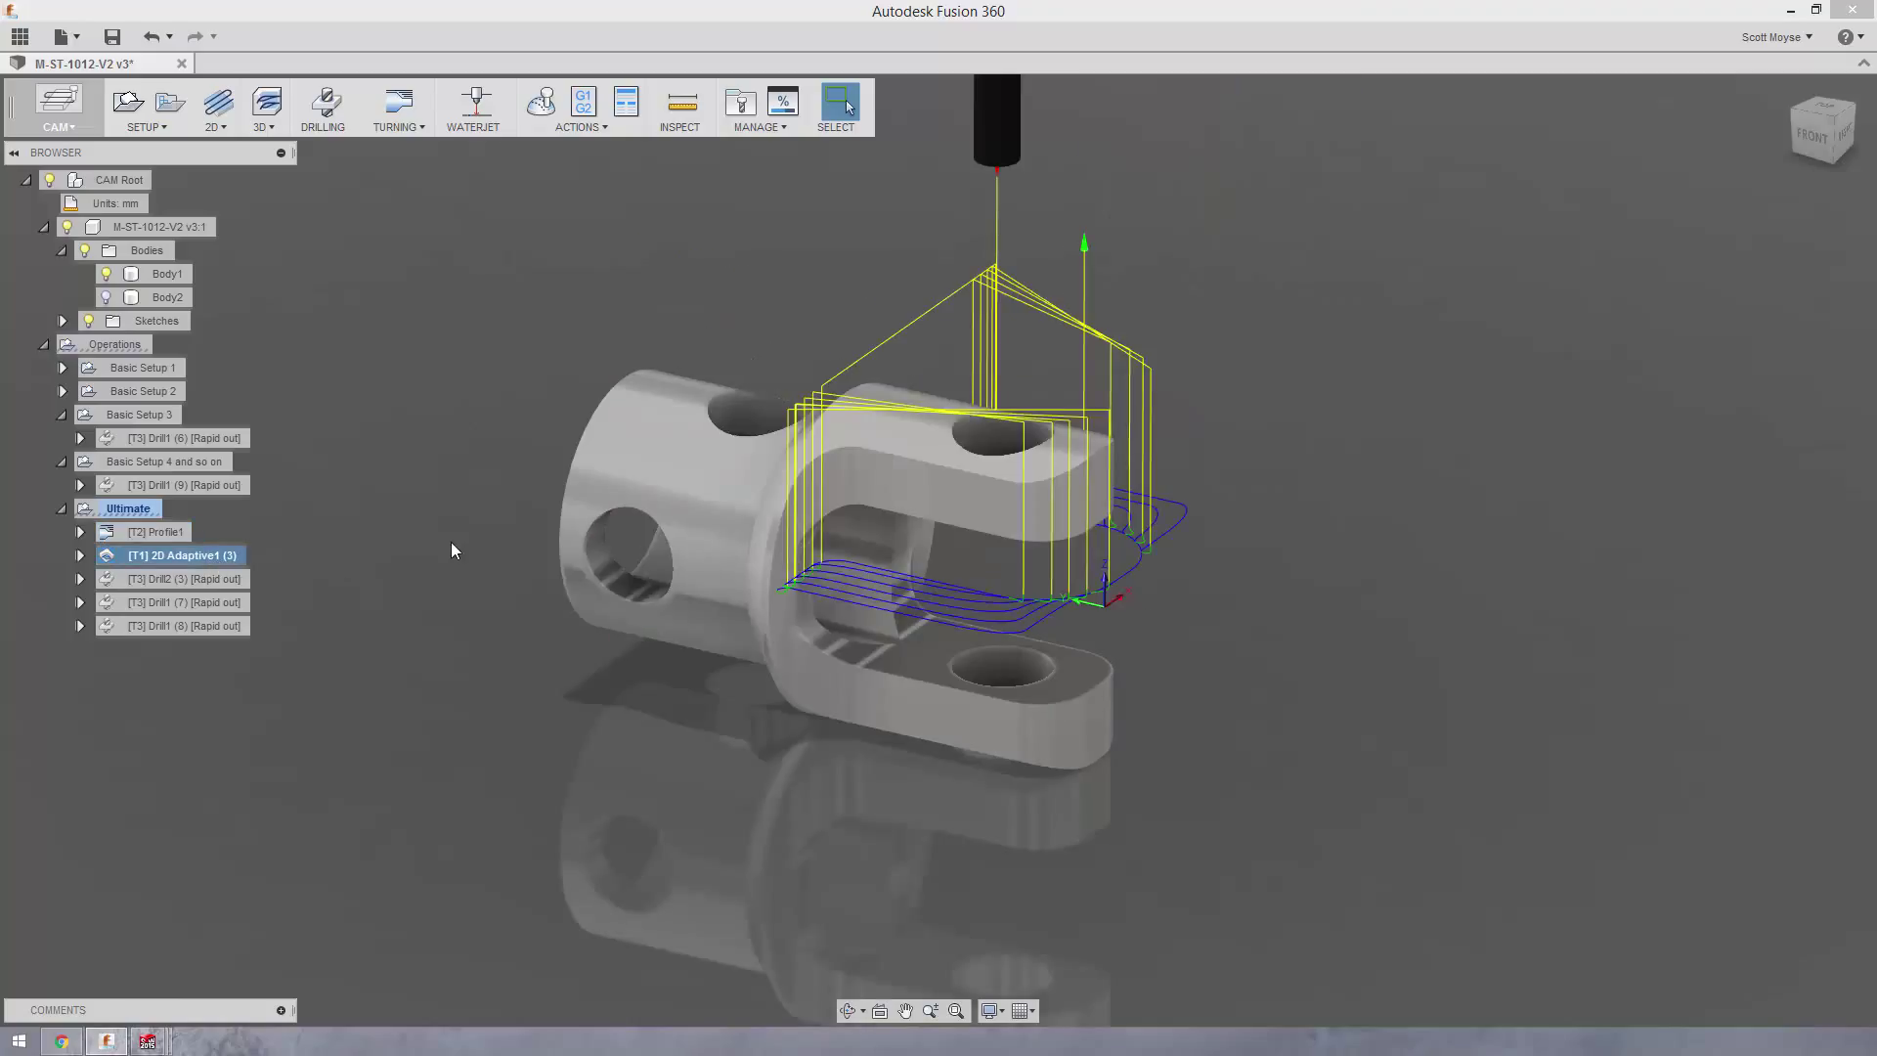
click(167, 554)
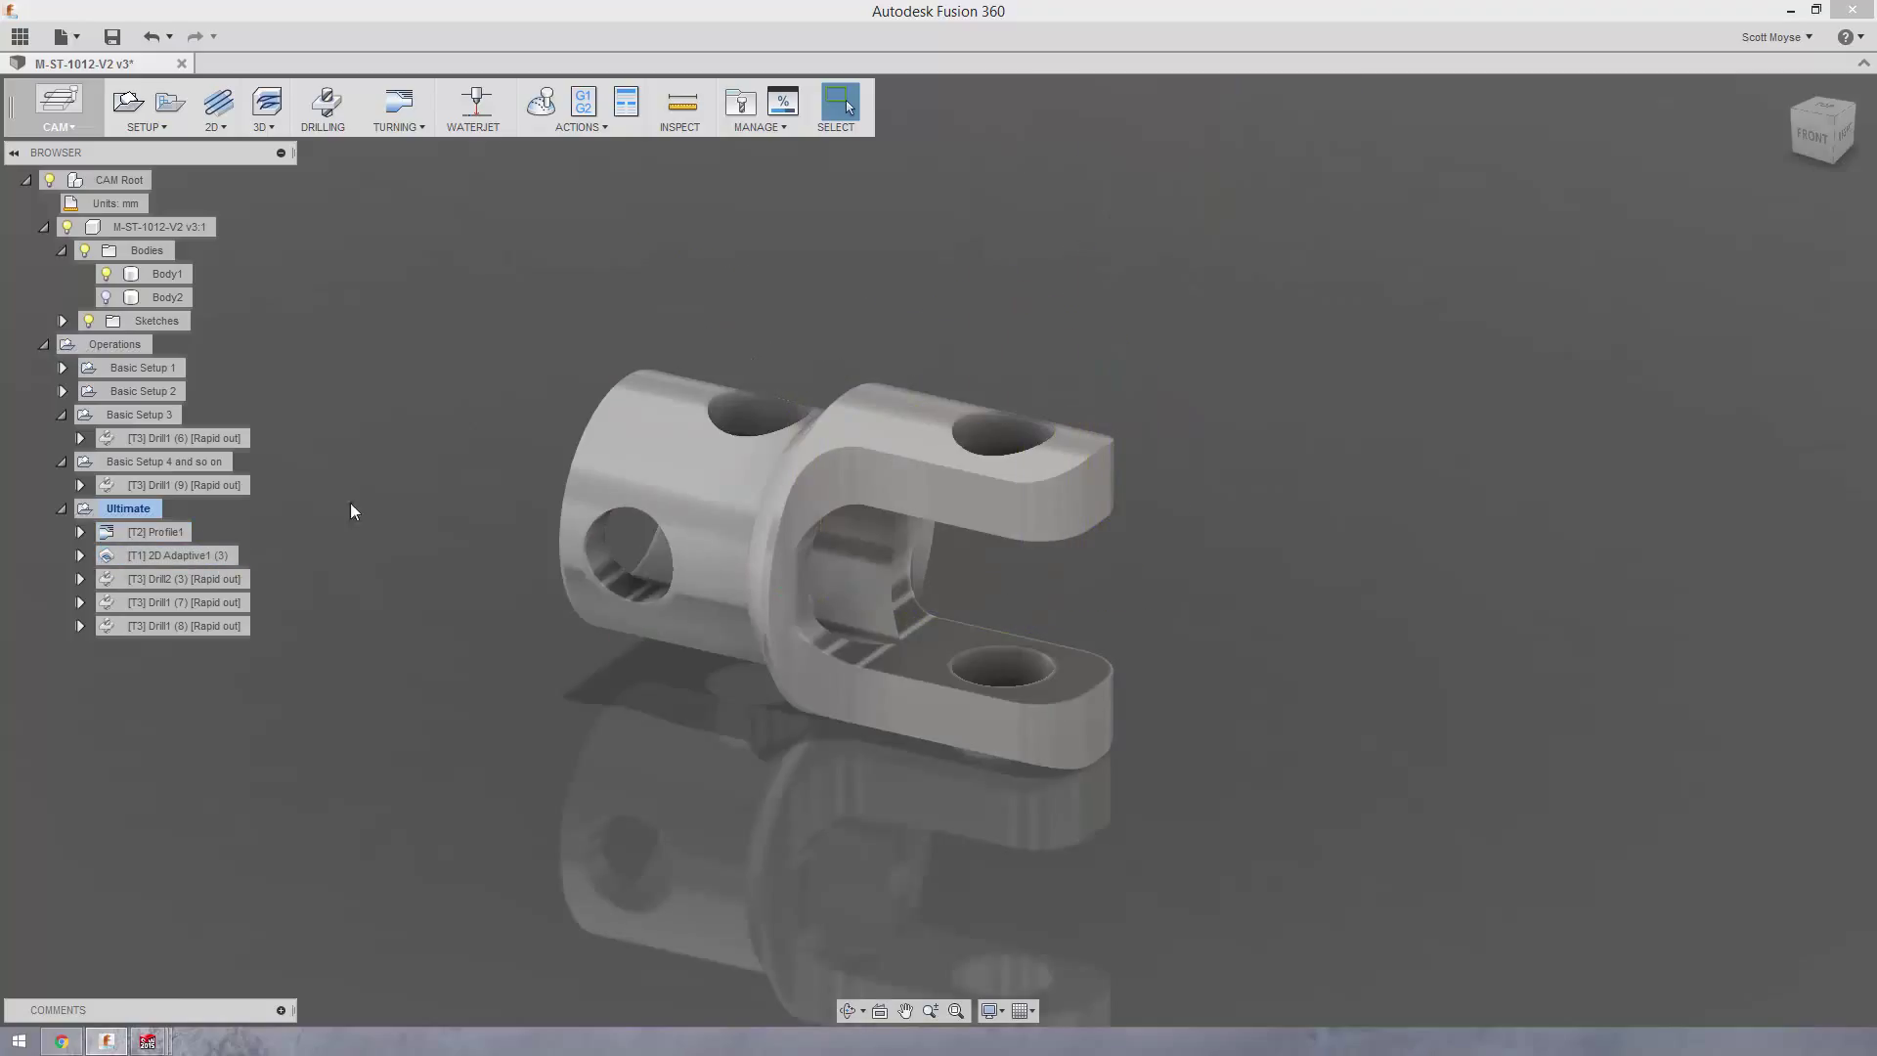
double_click(176, 554)
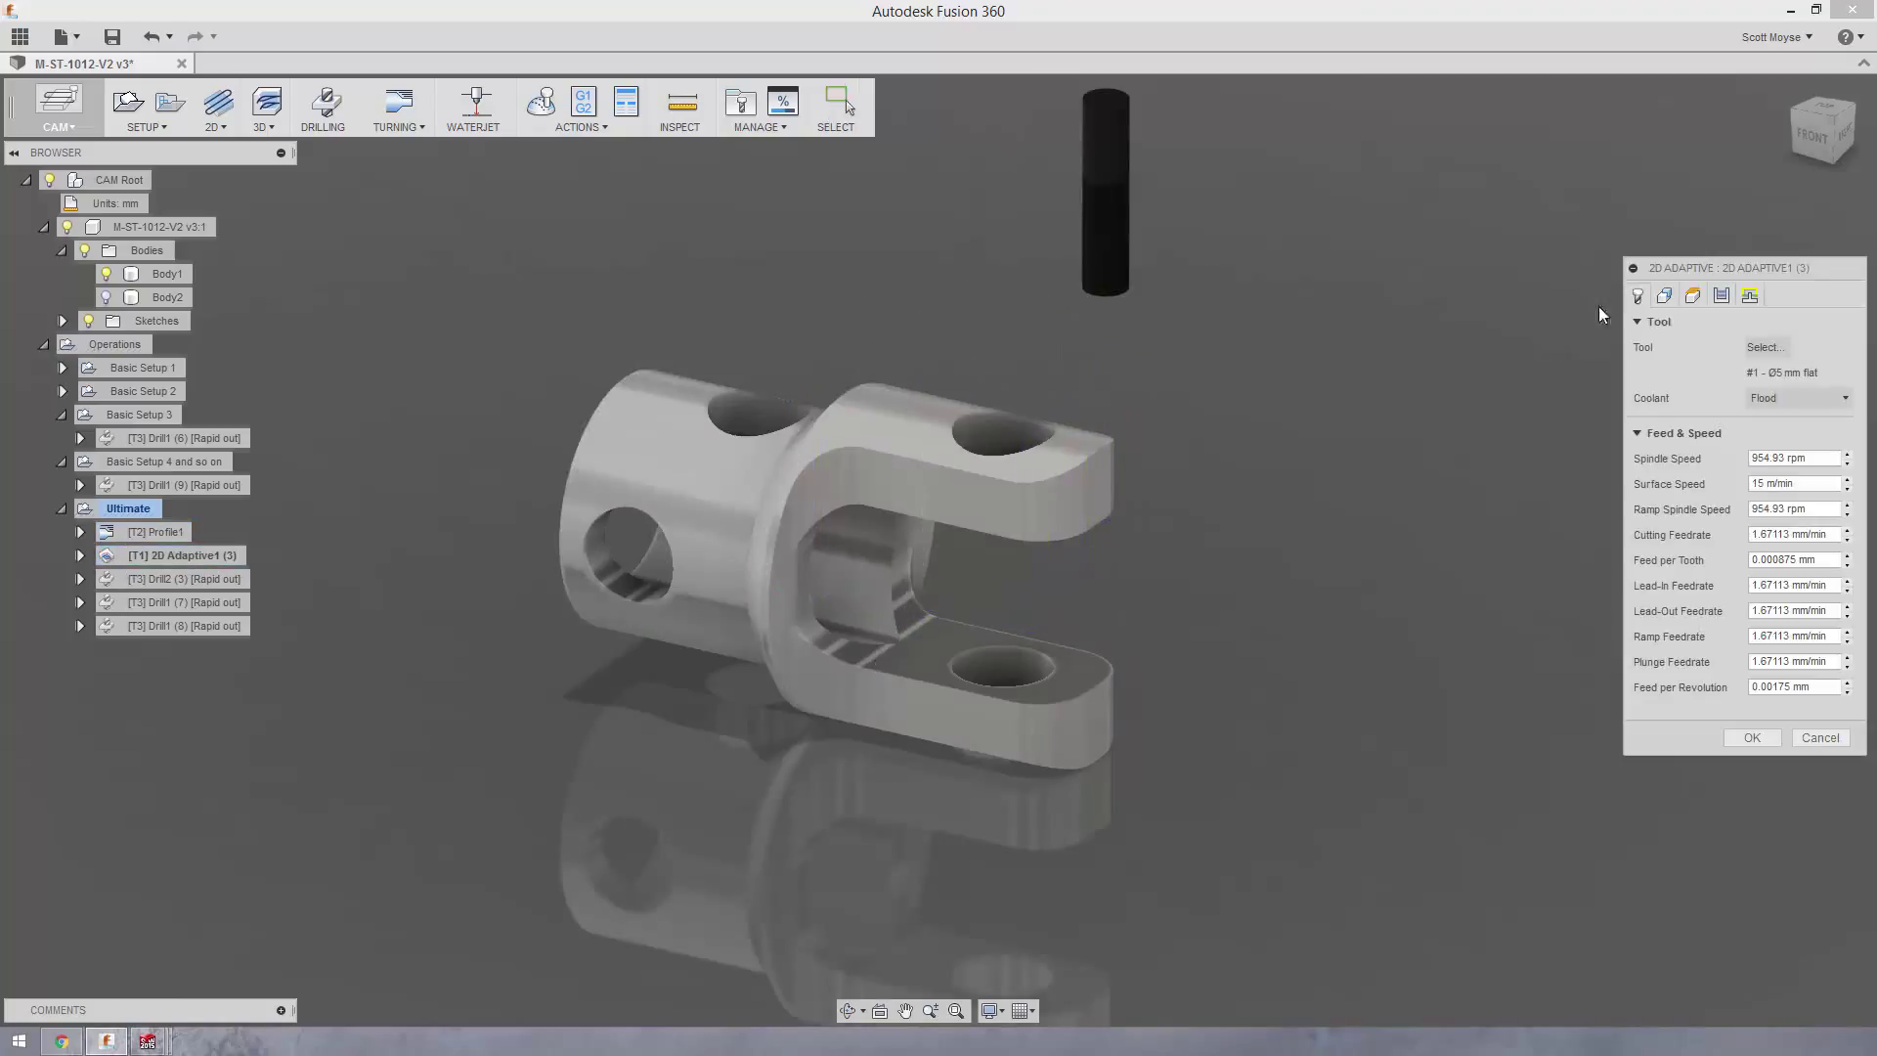
click(1664, 295)
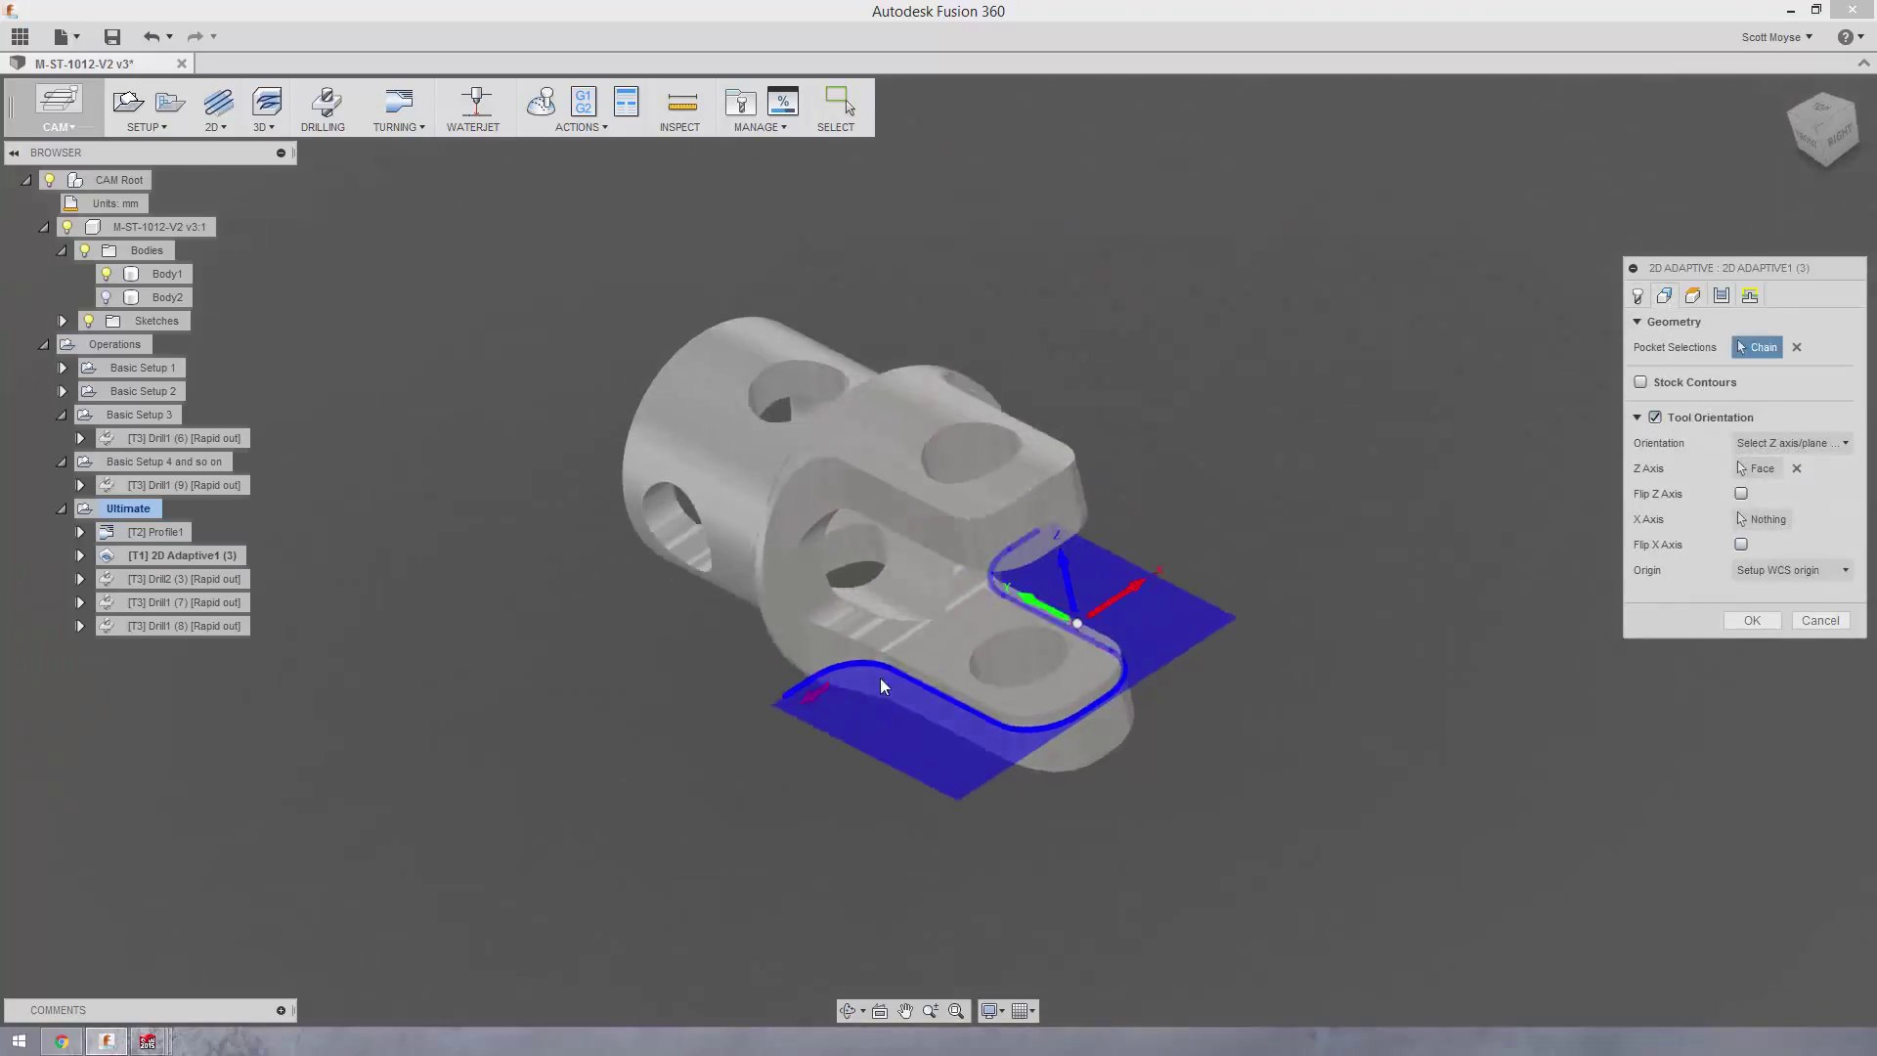
click(946, 425)
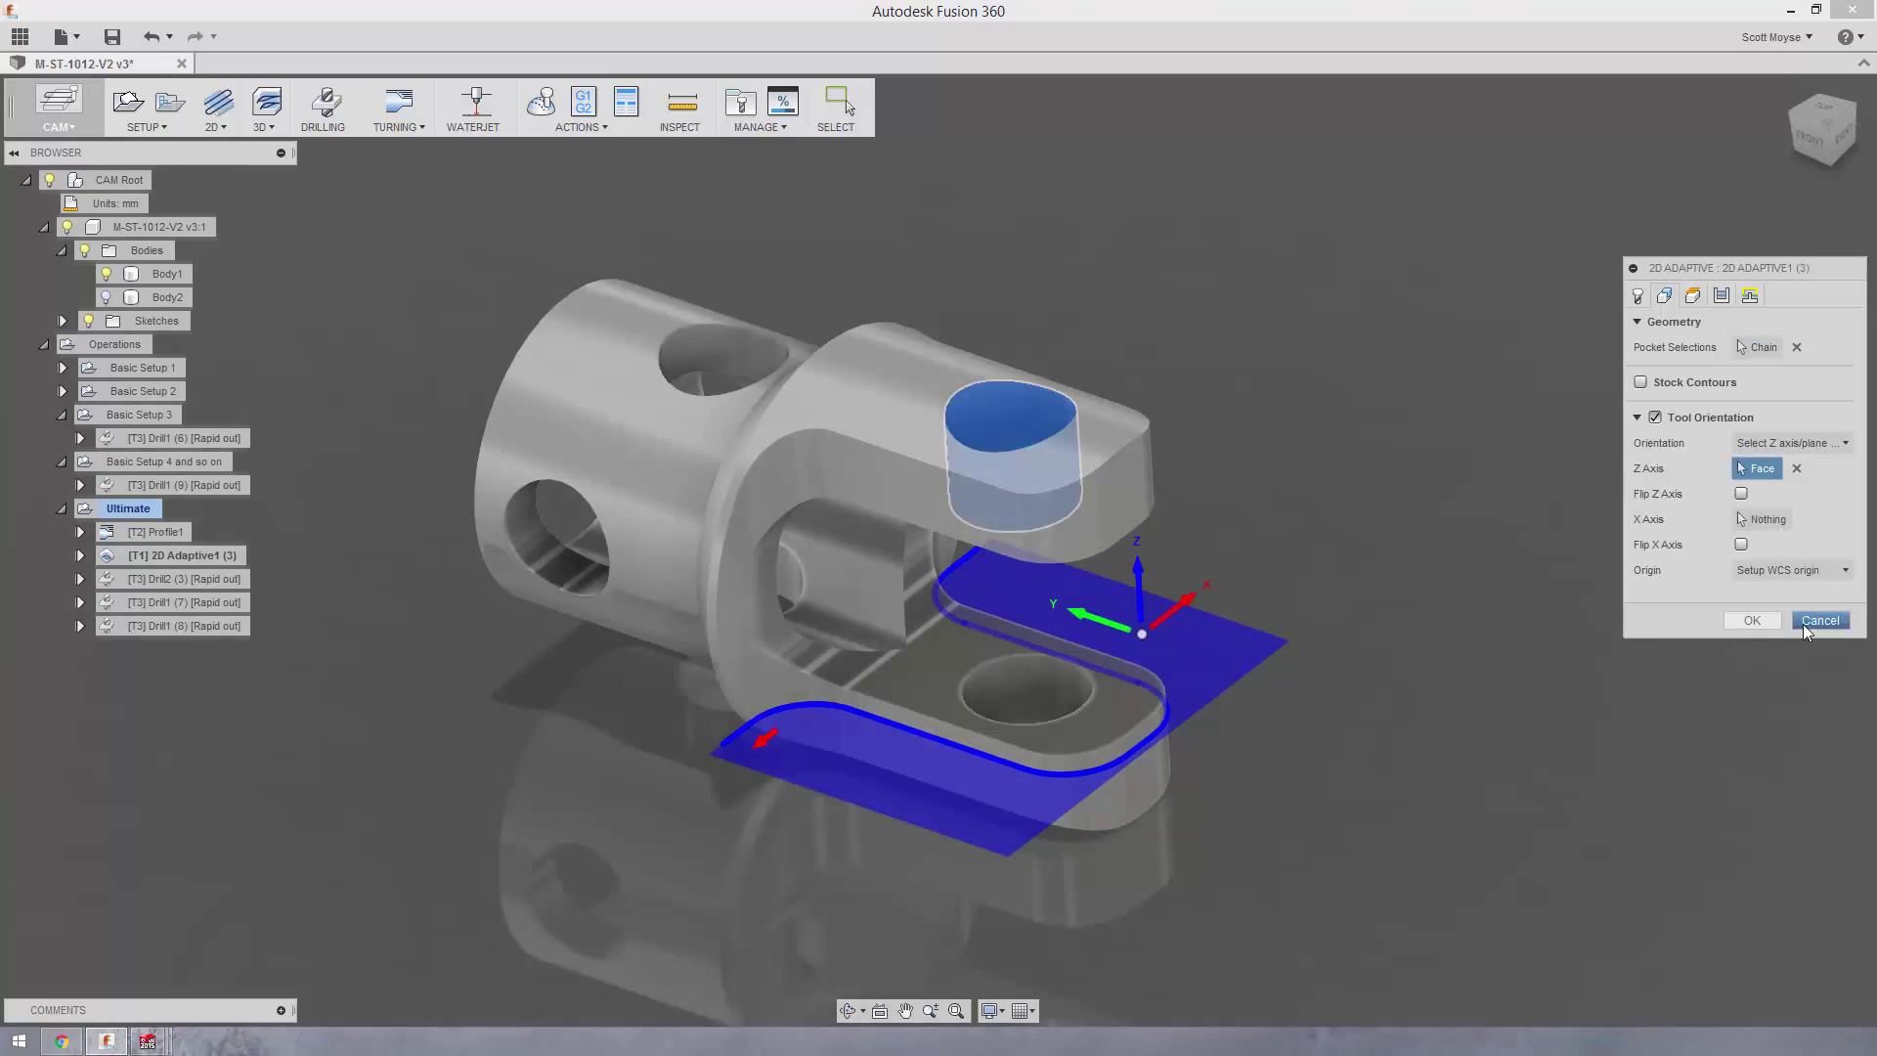
click(1819, 620)
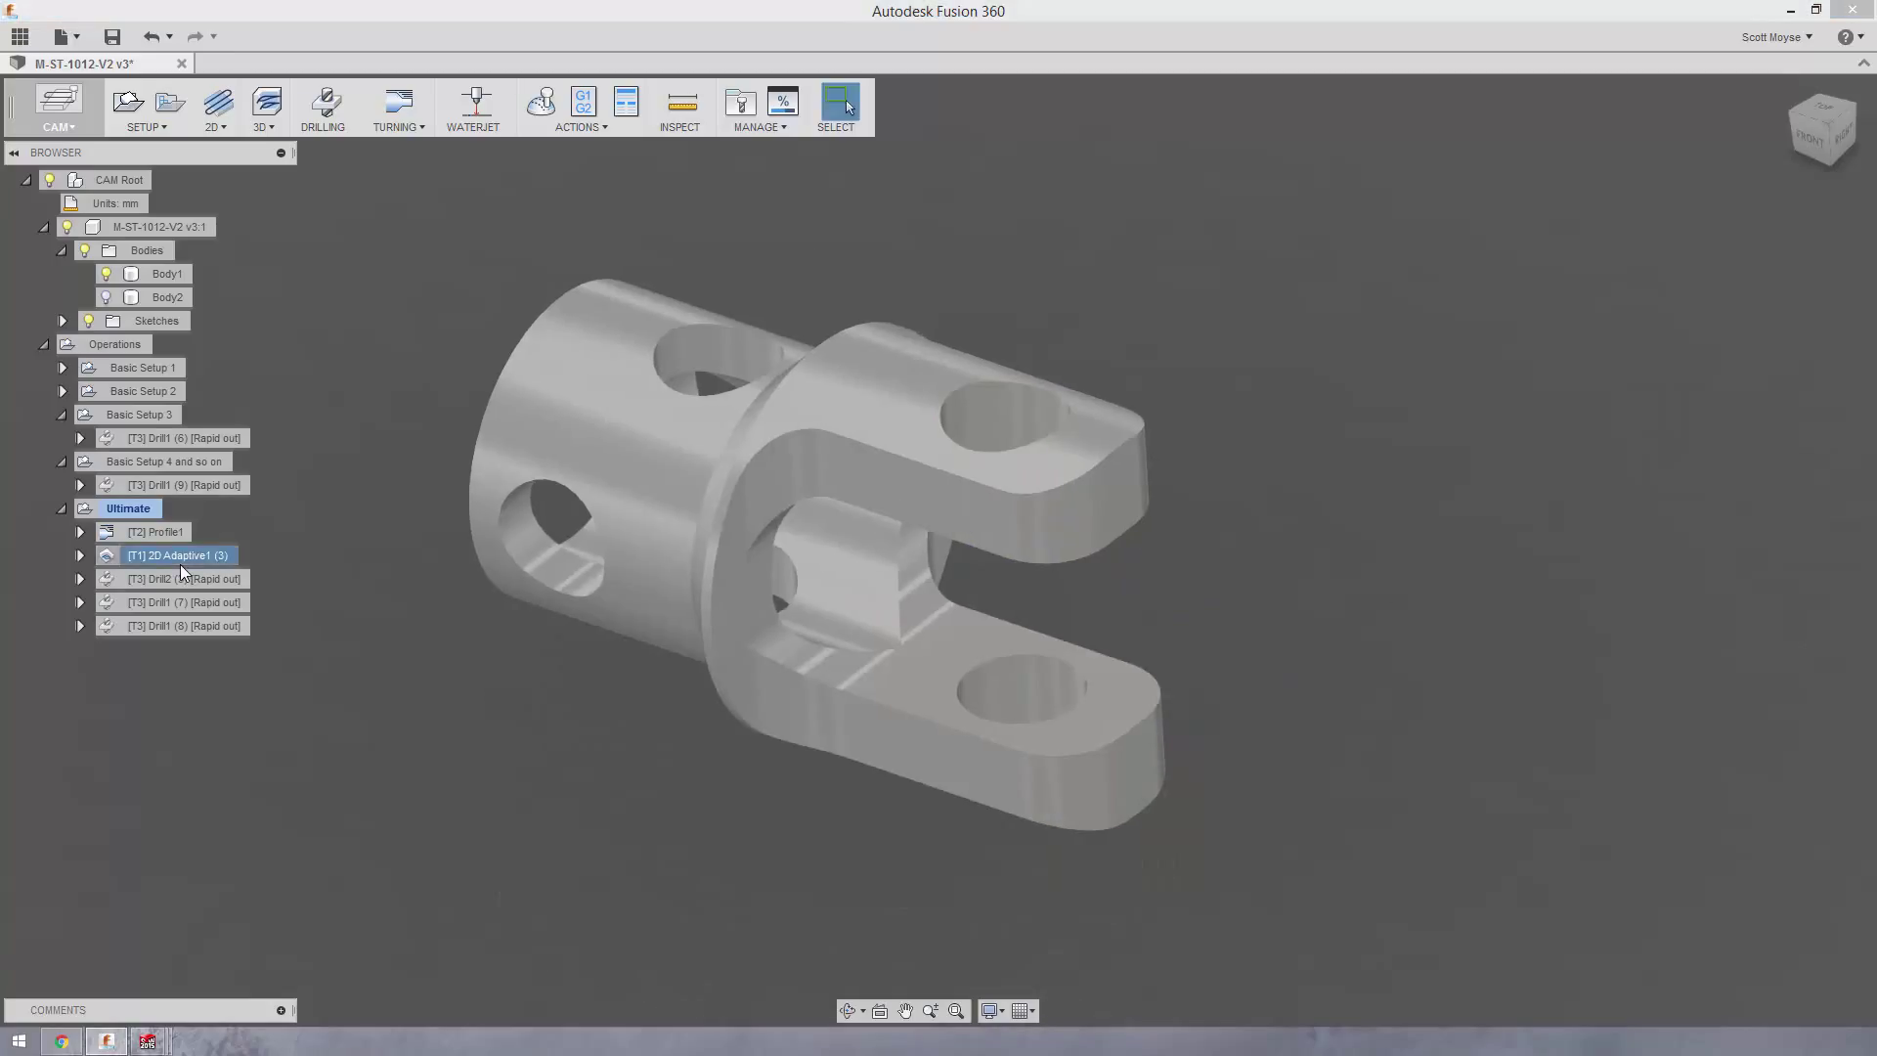
Duplicate 2D Adaptive1 (3) as 2D Adaptive1 (4) with flipped tool orientation, then preview Drill1 (7)
right_click(174, 555)
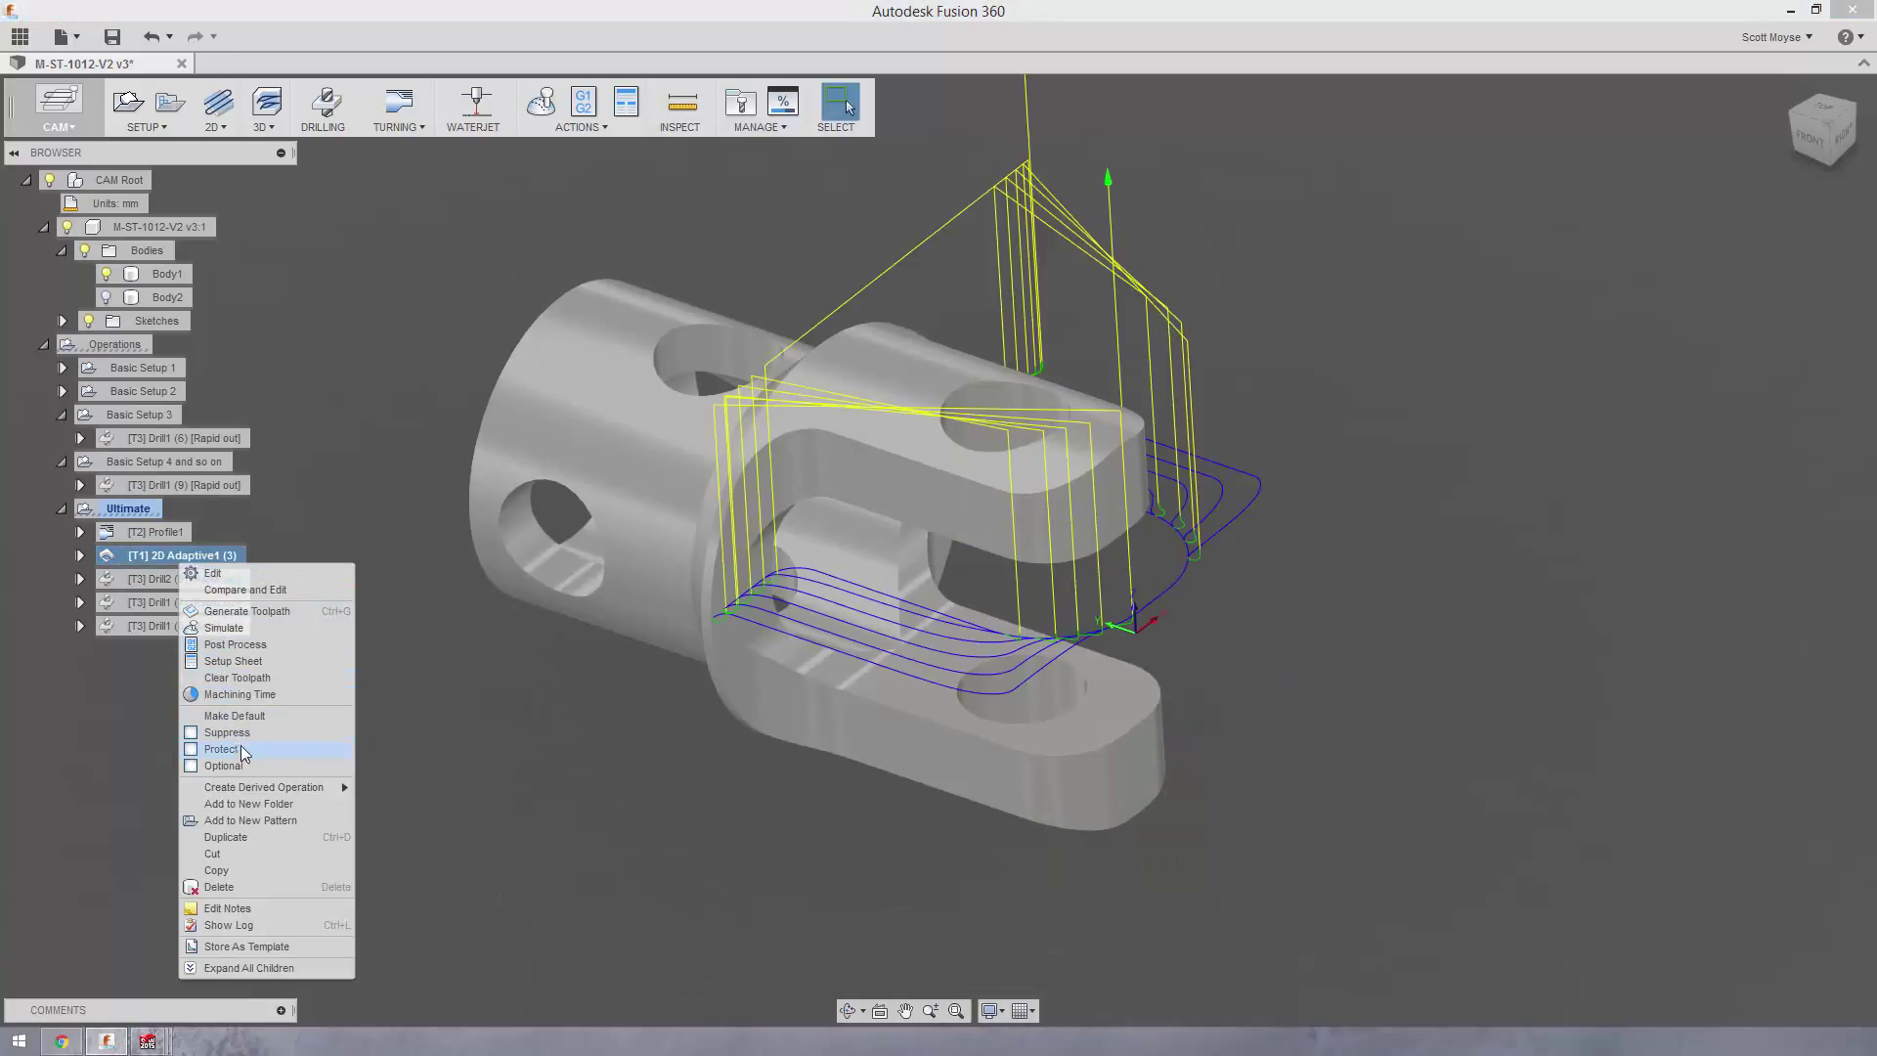
click(237, 850)
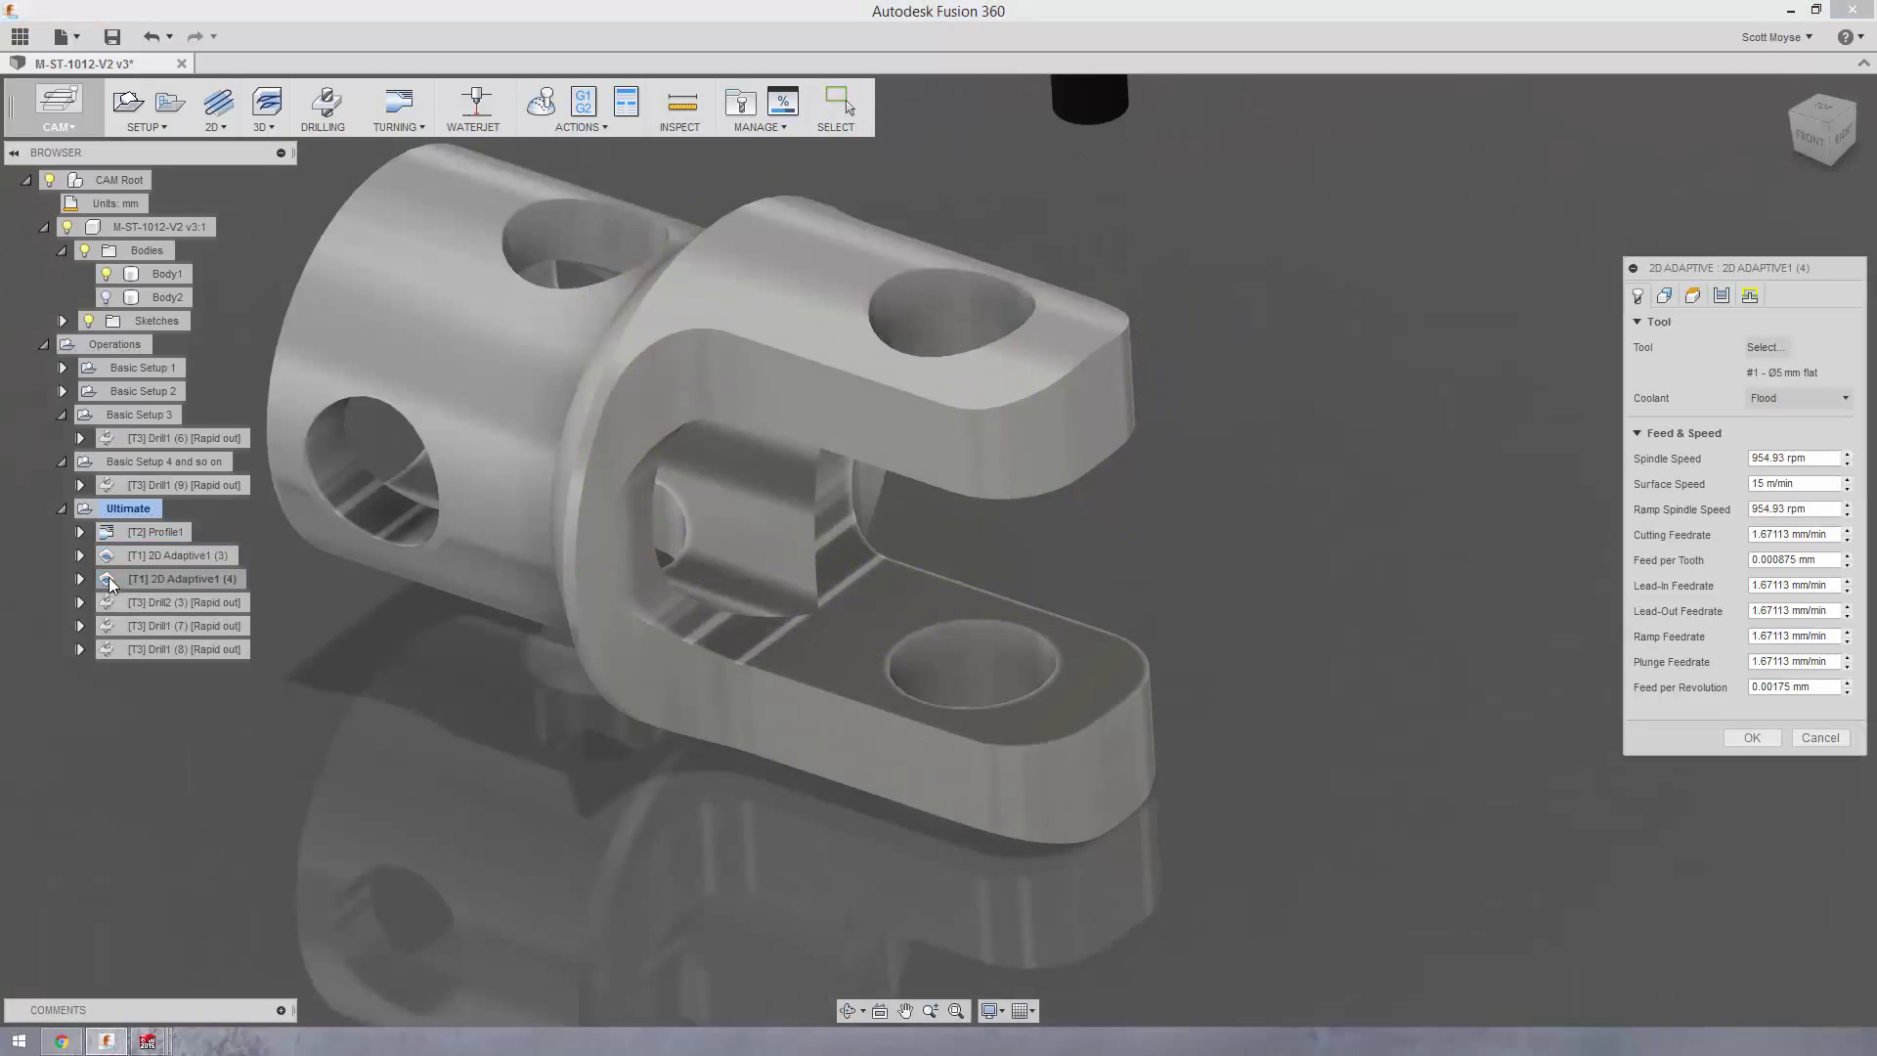
click(1664, 294)
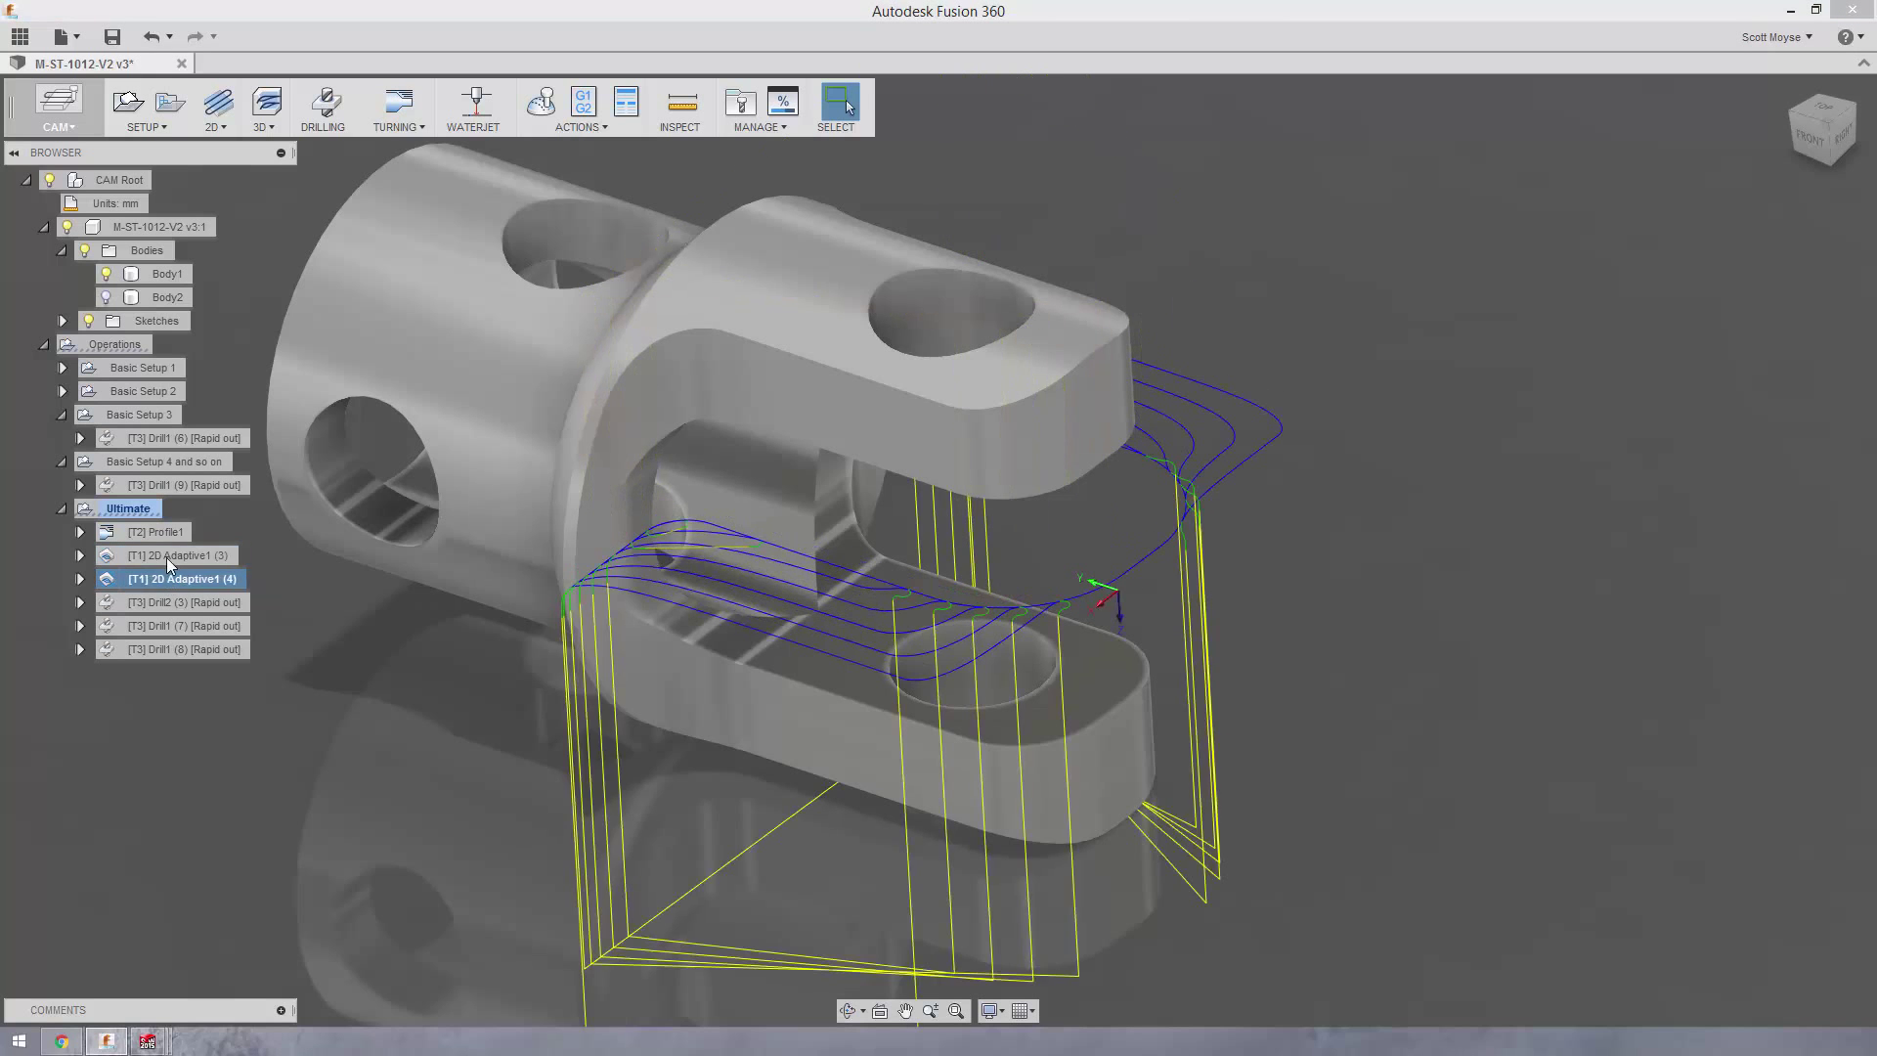
click(180, 603)
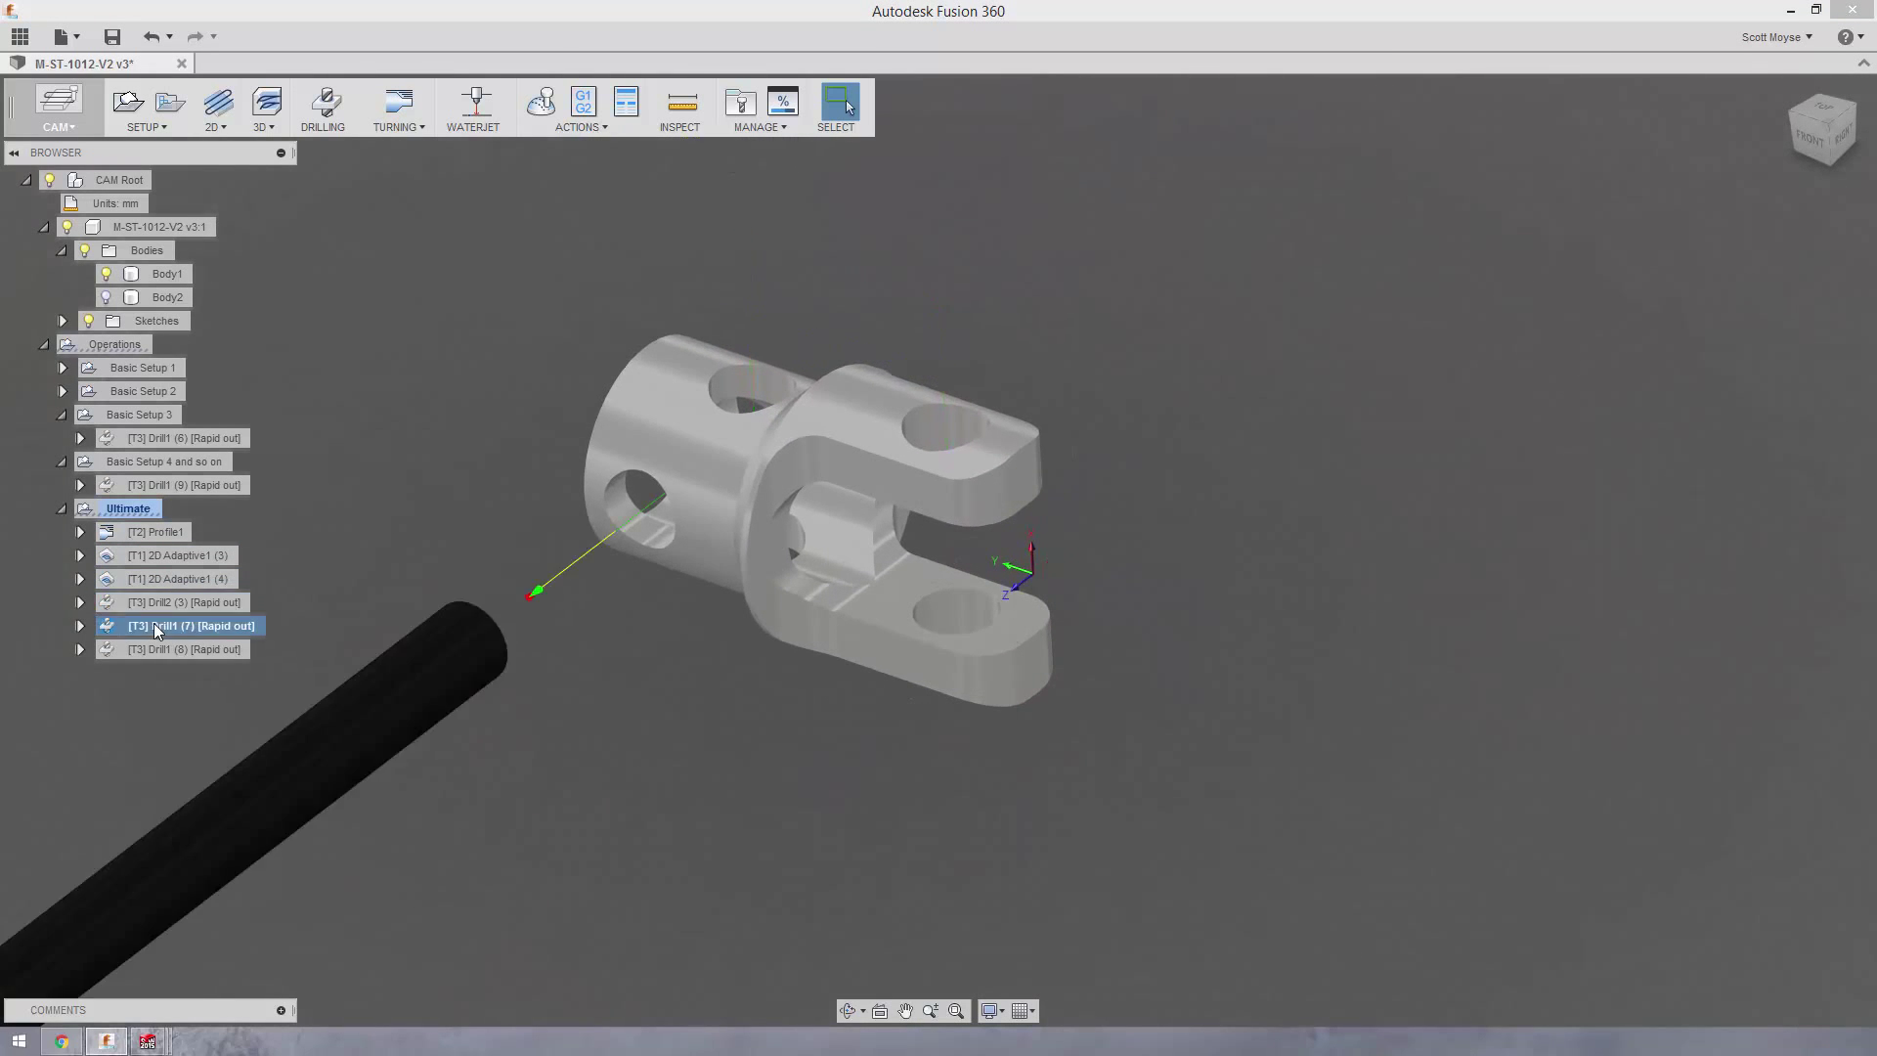
click(186, 648)
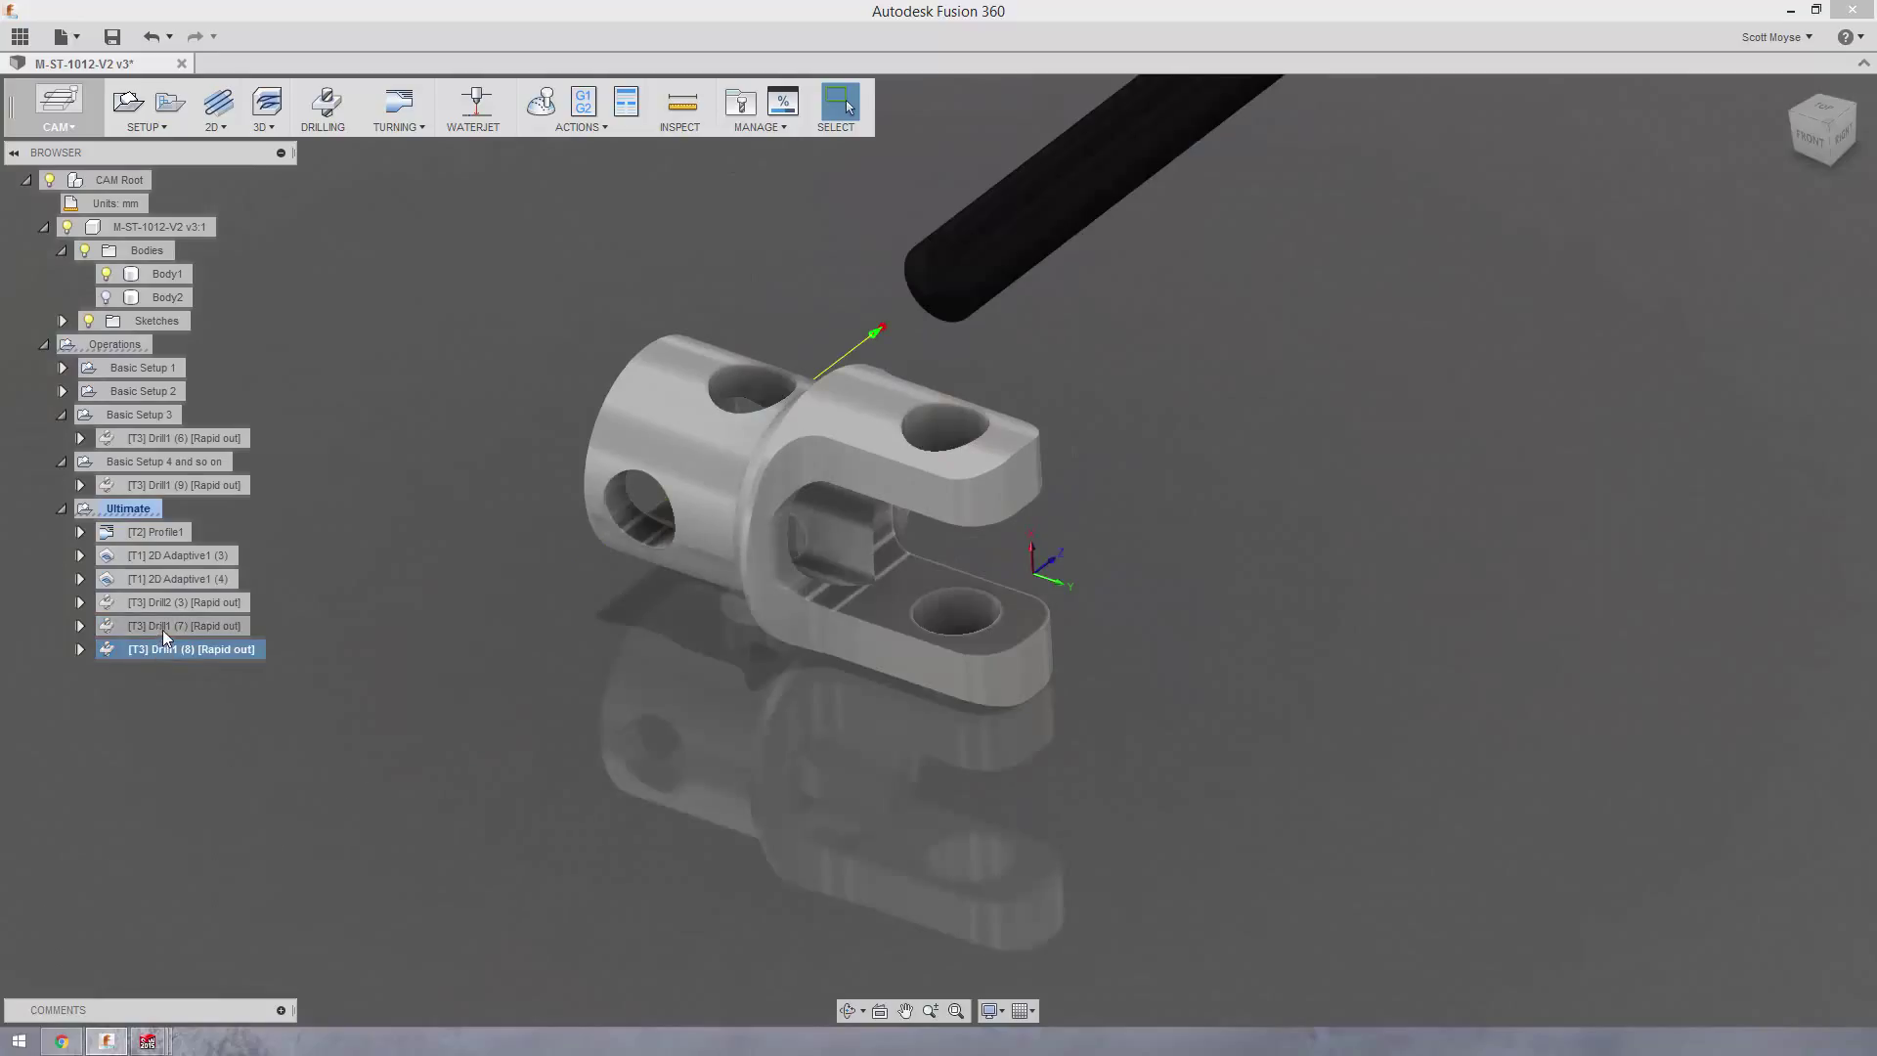
click(186, 624)
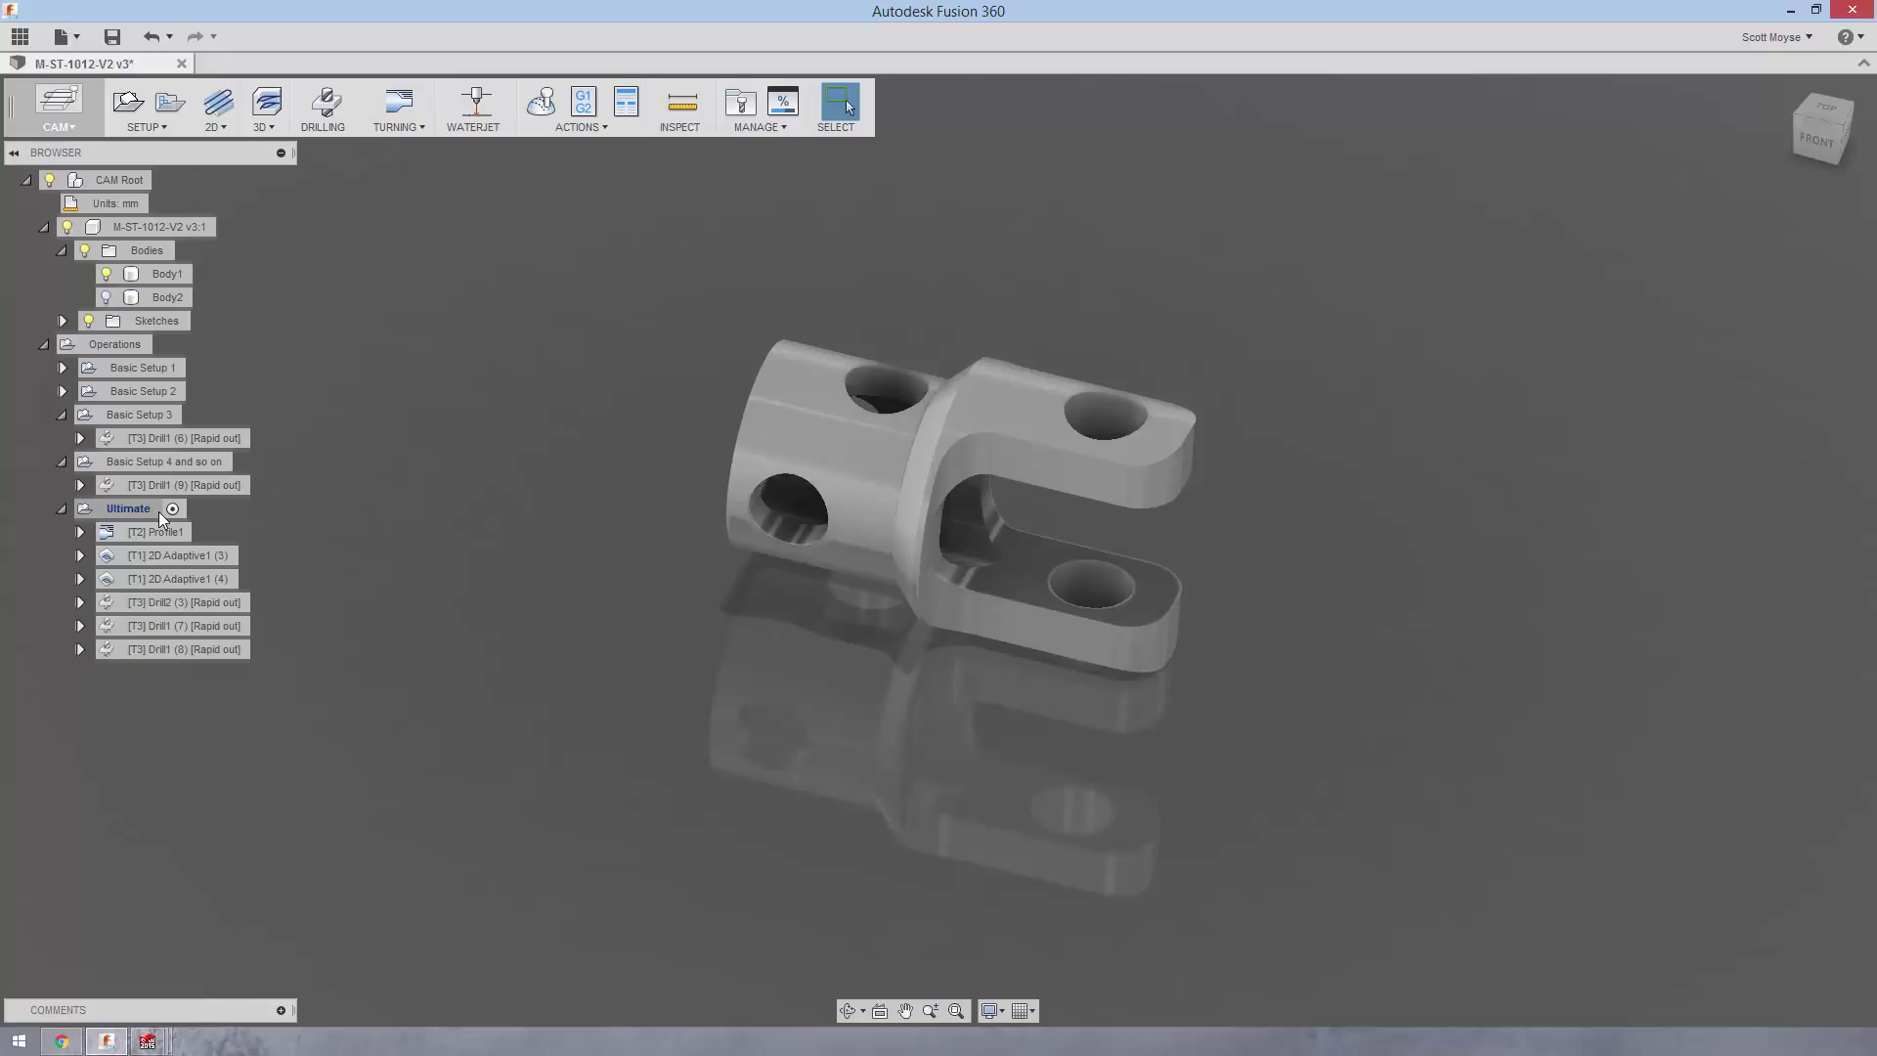
mouse_move(171, 507)
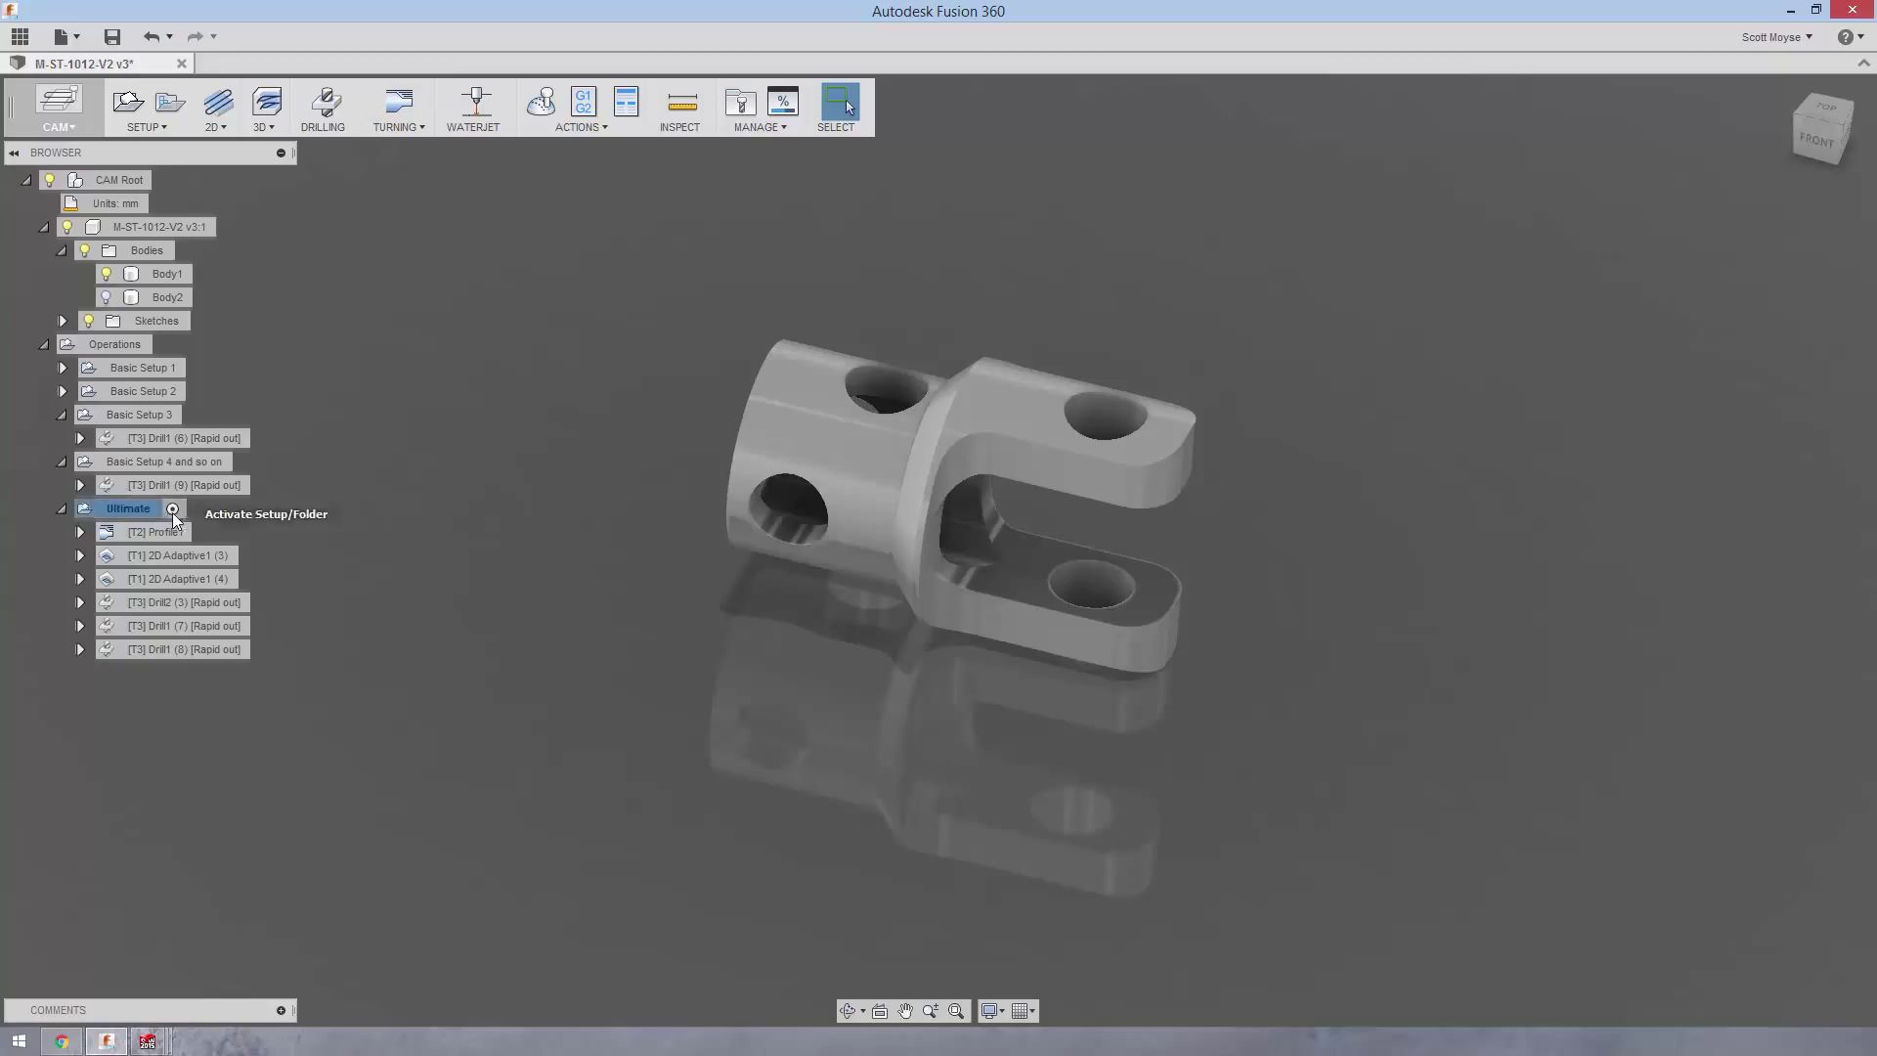